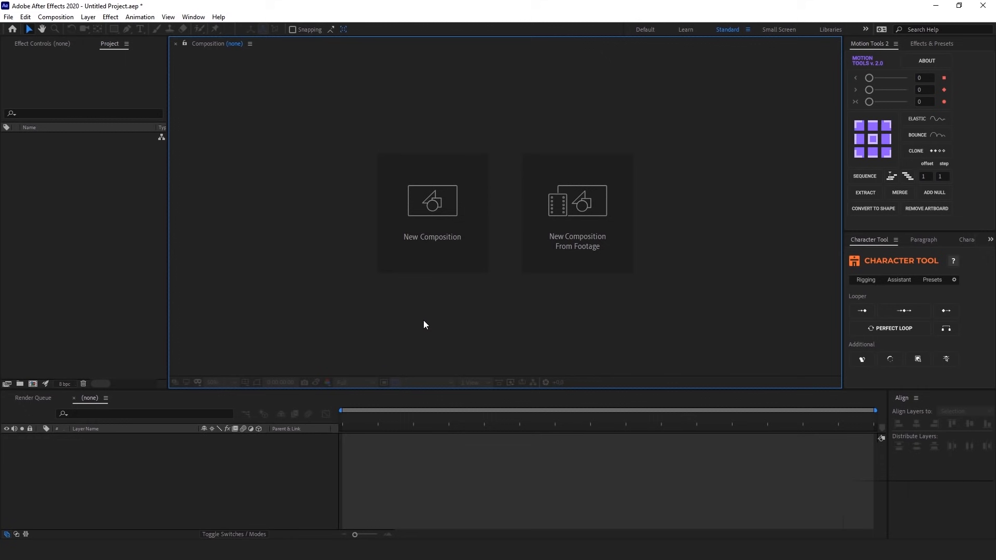
pyautogui.moveTo(108, 221)
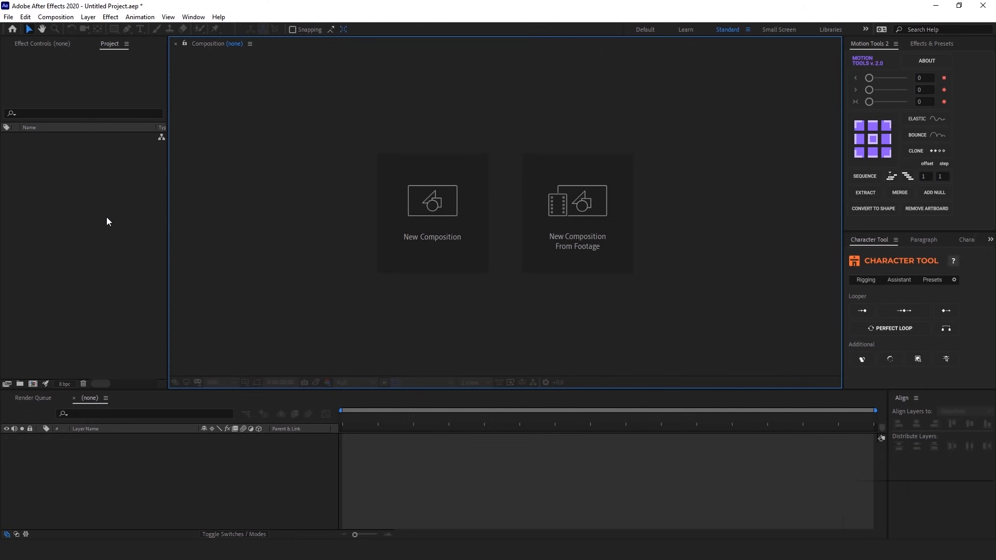
pyautogui.moveTo(86, 207)
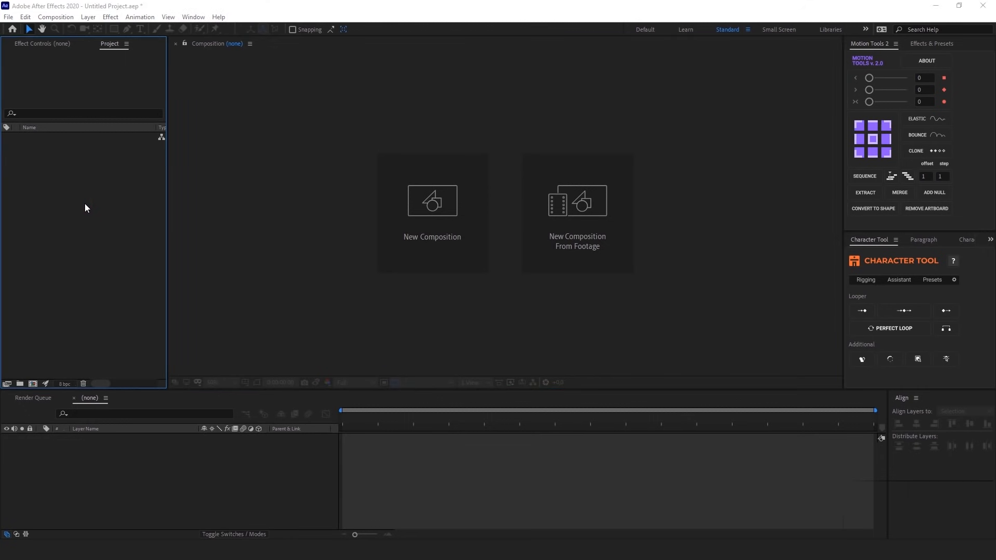
# - Import Still life_Prepared.ai, browse the import kinds and settle on Composition
pyautogui.click(130, 202)
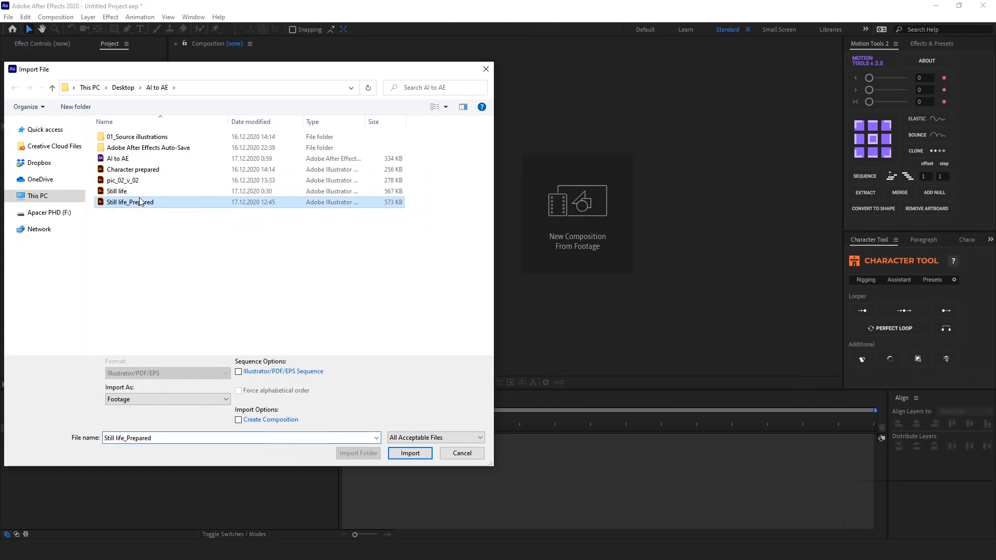
pyautogui.click(410, 453)
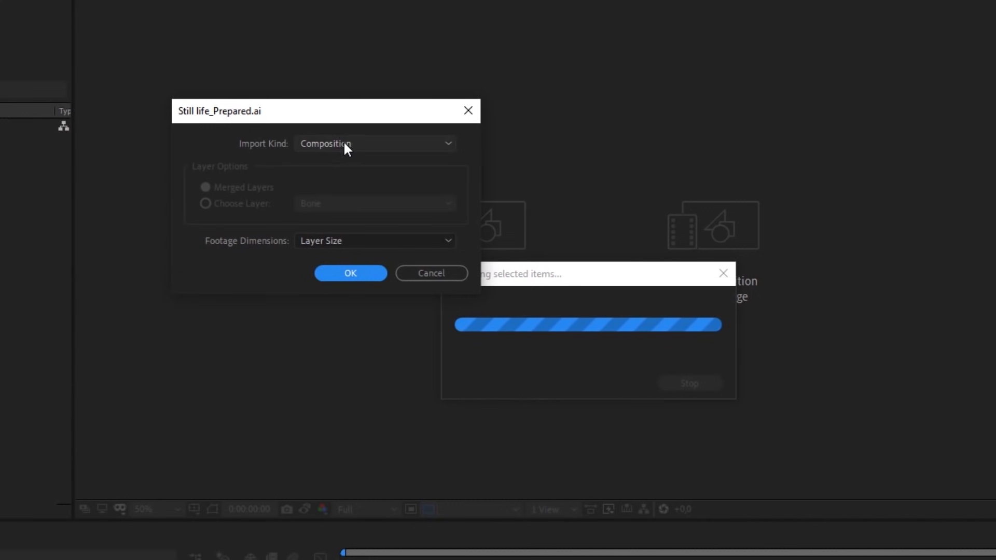
pyautogui.click(374, 143)
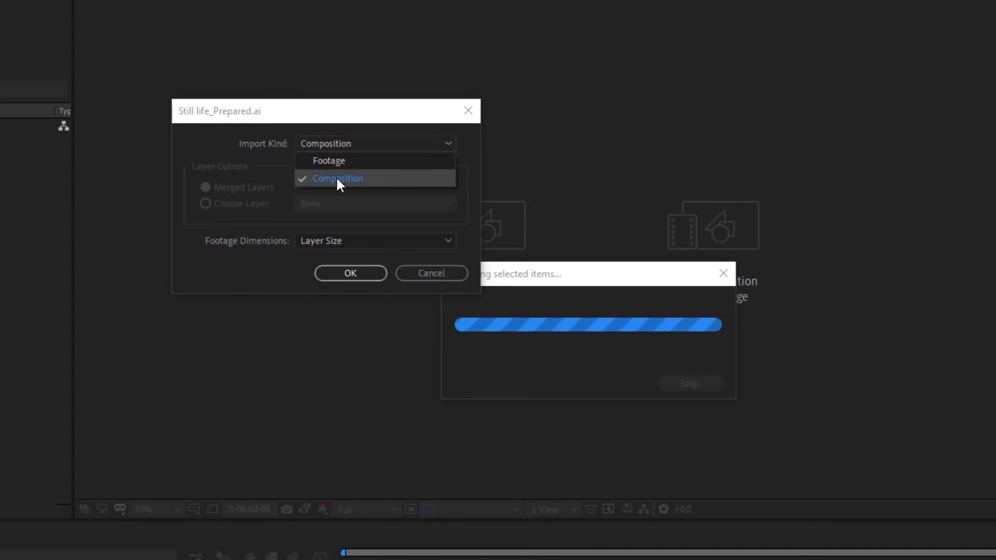
pyautogui.click(329, 161)
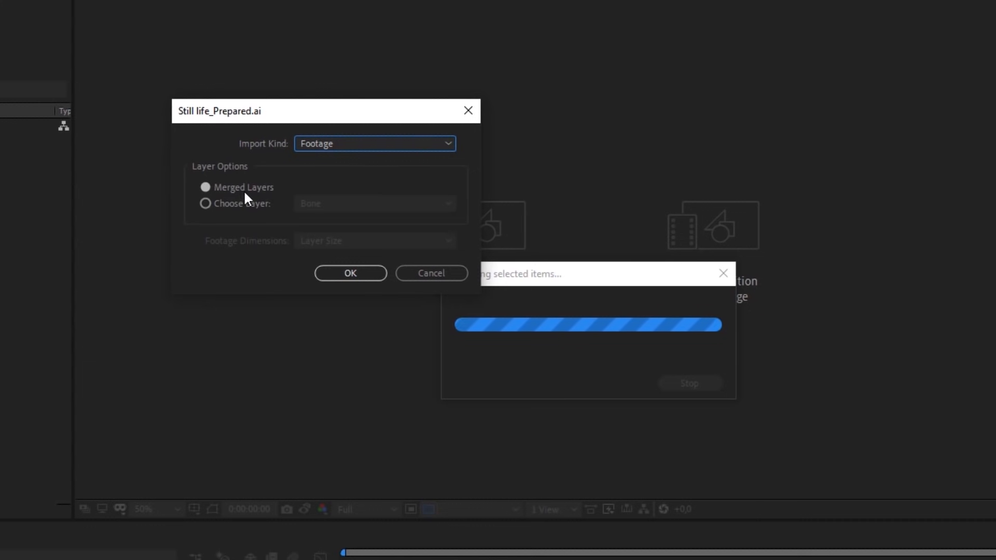
pyautogui.click(205, 203)
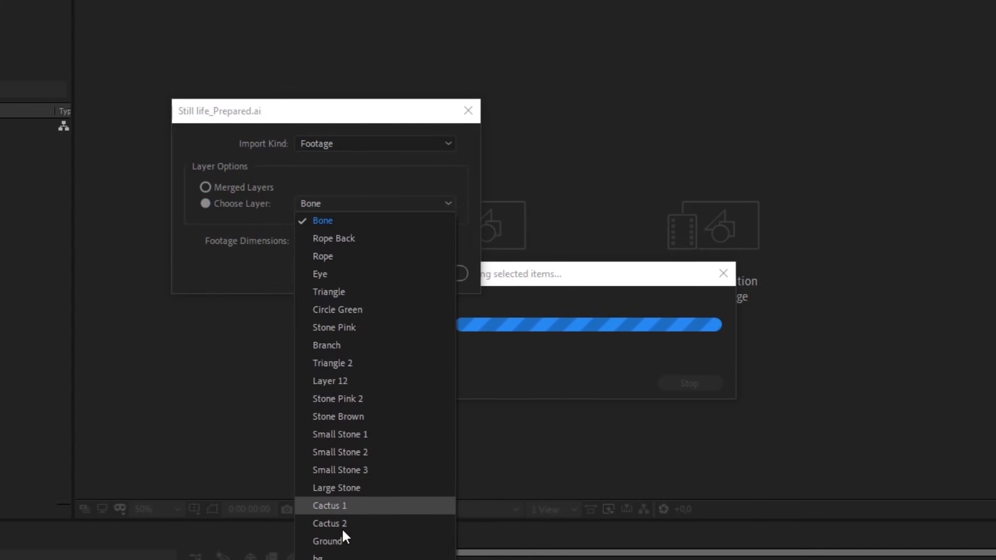
pyautogui.moveTo(358, 361)
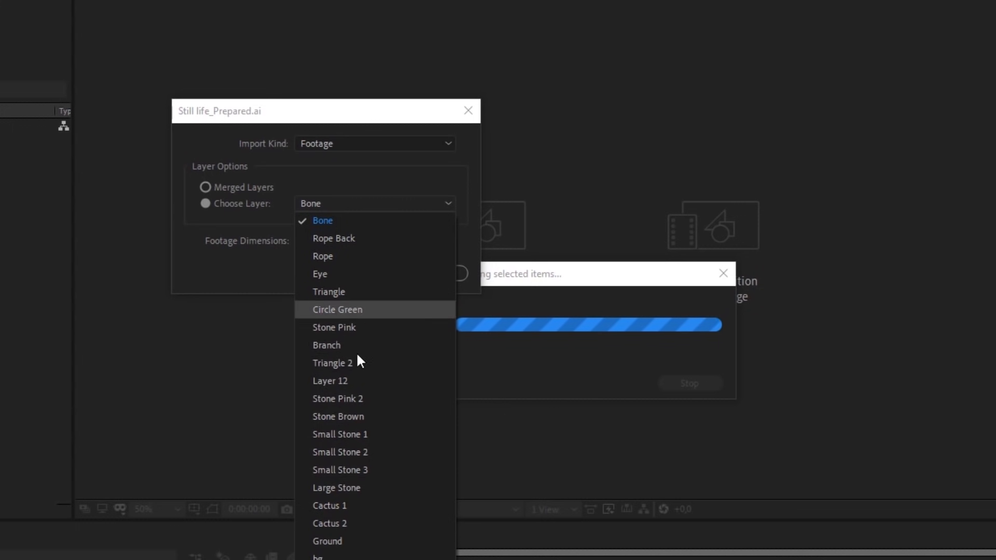
pyautogui.click(206, 187)
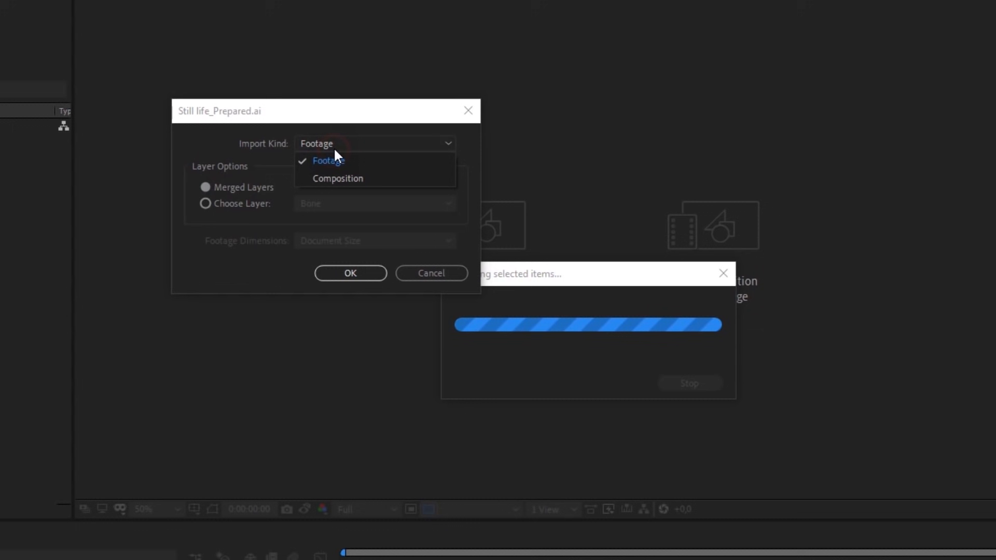
pyautogui.click(337, 177)
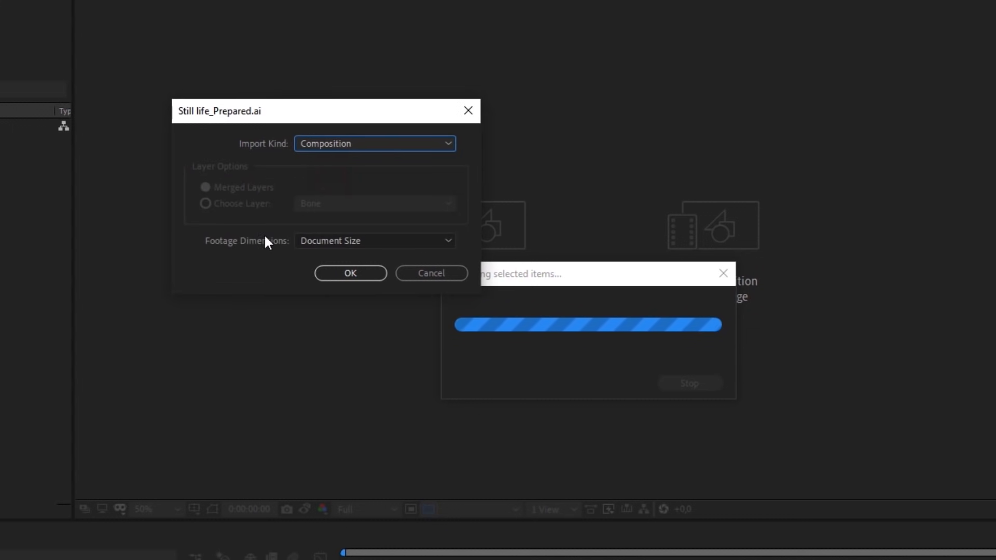
# - Set Footage Dimensions to Layer Size so each layer keeps its own size
pyautogui.click(375, 239)
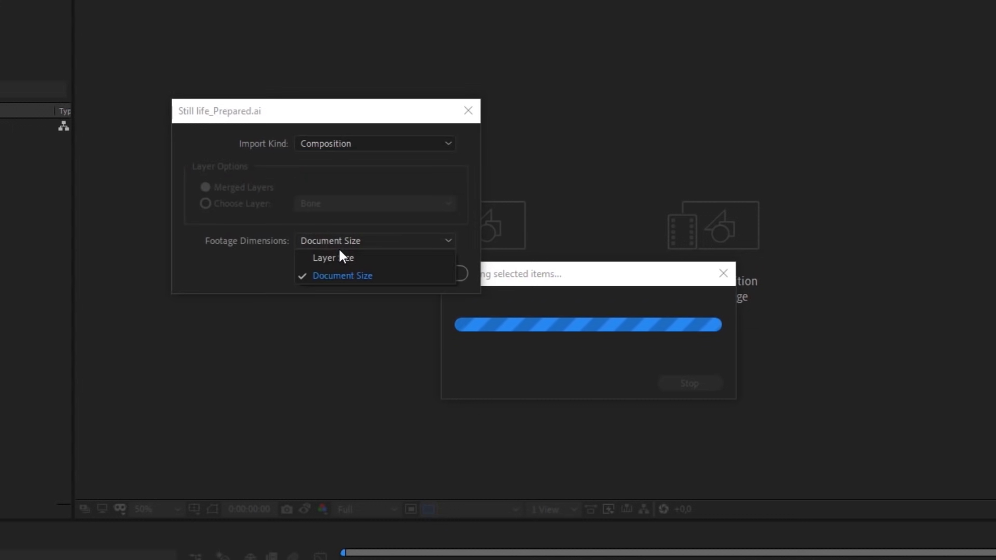
pyautogui.click(333, 258)
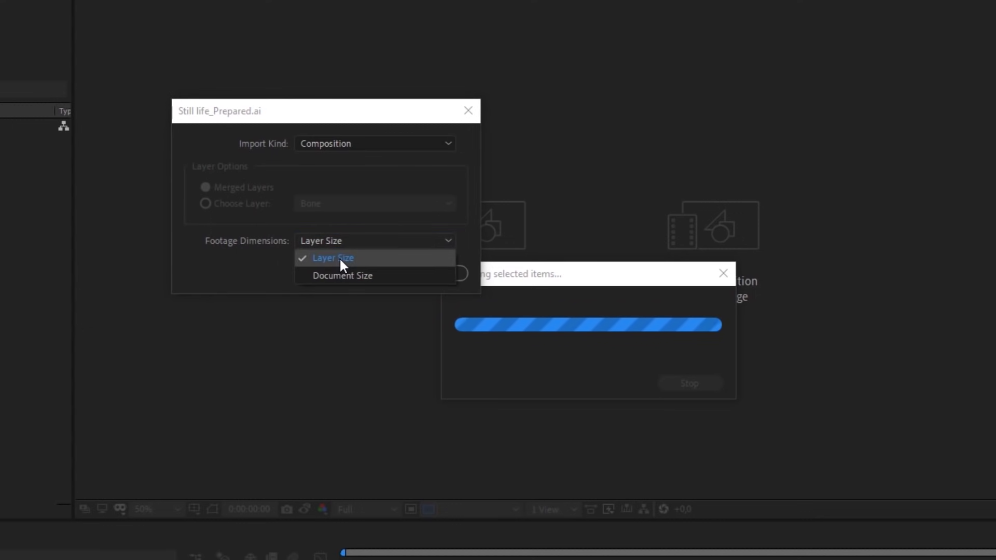
pyautogui.moveTo(349, 272)
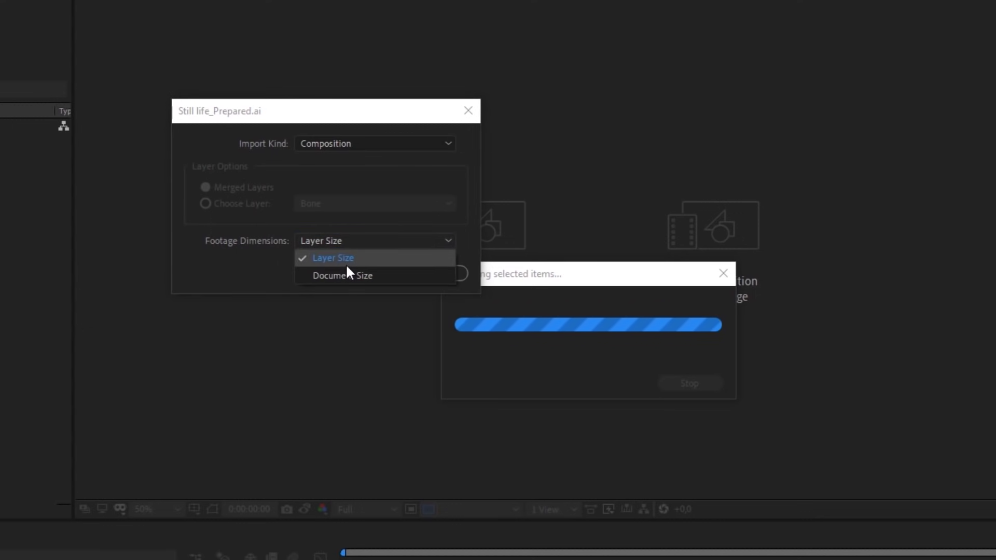
pyautogui.click(333, 258)
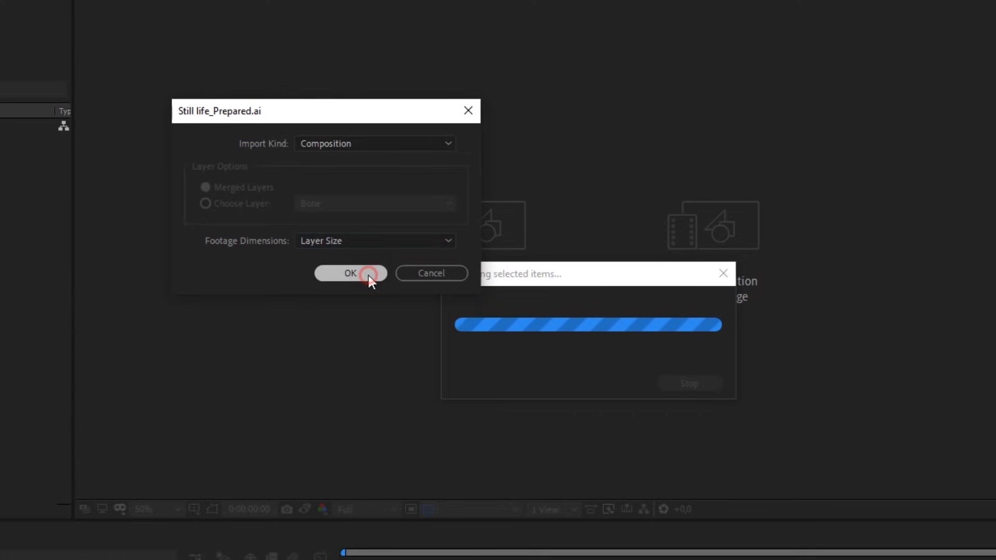
# - Confirm the import, expand the layers folder and open the Still life_Prepared composition with its Eye layer selected
pyautogui.click(350, 273)
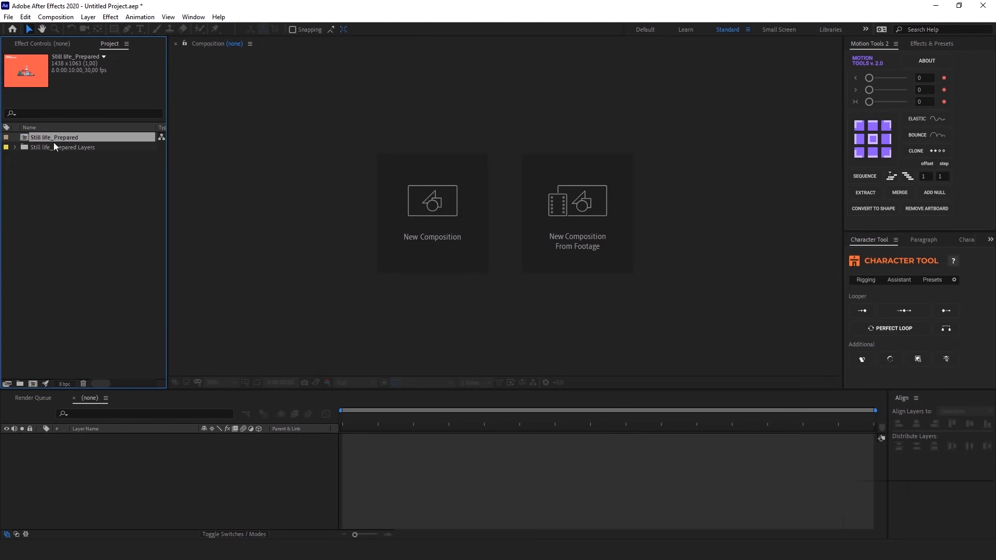
pyautogui.click(14, 147)
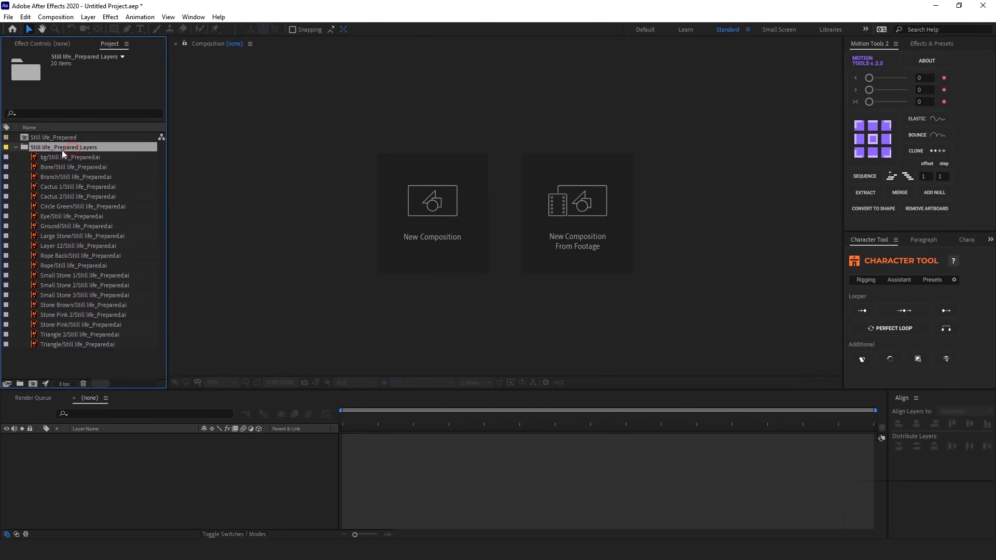
pyautogui.click(53, 137)
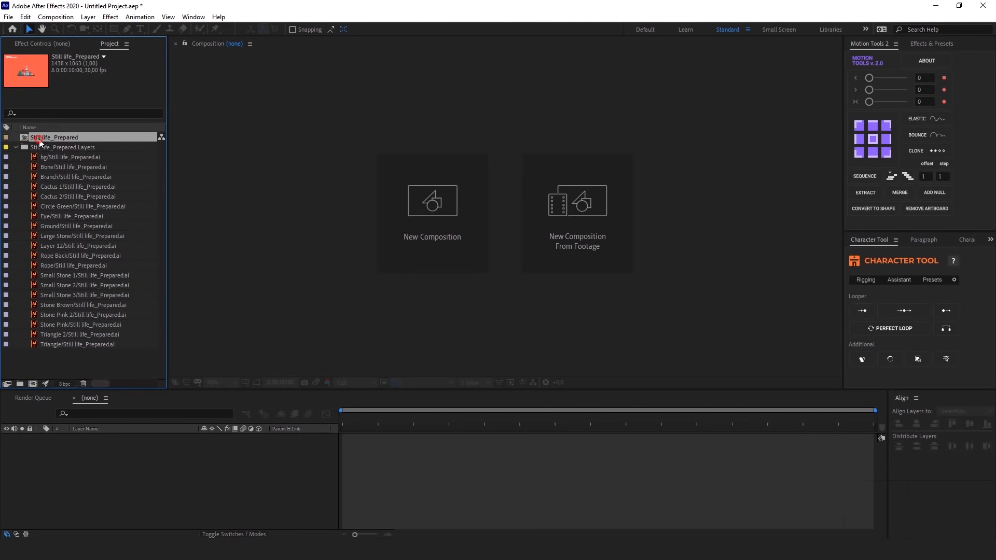
pyautogui.doubleClick(55, 137)
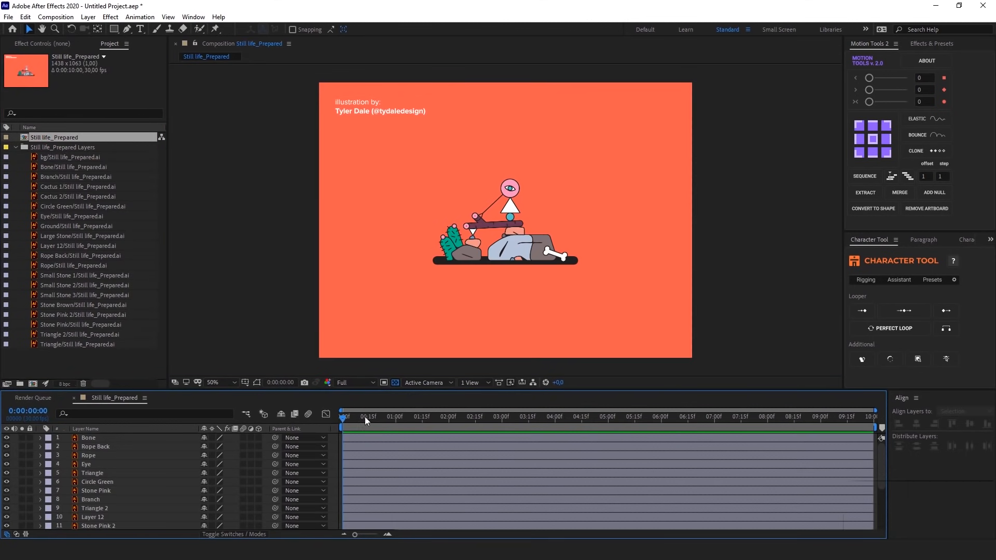
pyautogui.click(90, 438)
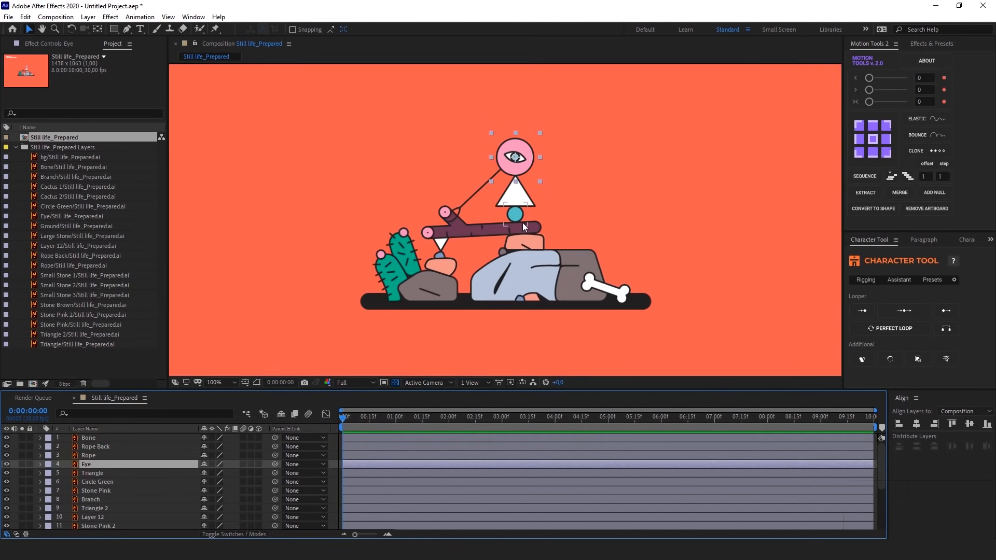
pyautogui.press('space')
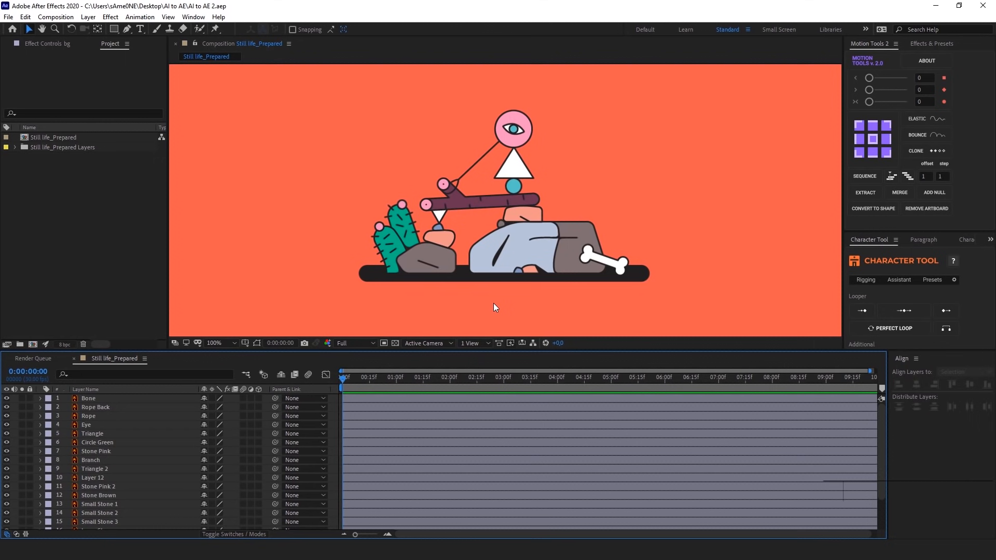
# - Switch to Illustrator's Still life_Prepared artwork and deselect the Branch group
pyautogui.click(514, 158)
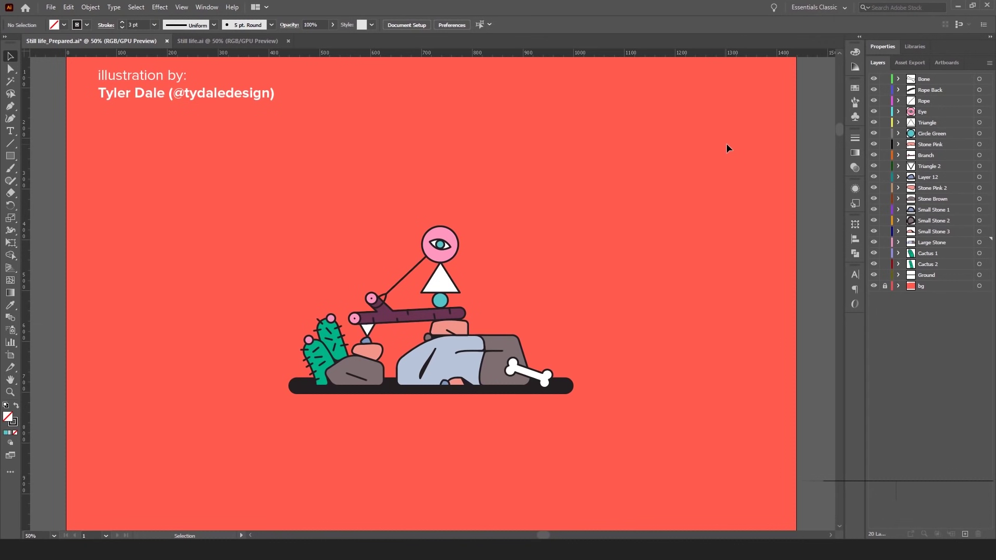
pyautogui.moveTo(905, 126)
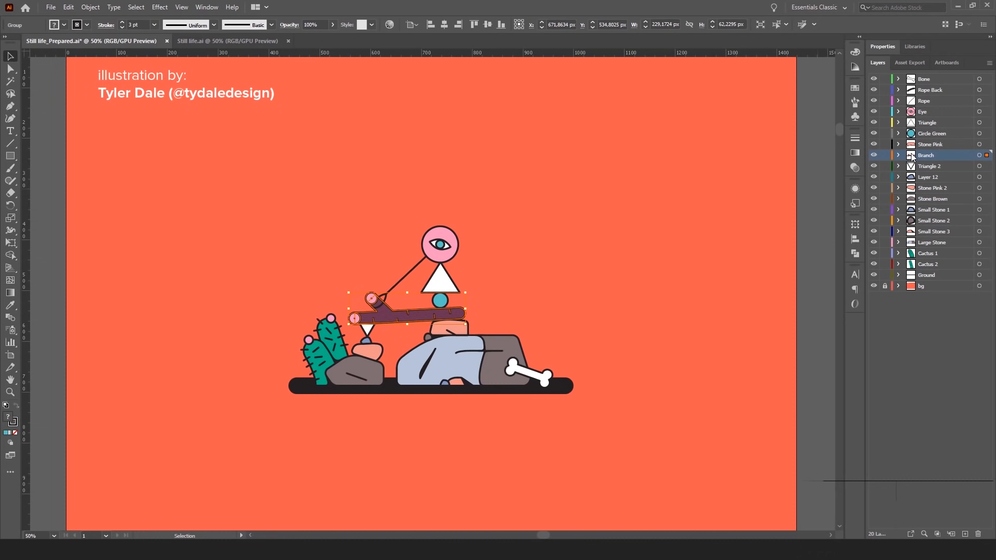
pyautogui.click(514, 259)
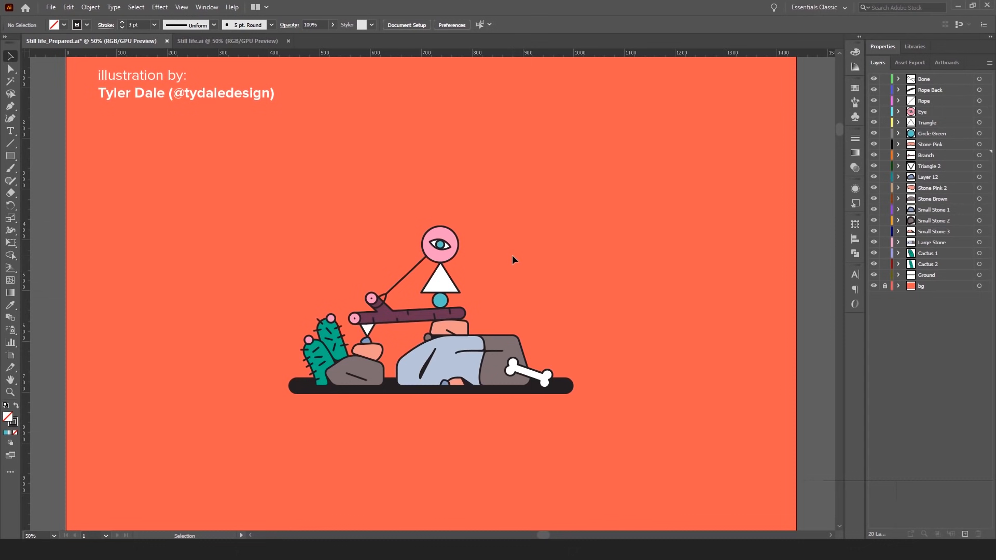
pyautogui.moveTo(465, 270)
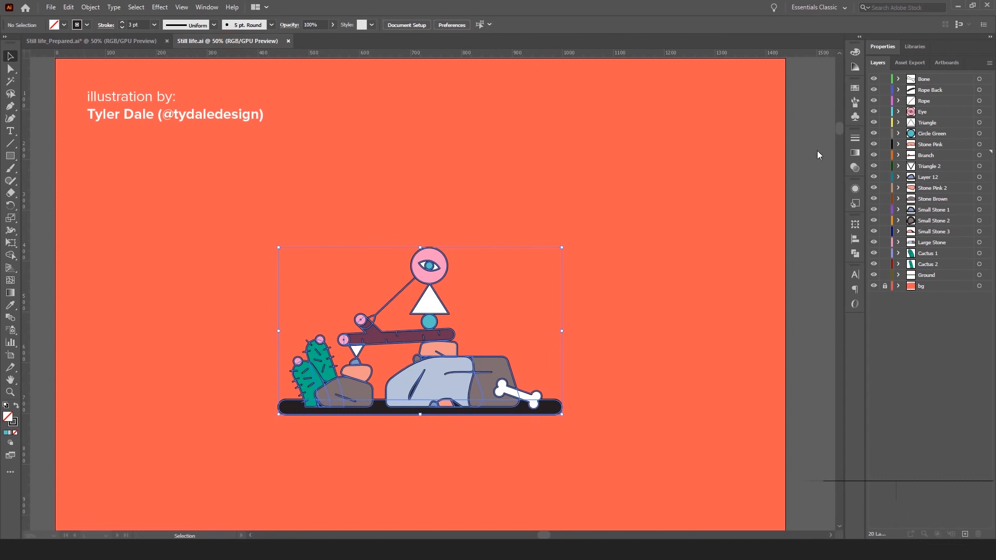
pyautogui.moveTo(531, 117)
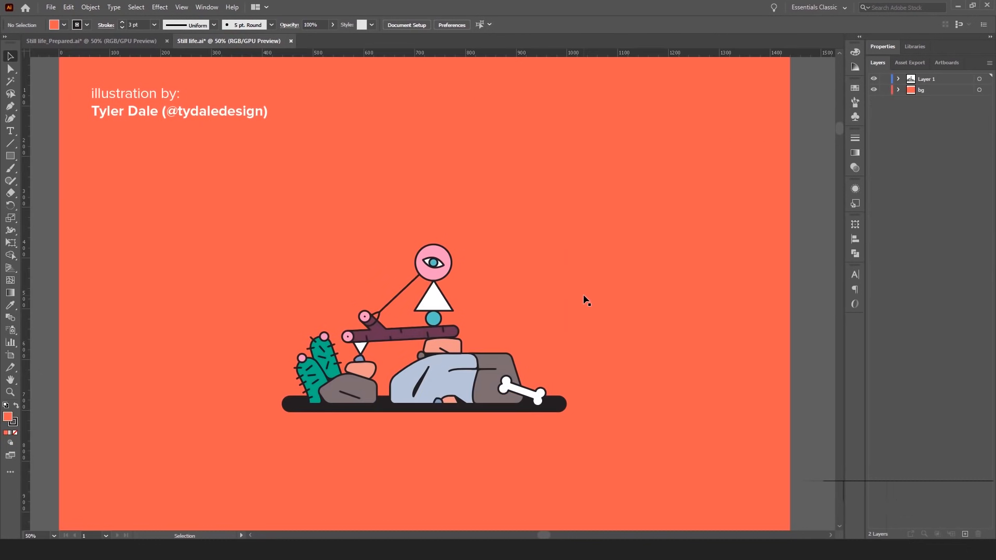
pyautogui.moveTo(948, 503)
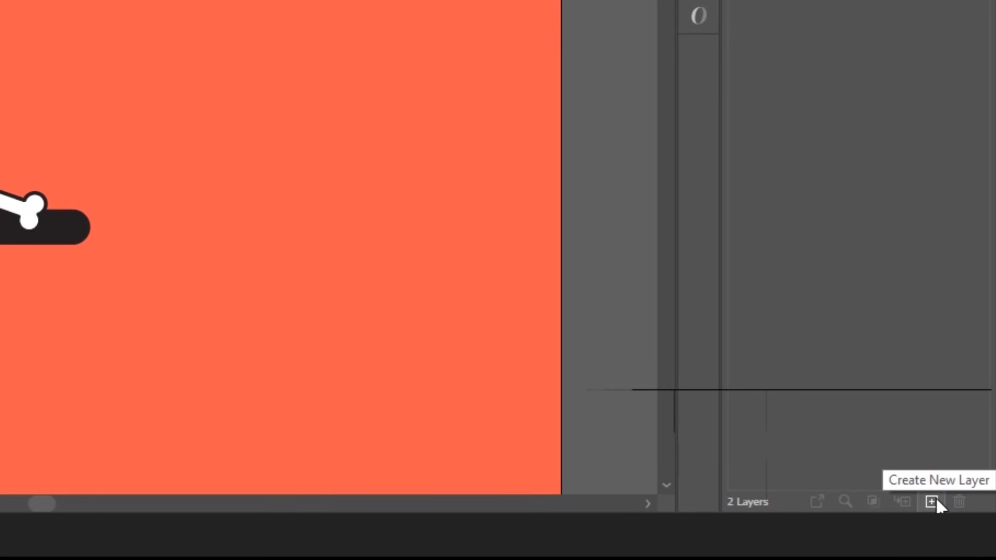
# - Add a new Bone layer and move the bone artwork out of Layer 1 into it
pyautogui.click(932, 502)
pyautogui.write('Bone')
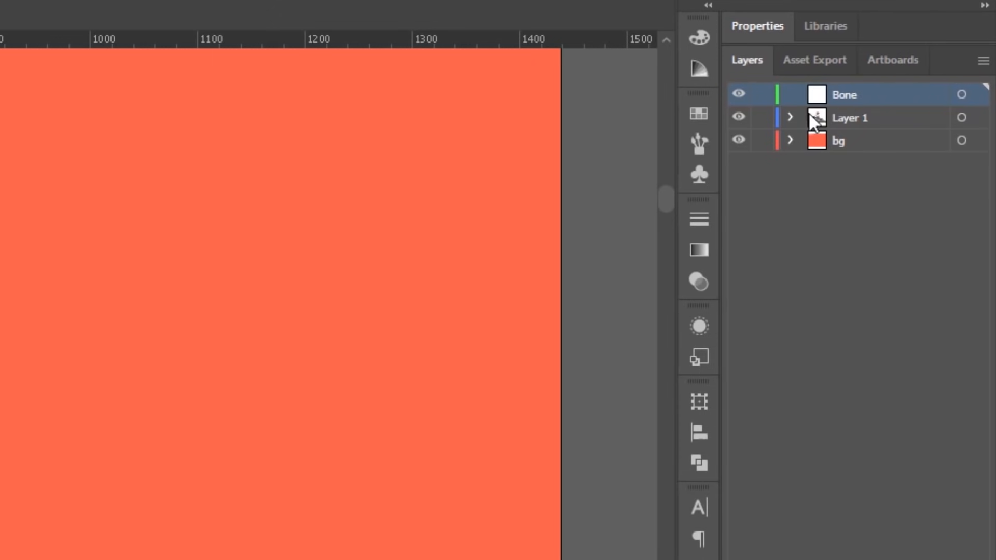
pyautogui.click(791, 117)
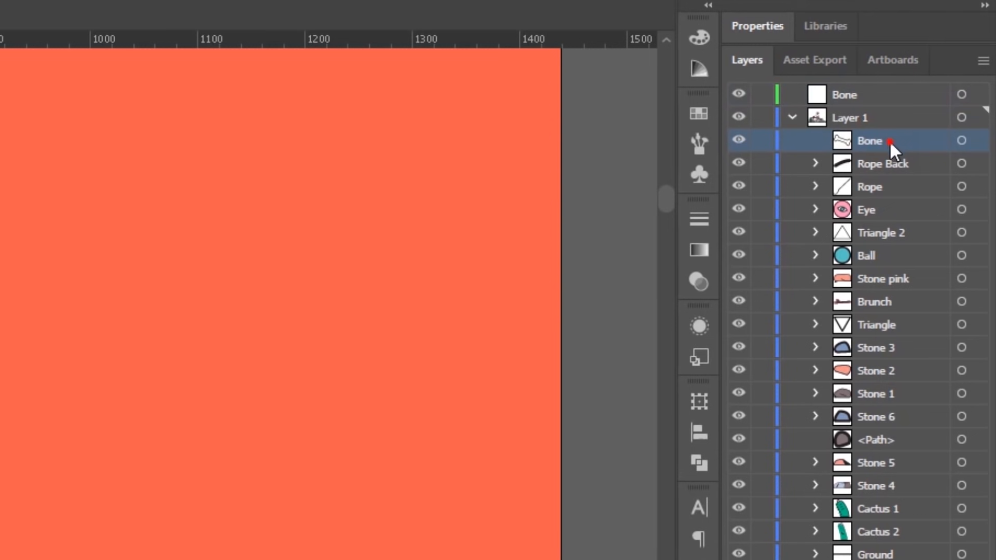
pyautogui.click(790, 94)
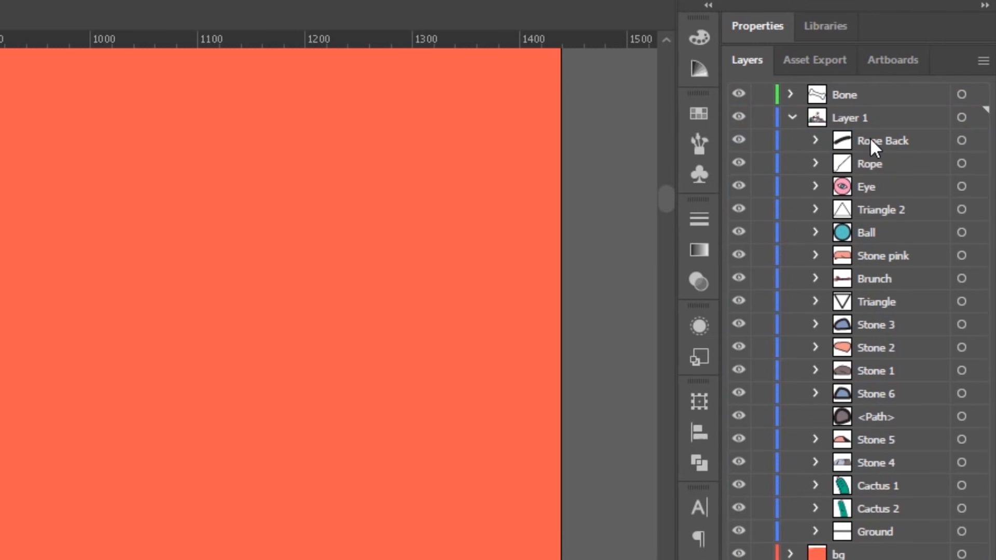
pyautogui.moveTo(887, 206)
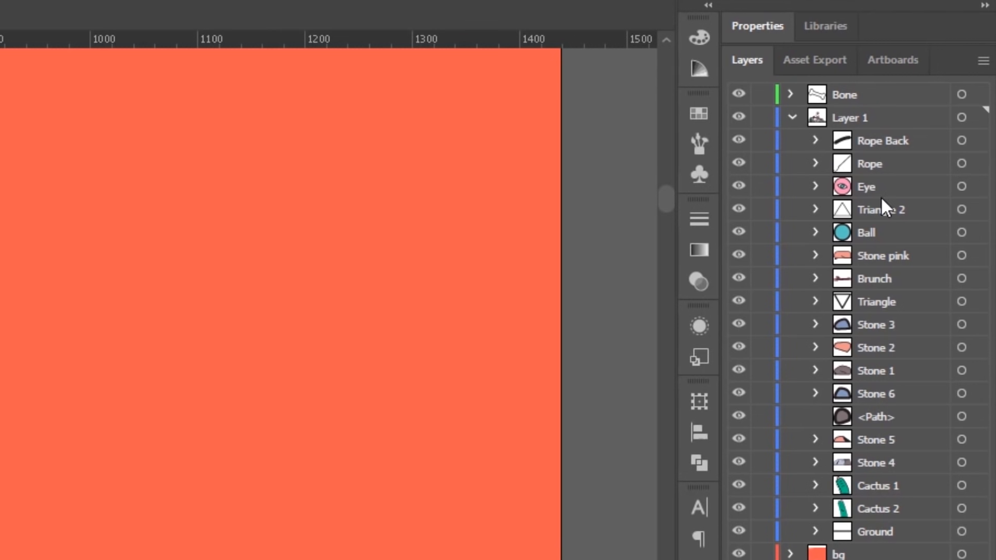
pyautogui.moveTo(889, 222)
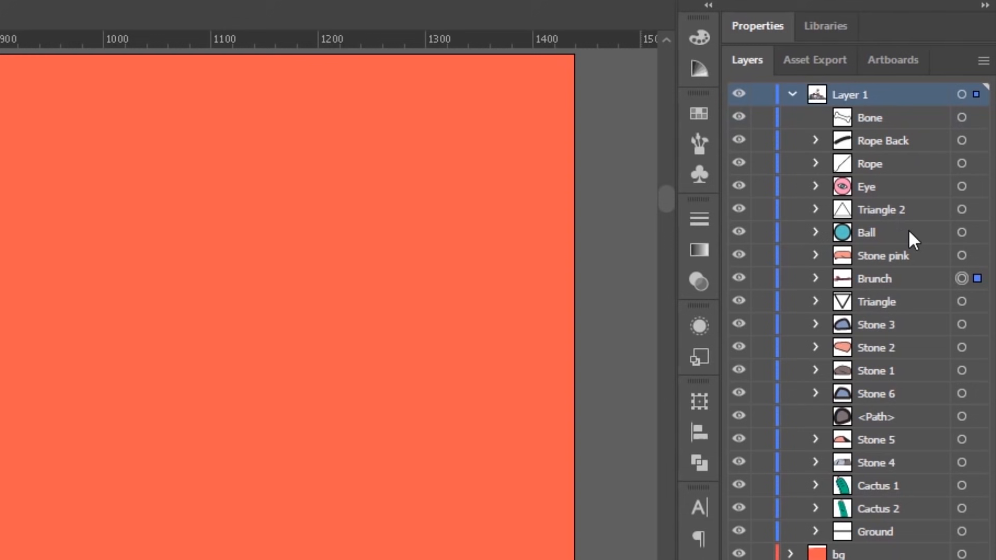
# - Inspect the Eye and Rope groups inside Layer 1, then select Layer 1
pyautogui.click(865, 186)
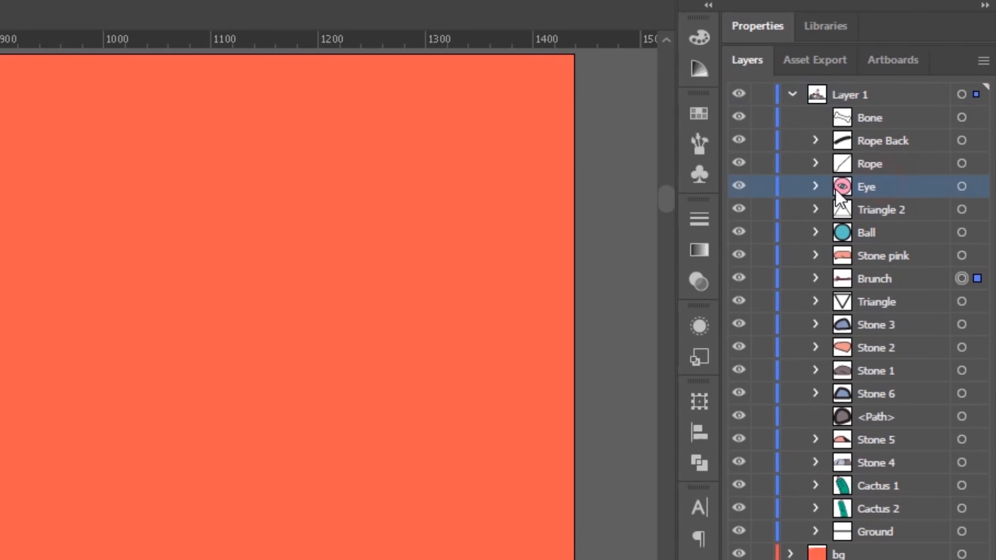
pyautogui.click(816, 186)
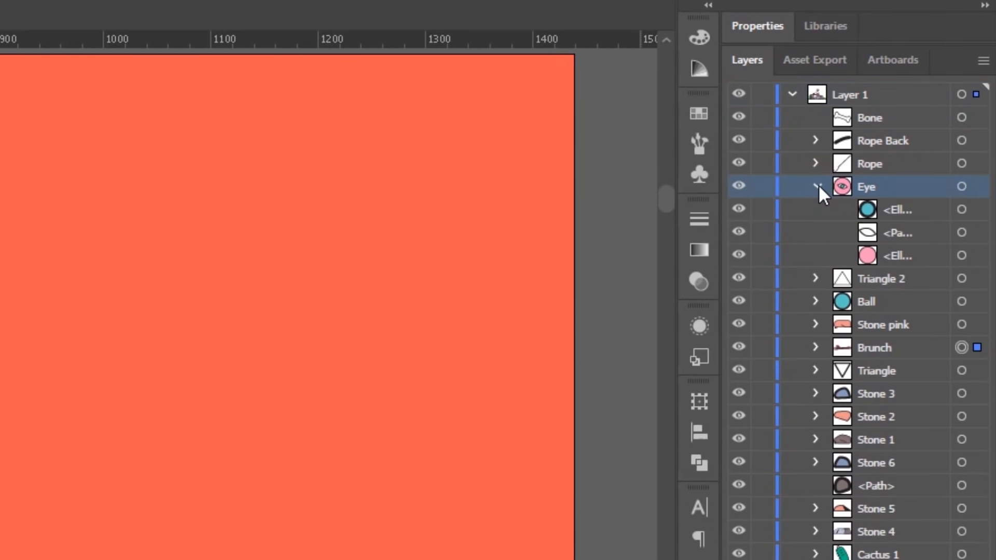
pyautogui.click(816, 163)
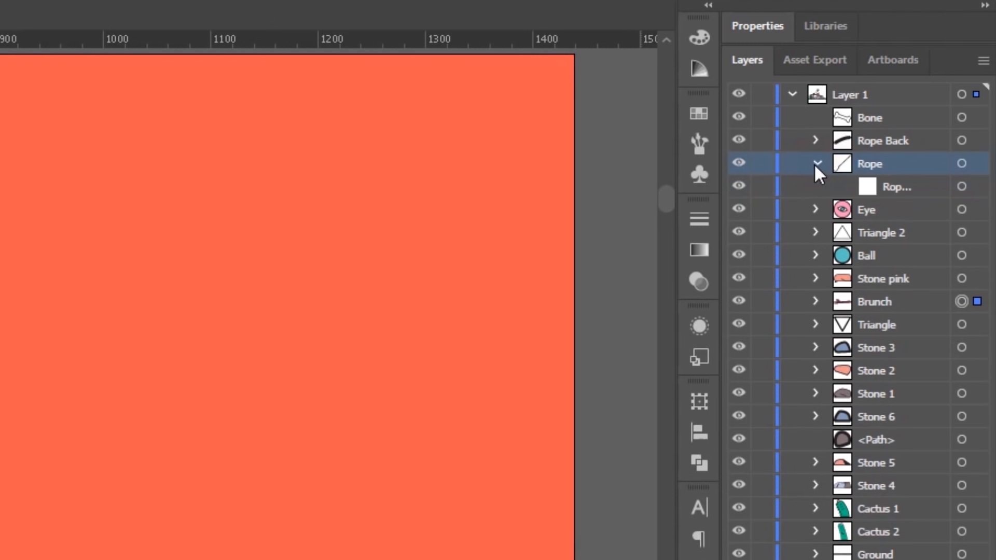
pyautogui.click(816, 163)
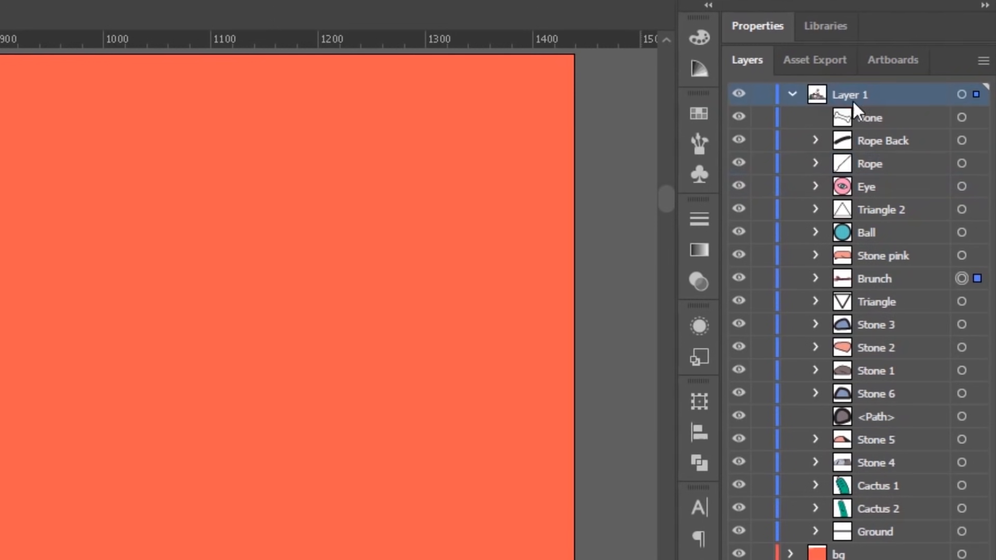
pyautogui.moveTo(985, 60)
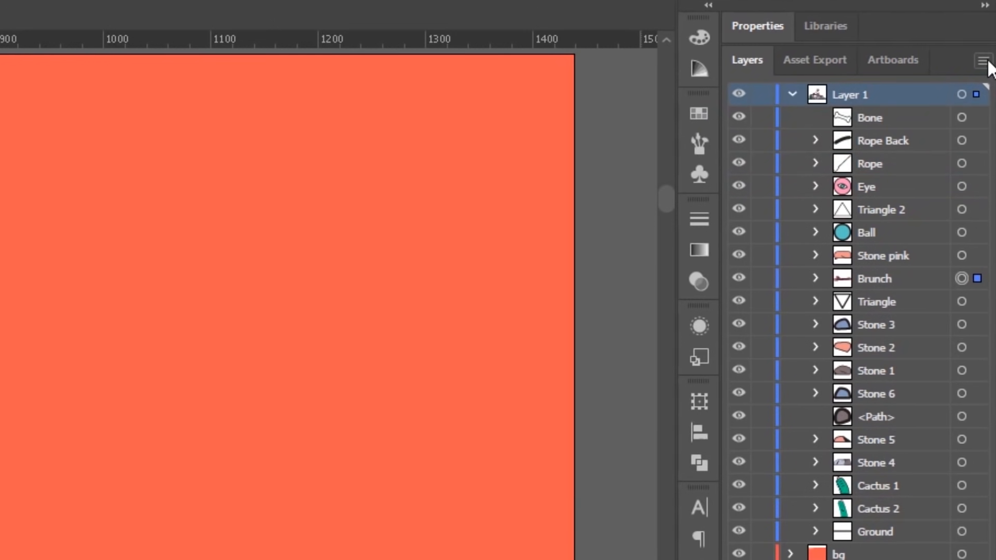
# - Release Layer 1 to Layers (Sequence) and drag the released sublayers out to top level
pyautogui.click(983, 61)
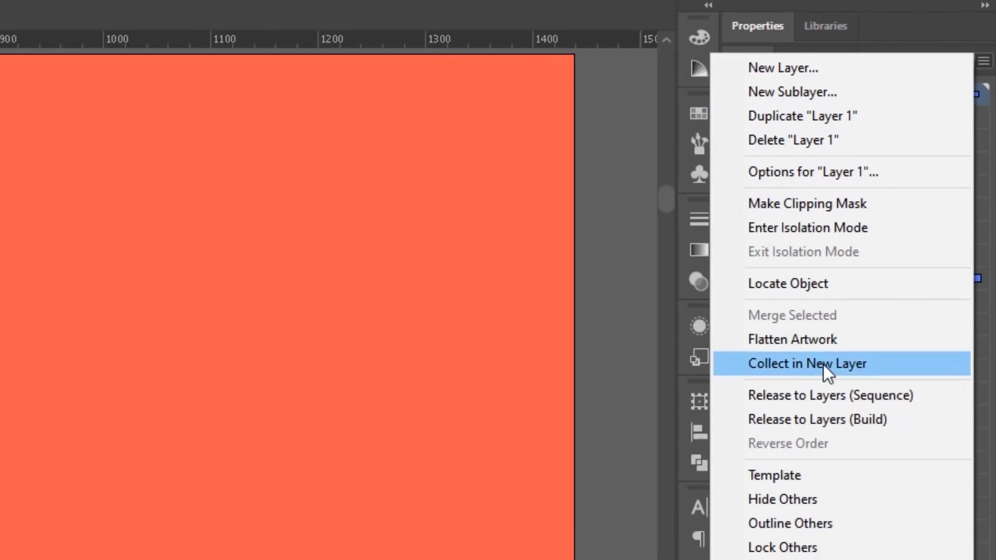
pyautogui.click(829, 395)
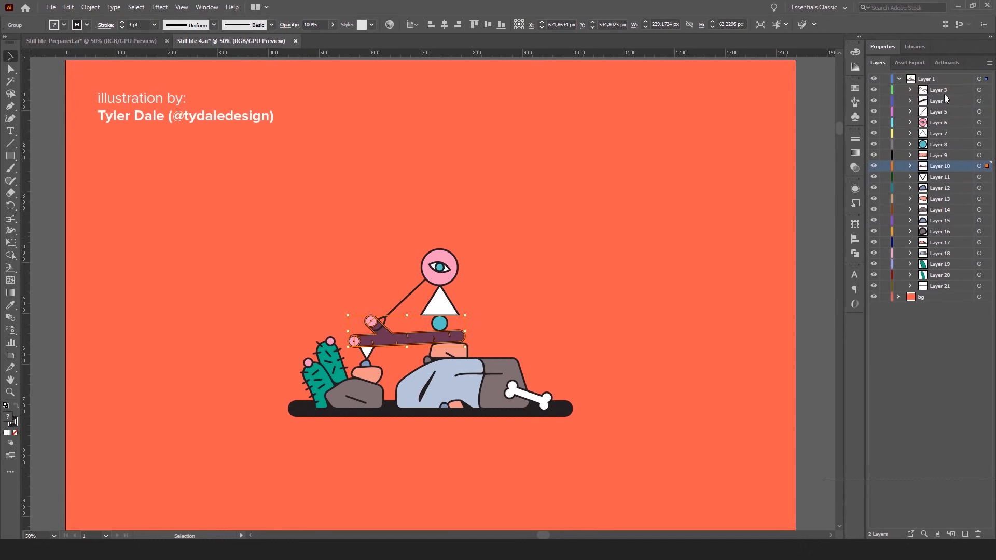
pyautogui.click(940, 90)
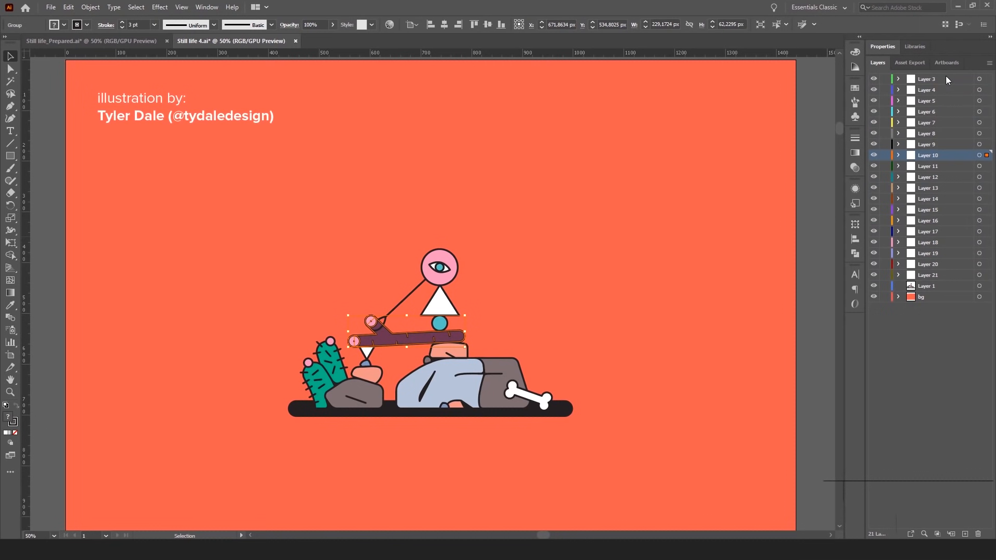
pyautogui.click(927, 286)
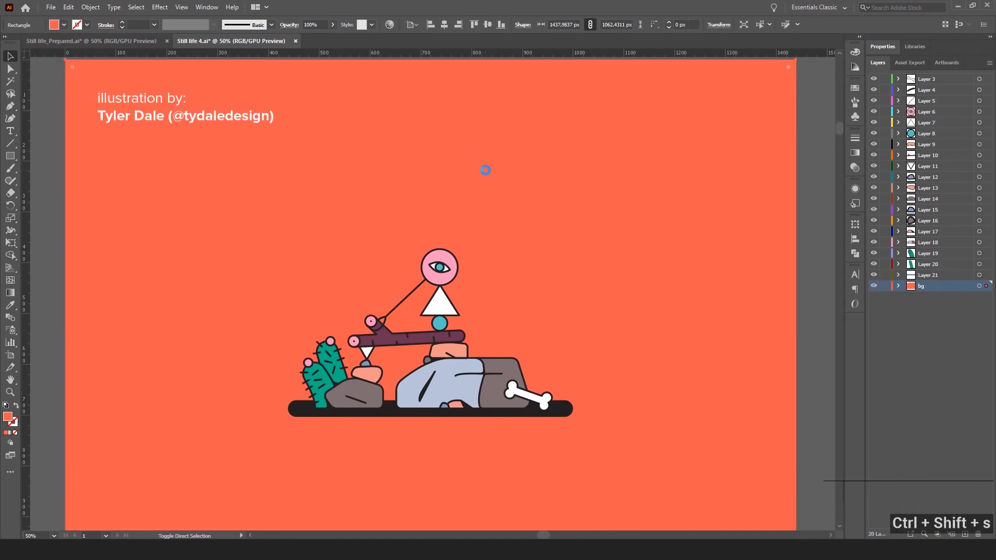
# - Save the split-layer artwork as a new file named Still life 5.ai, accepting the Illustrator options
pyautogui.press('ctrl+shift+s')
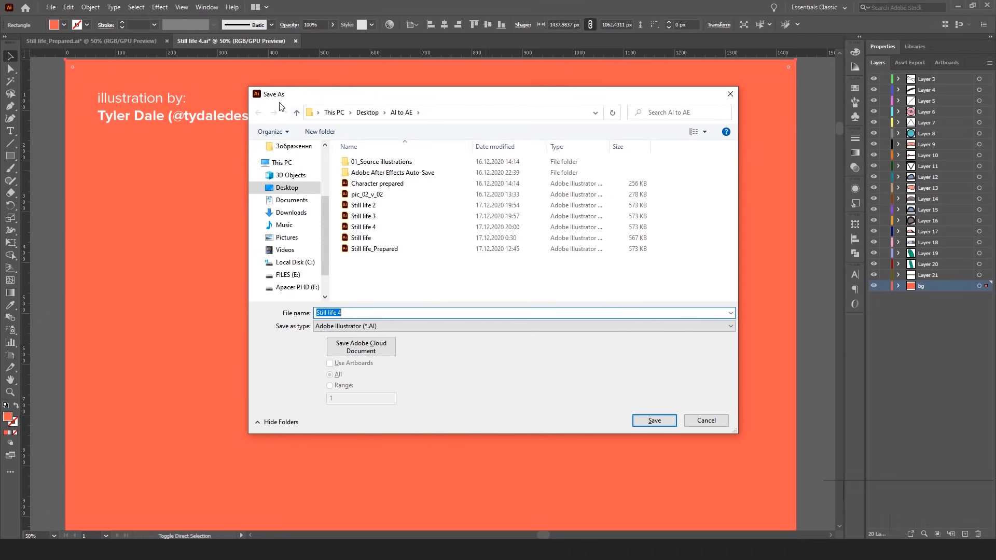
pyautogui.click(653, 421)
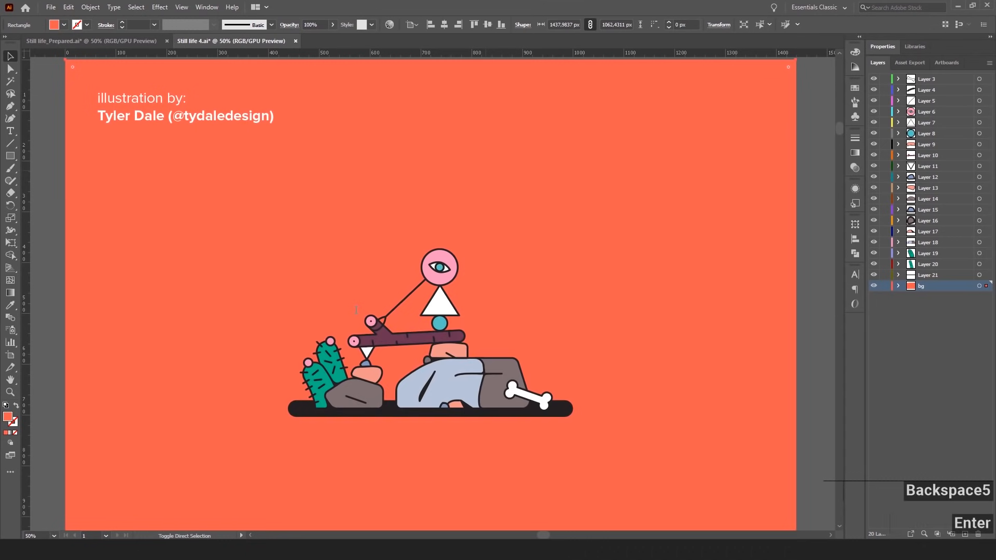
pyautogui.press('Ctrl+S')
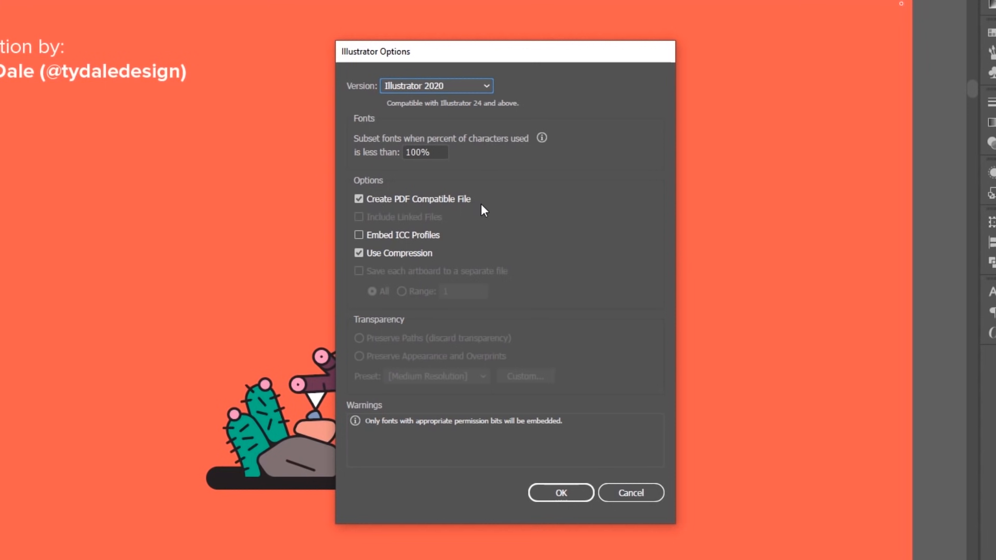
pyautogui.moveTo(451, 213)
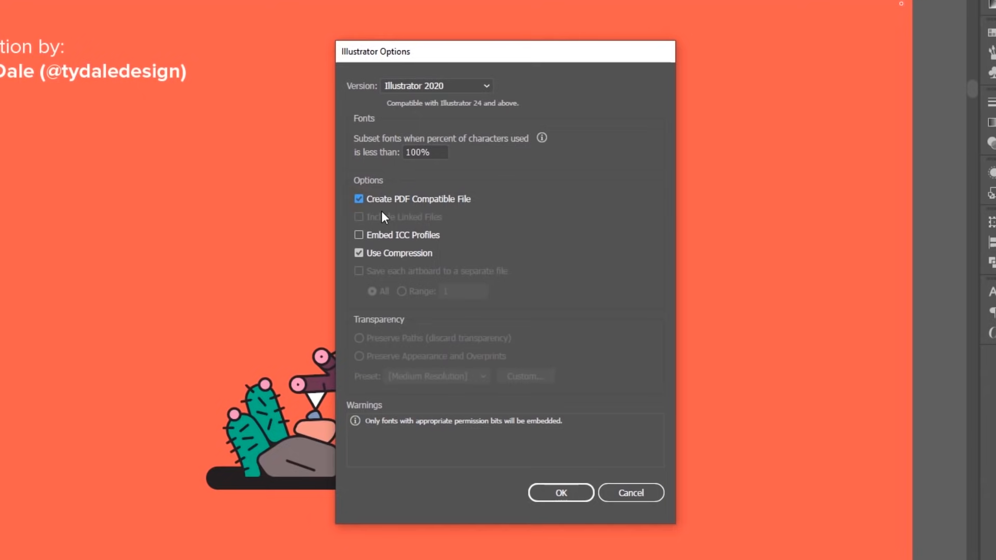
pyautogui.click(559, 492)
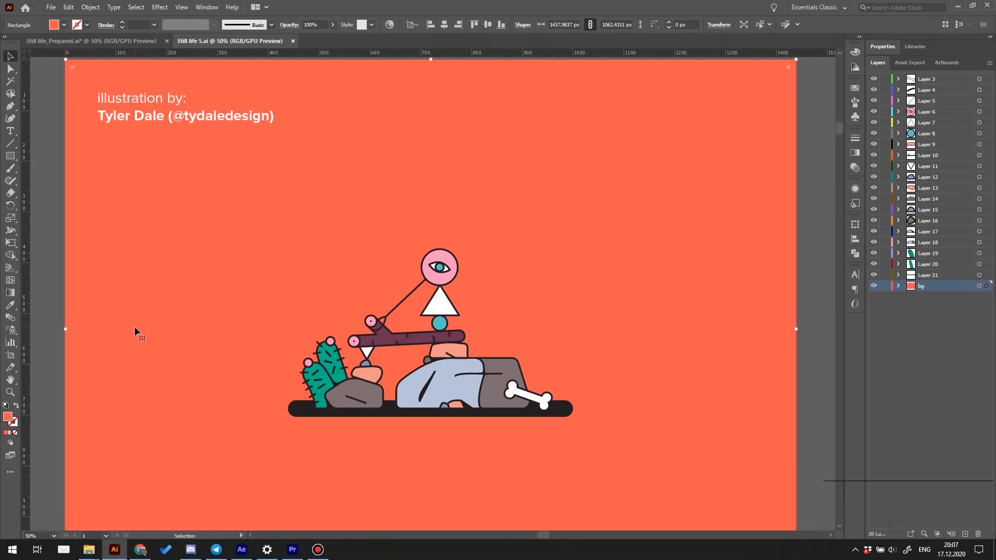
# - Switch back to After Effects and select the Eye layer in the Still life_Prepared timeline
pyautogui.click(241, 550)
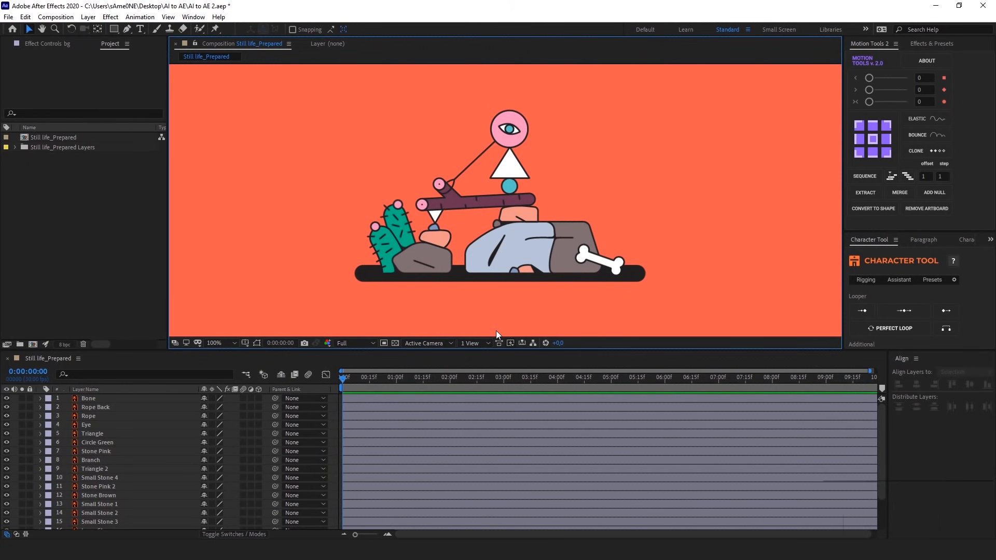
pyautogui.moveTo(213, 454)
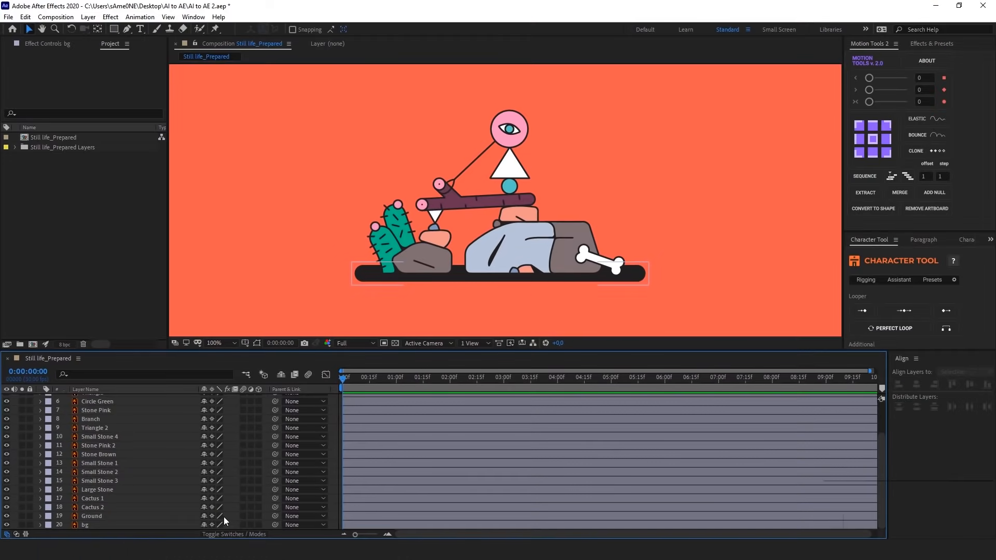
pyautogui.click(93, 425)
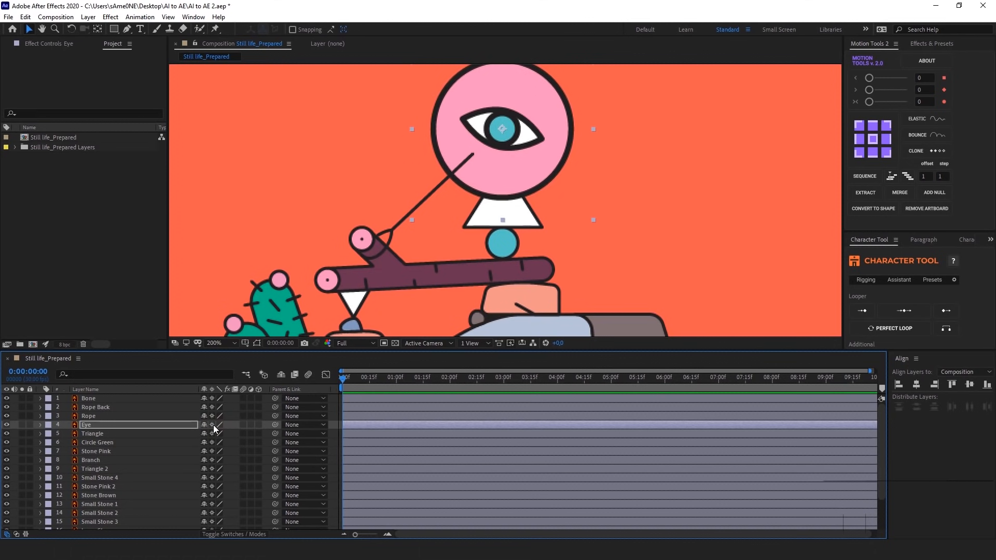
pyautogui.click(213, 344)
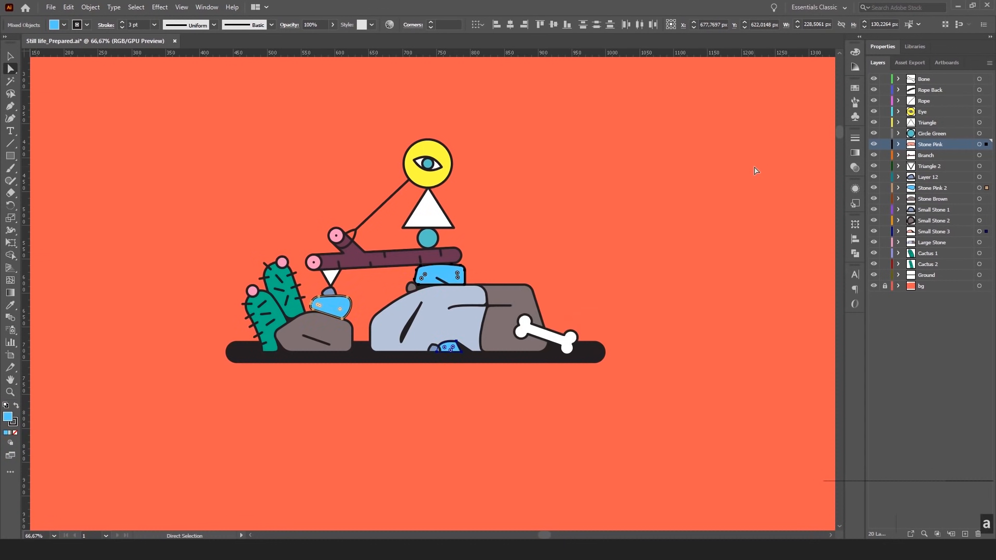
# - Save the recolored eye and stones so the After Effects composition updates, then clear the selection
pyautogui.press('ctrl+s')
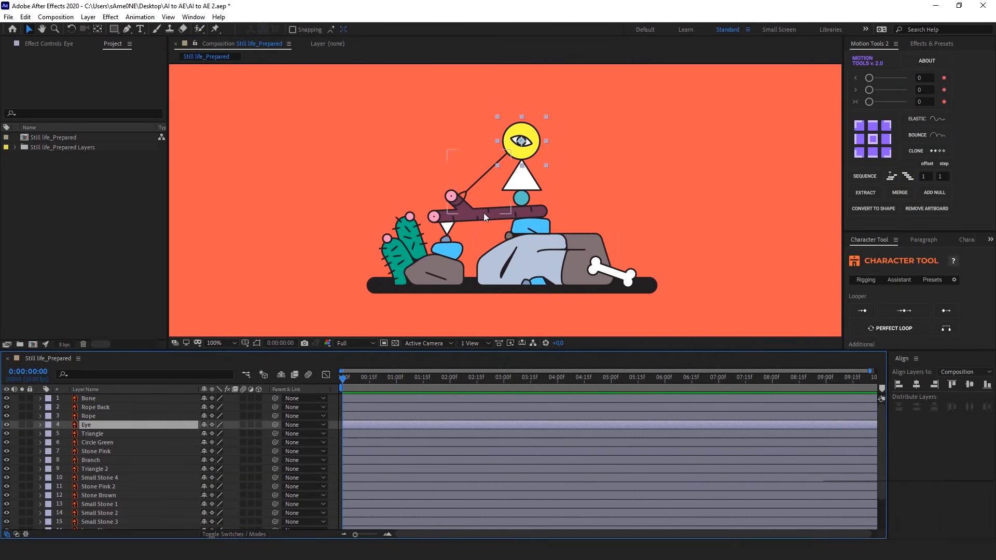
pyautogui.click(637, 191)
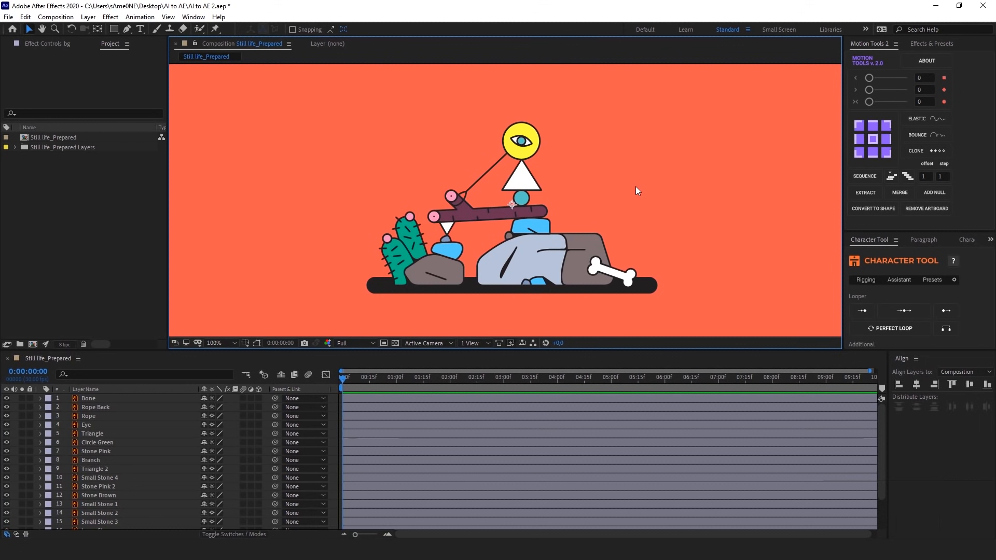
pyautogui.moveTo(577, 167)
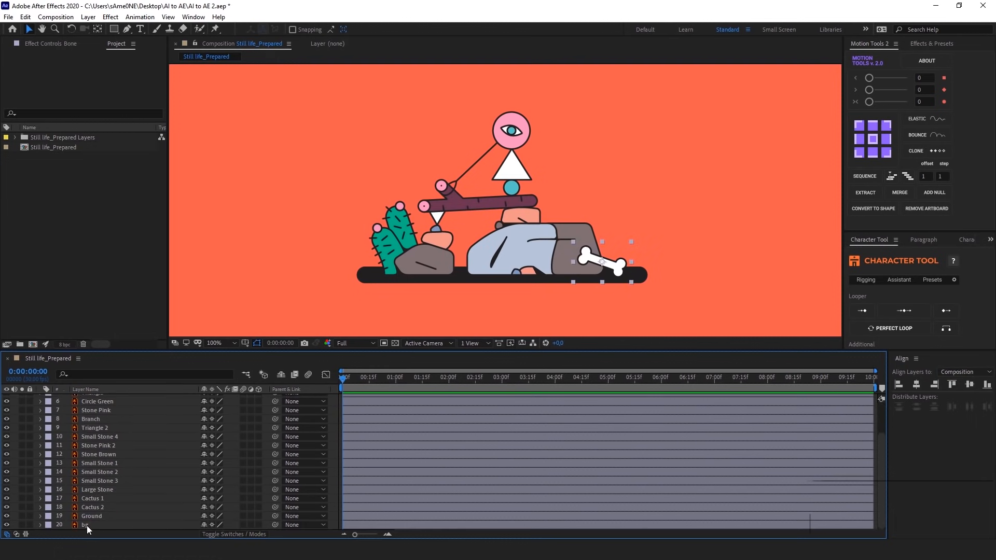
# - Create Shapes from Vector Layer on the selected layers, giving Bone Outlines, Rope Outlines and Eye Outlines
pyautogui.rightClick(89, 525)
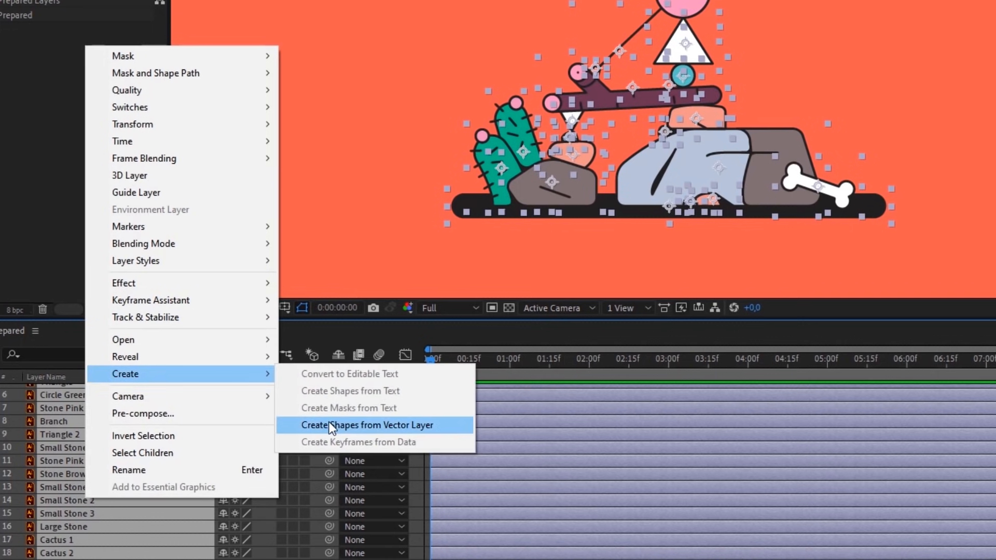
pyautogui.click(367, 425)
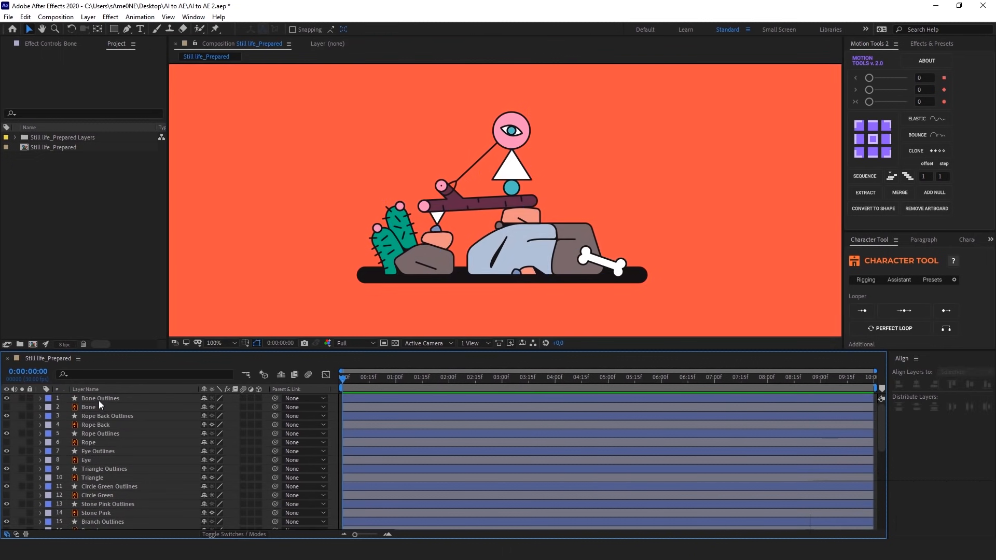
pyautogui.click(99, 399)
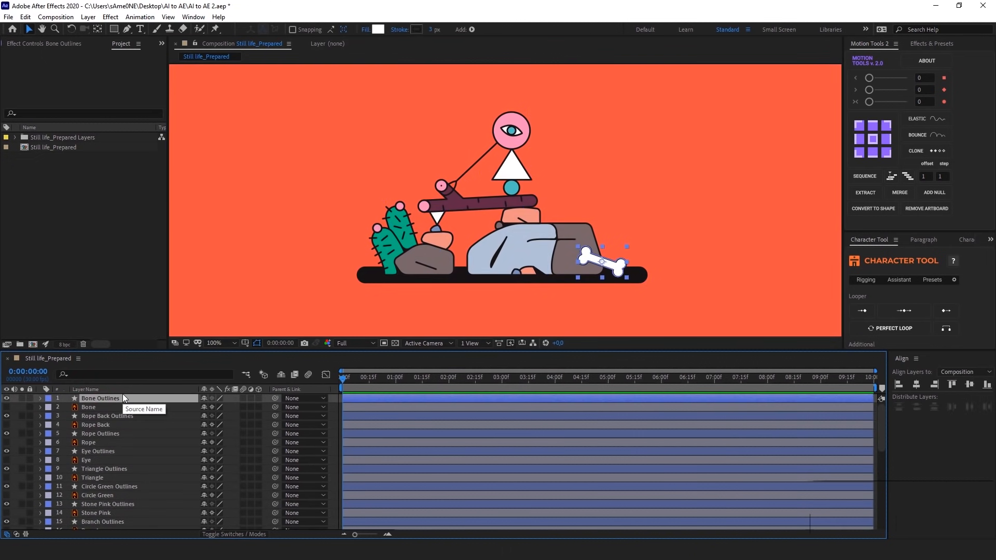
pyautogui.moveTo(126, 399)
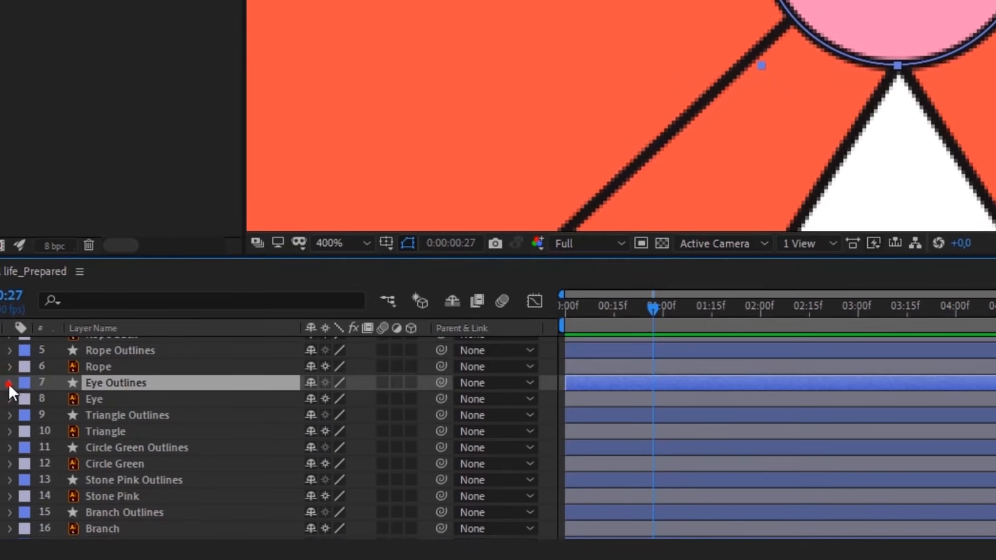
# - Expand Eye Outlines and its Group 2 to inspect the stroke, test-moving the eye
pyautogui.click(10, 383)
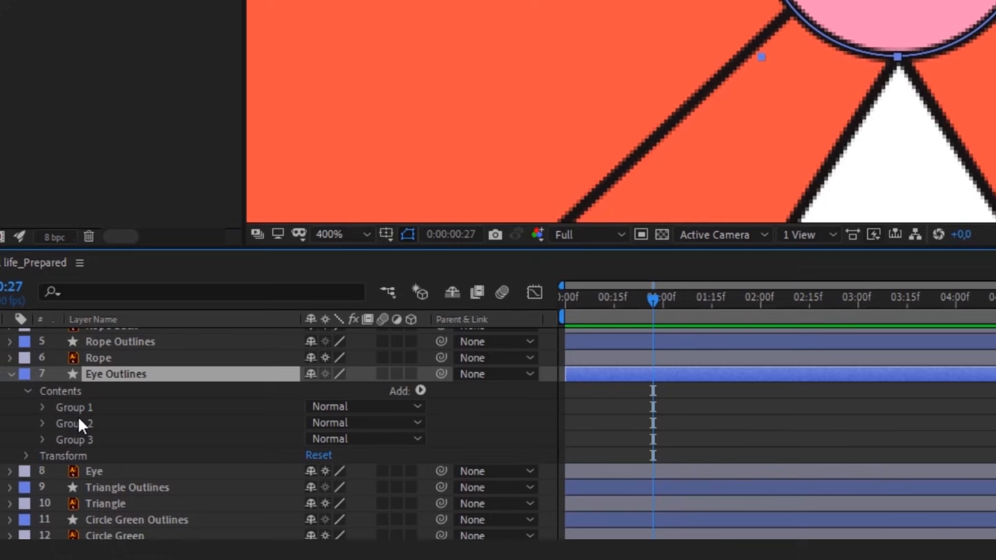
pyautogui.click(41, 423)
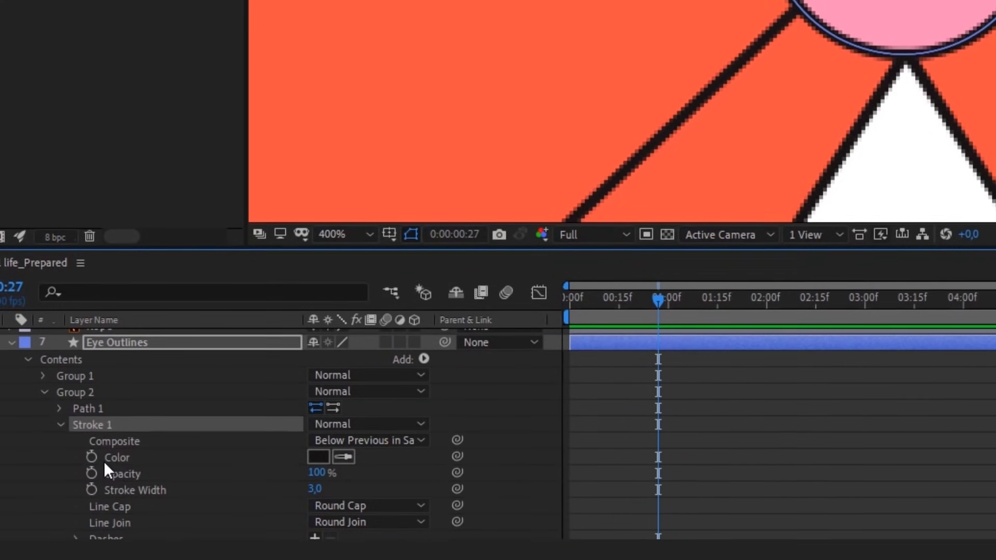
pyautogui.click(319, 457)
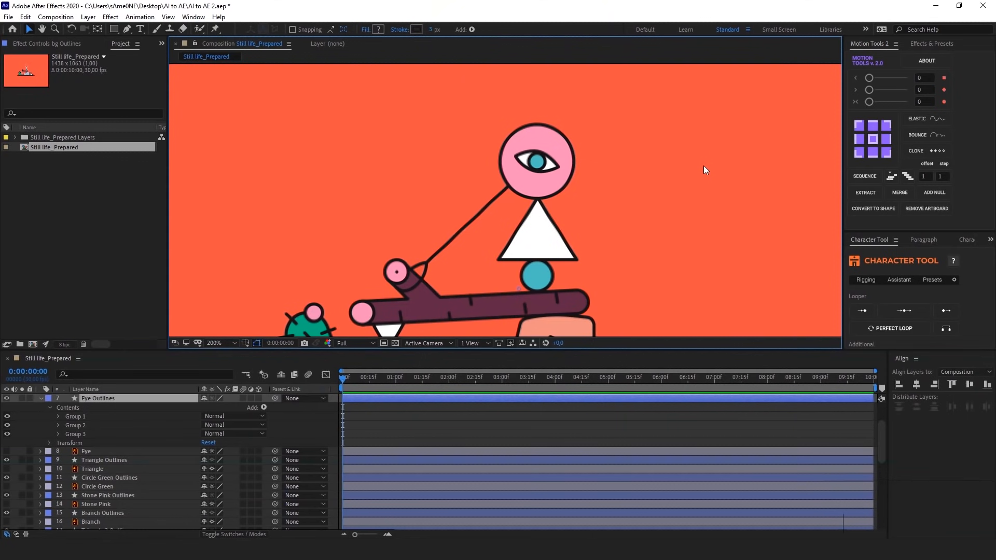
pyautogui.click(98, 398)
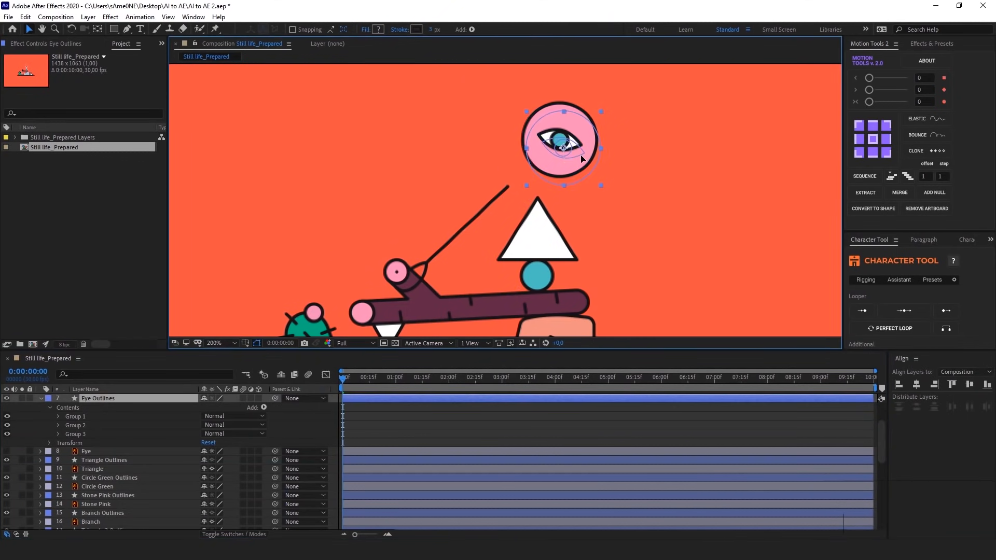
# - Undo the eye's displacement so it sits back on the white triangle
pyautogui.press('ctrl+z')
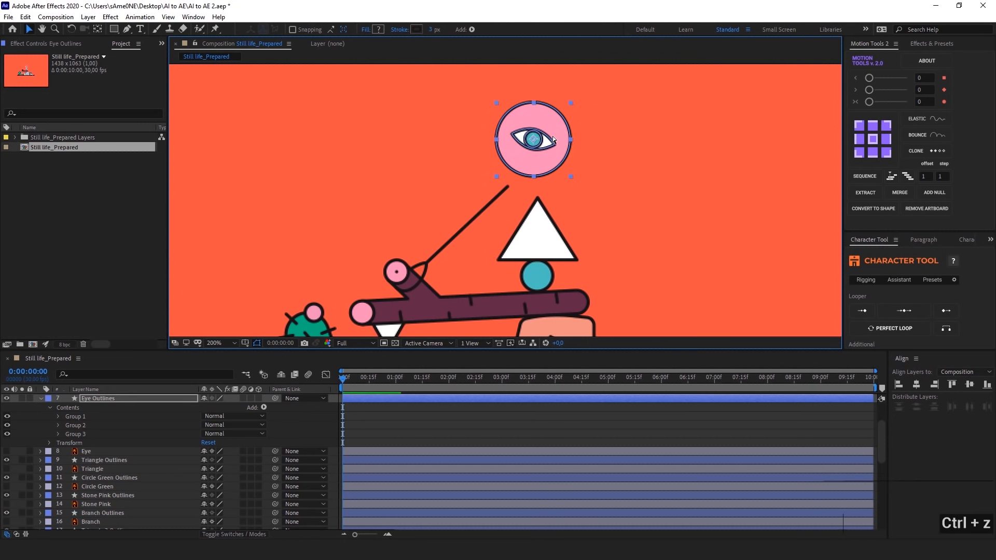
pyautogui.press('ctrl+z')
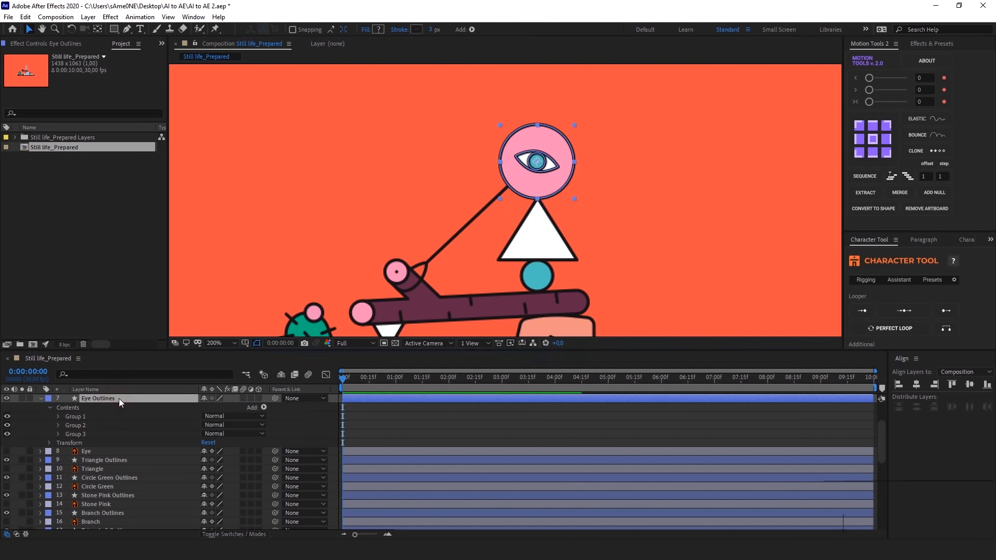
pyautogui.press('ctrl+d')
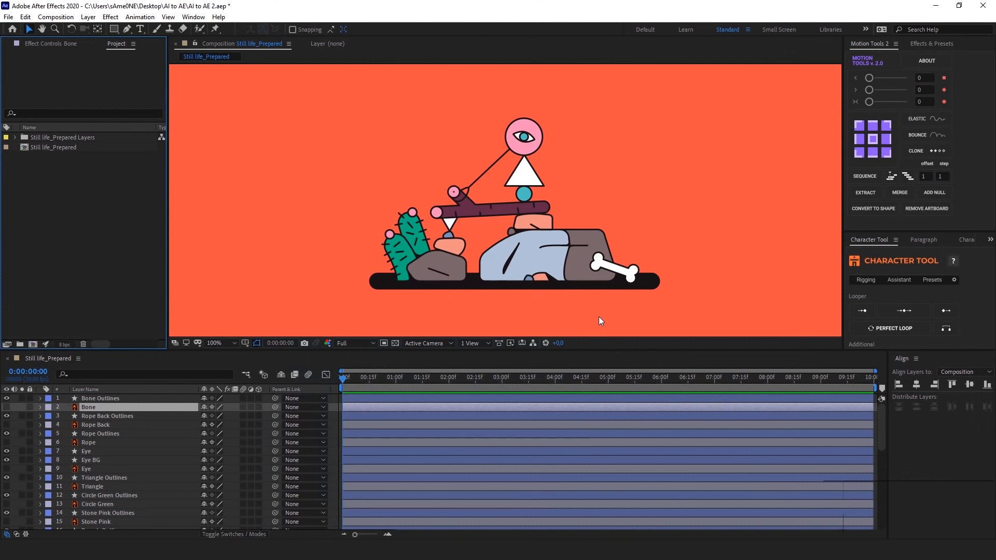
pyautogui.moveTo(146, 396)
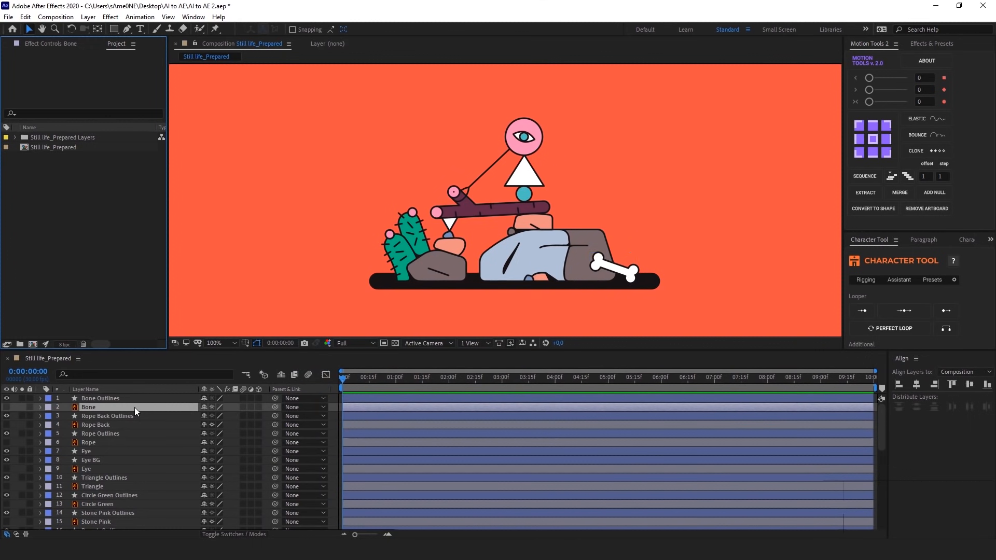
pyautogui.moveTo(104, 434)
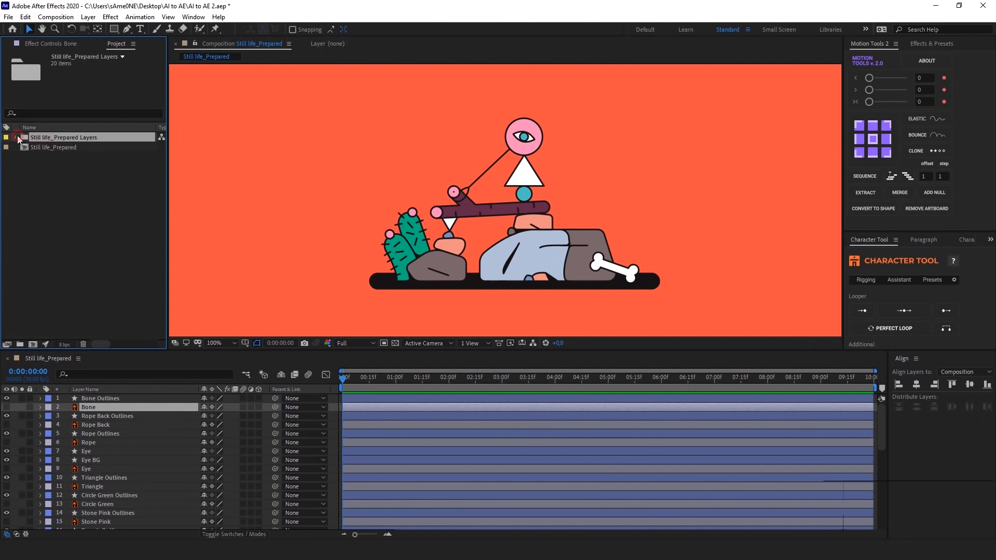
# - Delete the imported Illustrator layers folder in the Project panel, then pick the original footage layers
pyautogui.click(15, 137)
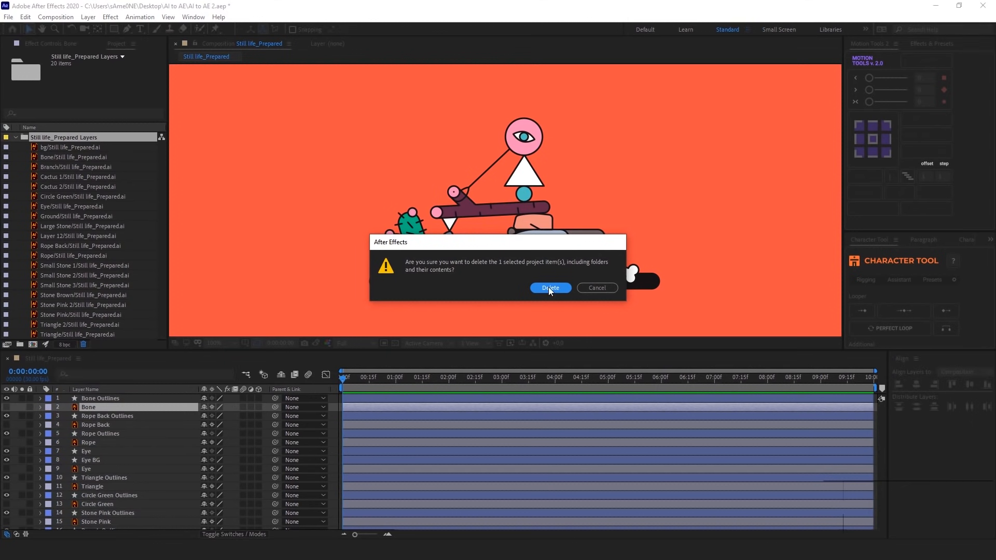
pyautogui.click(550, 287)
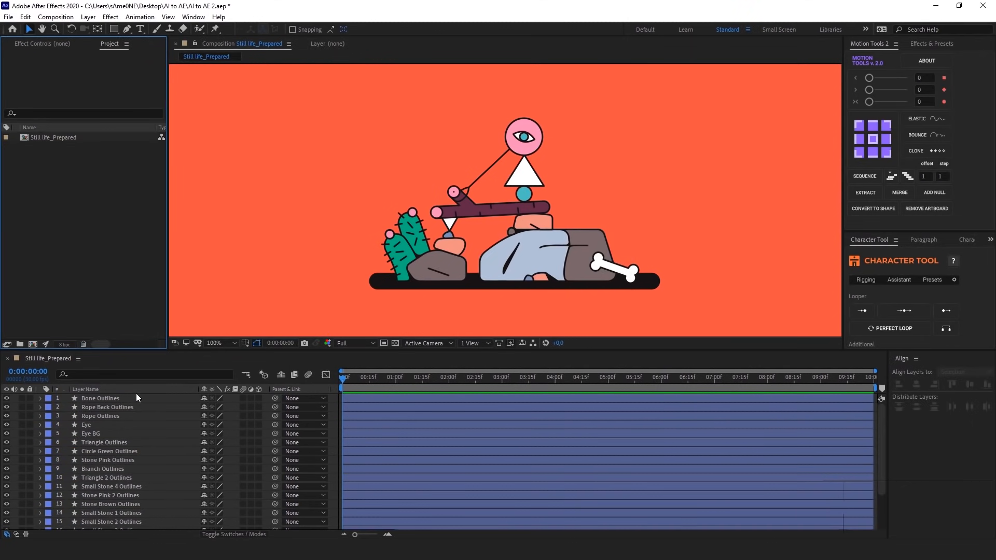
pyautogui.scroll(-3)
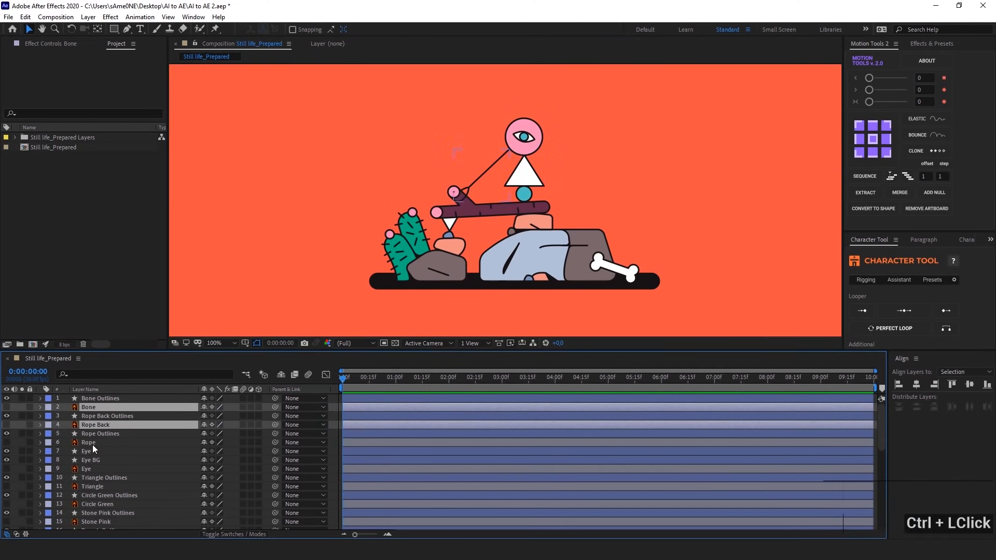
pyautogui.scroll(-3)
pyautogui.write('a')
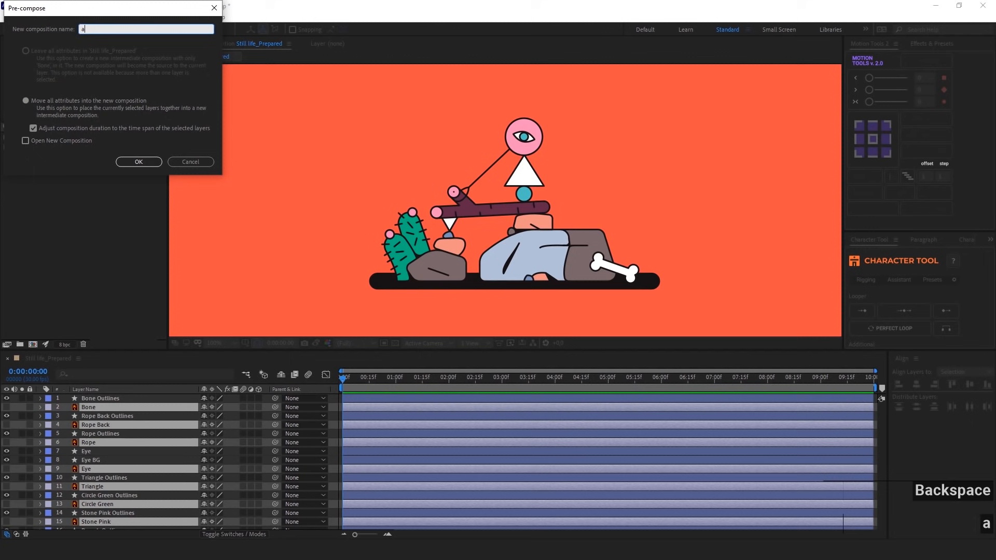
pyautogui.click(138, 162)
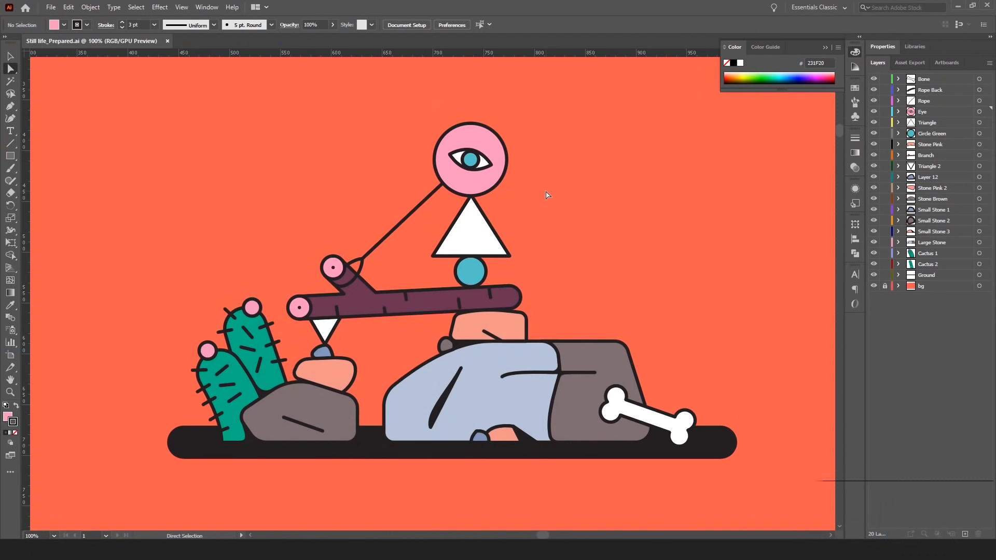
pyautogui.moveTo(525, 169)
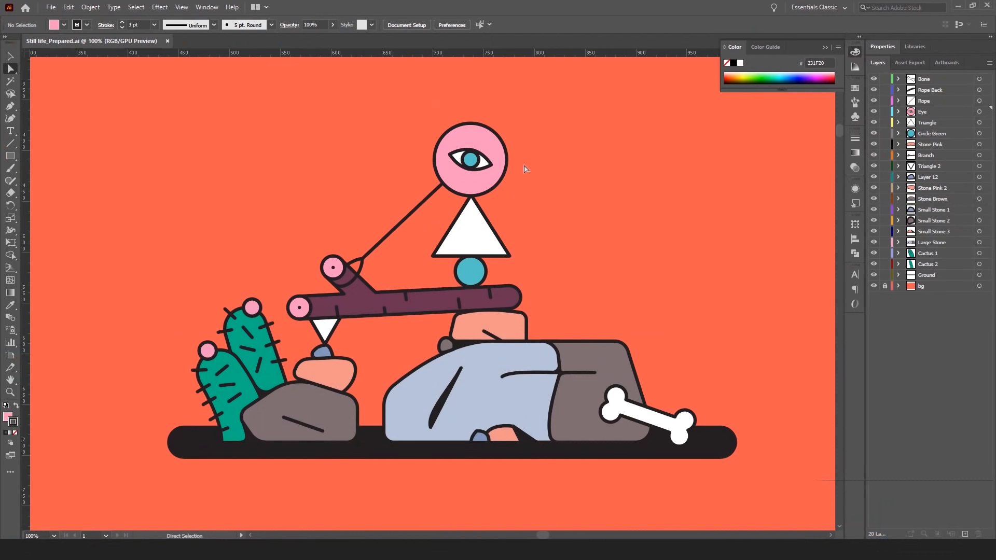
# - Give the pink eye circle a highlight path with Normal blending at 50% opacity and save the artwork
pyautogui.click(470, 159)
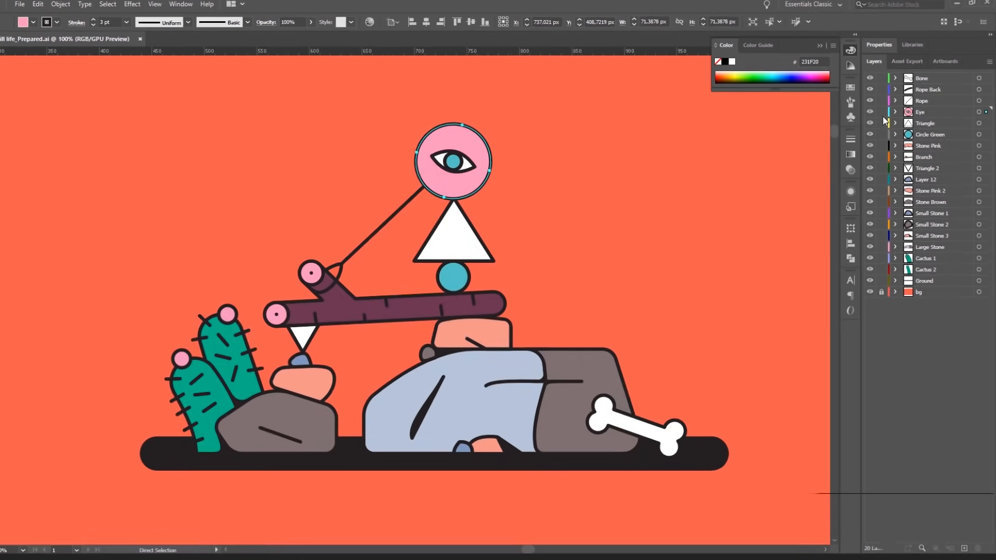
pyautogui.click(895, 112)
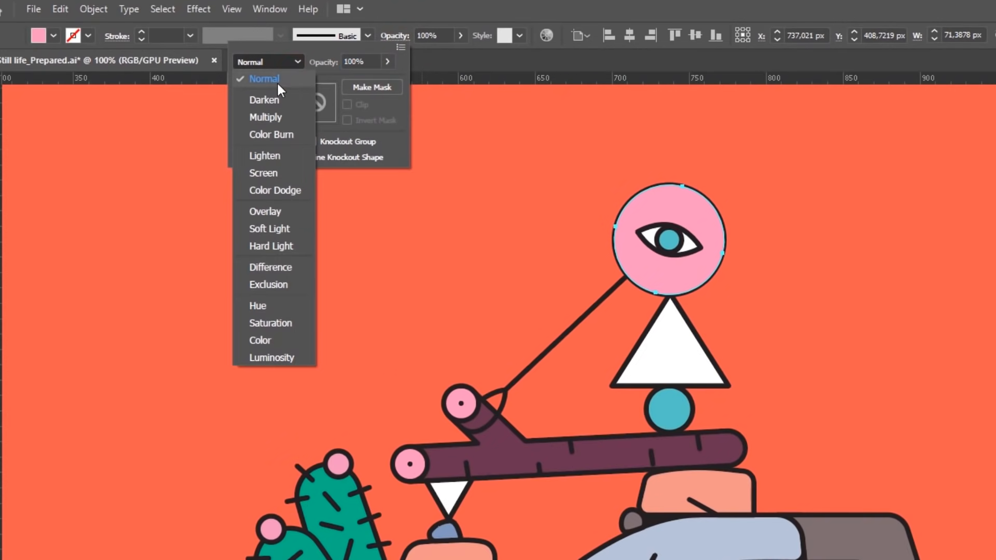
pyautogui.click(265, 117)
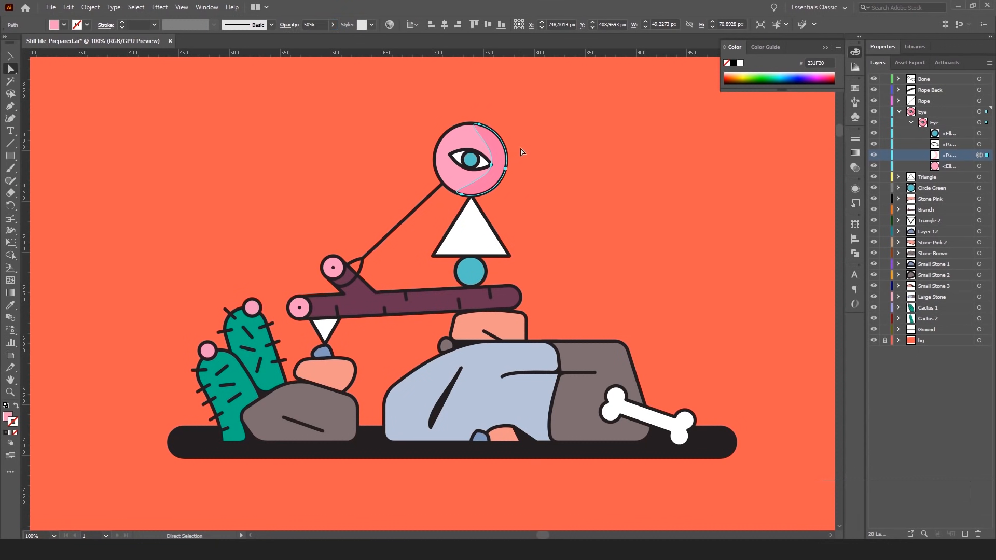
pyautogui.moveTo(530, 162)
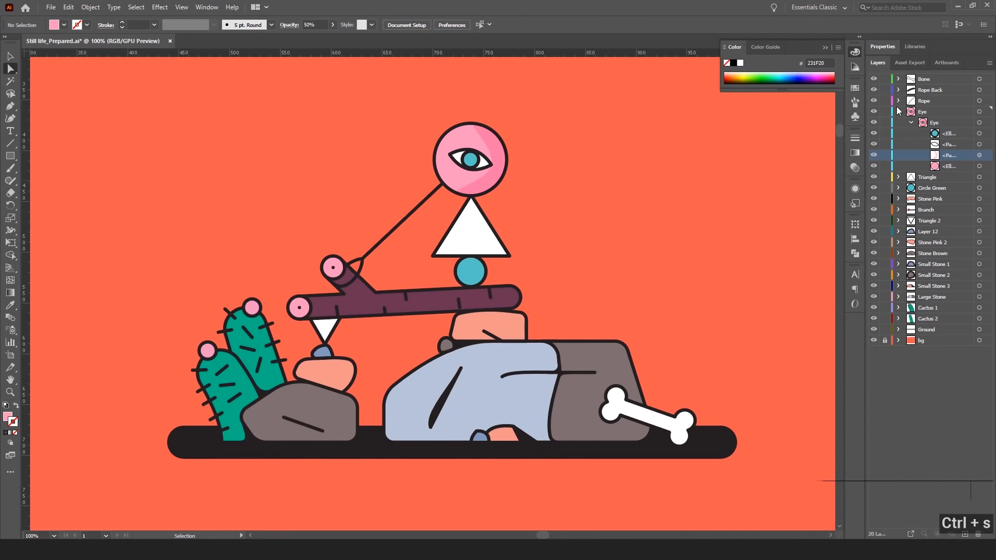
pyautogui.click(912, 123)
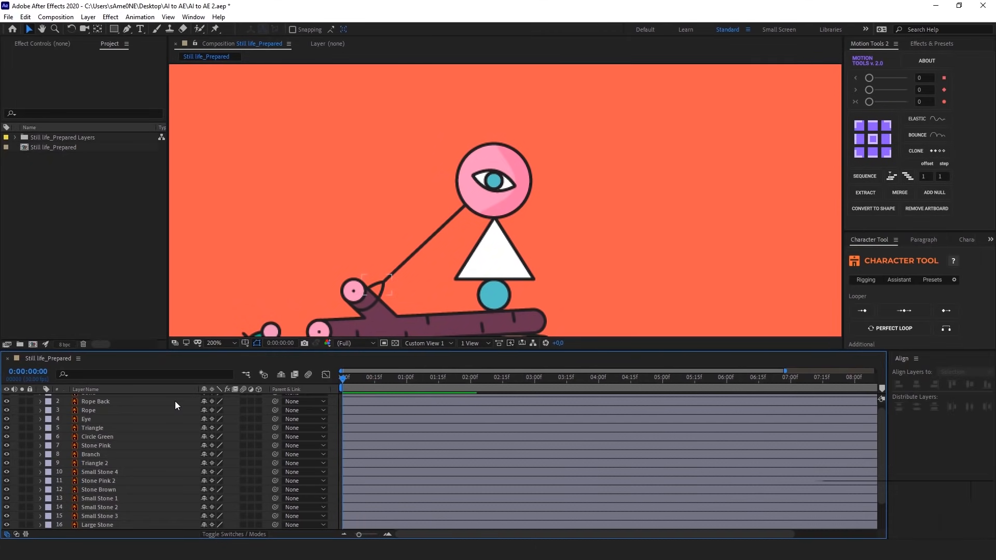
# - Convert the Eye layer to an Eye Outlines shape layer and reveal its contents in a maximized timeline
pyautogui.click(494, 180)
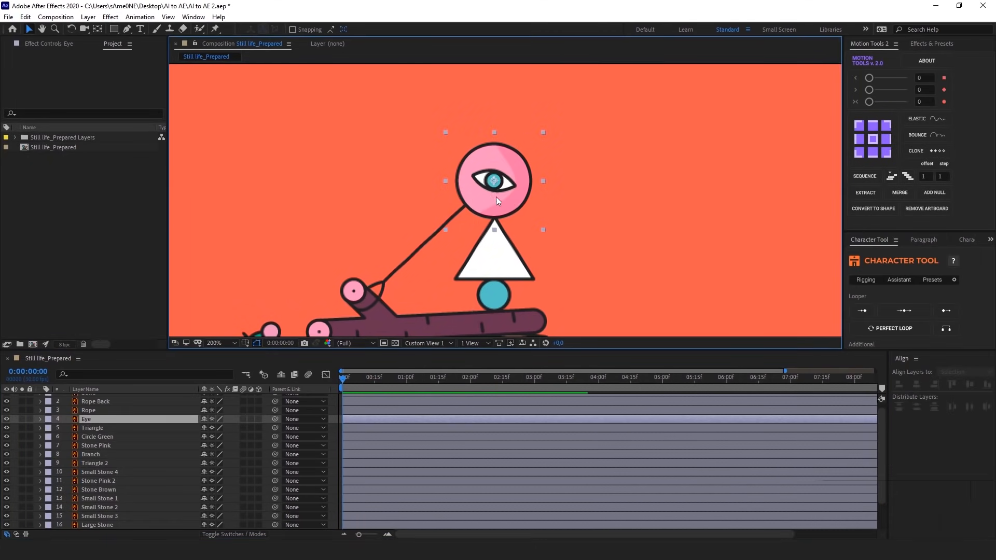
pyautogui.rightClick(498, 202)
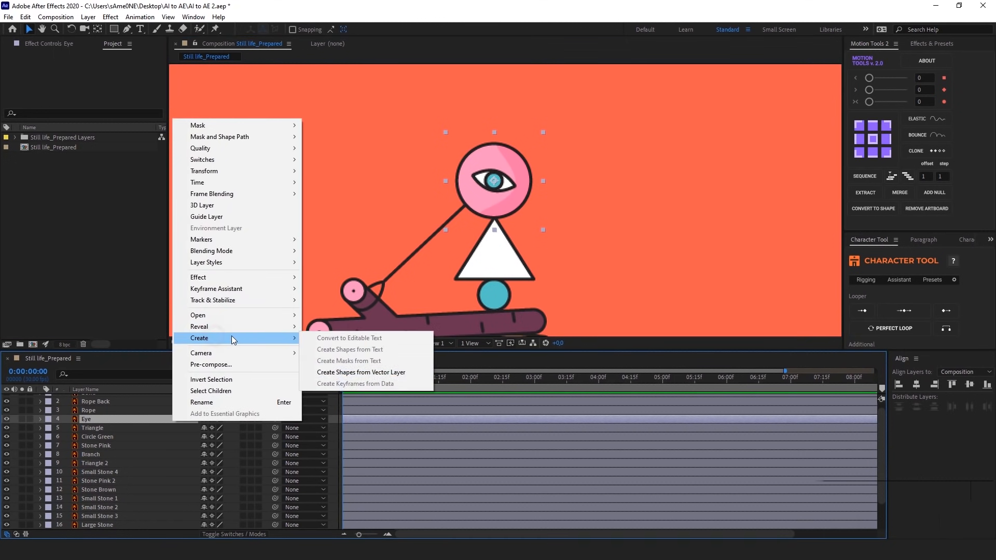
pyautogui.click(361, 372)
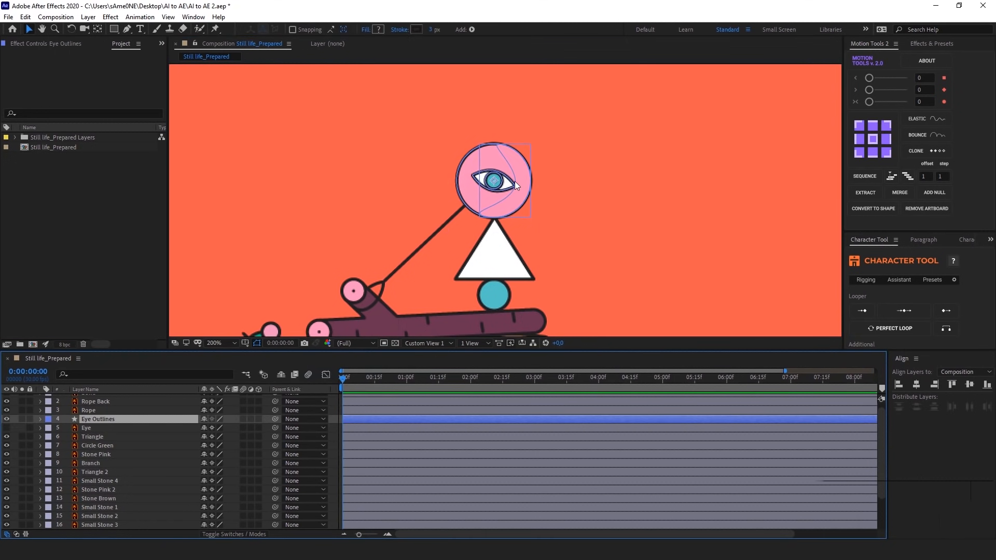
pyautogui.moveTo(523, 196)
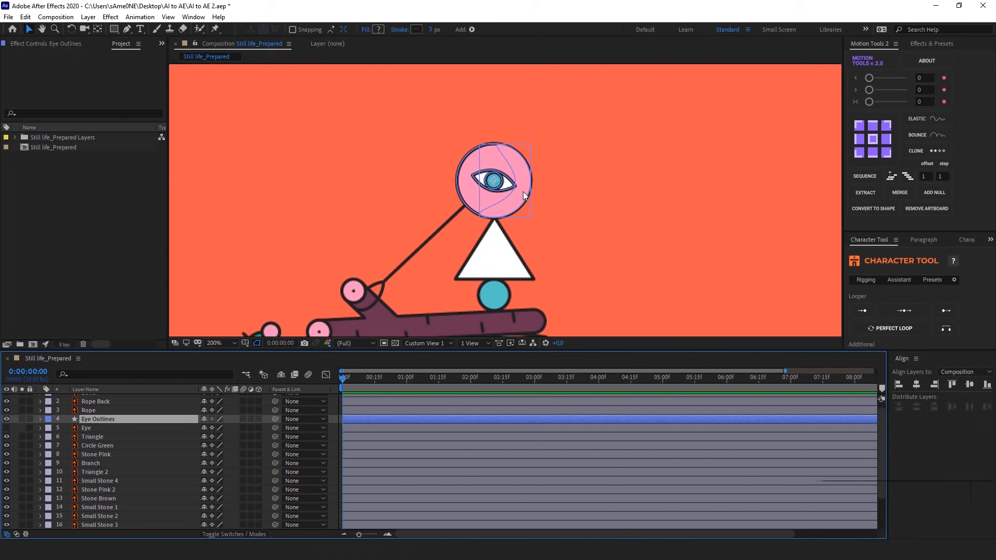
pyautogui.moveTo(538, 206)
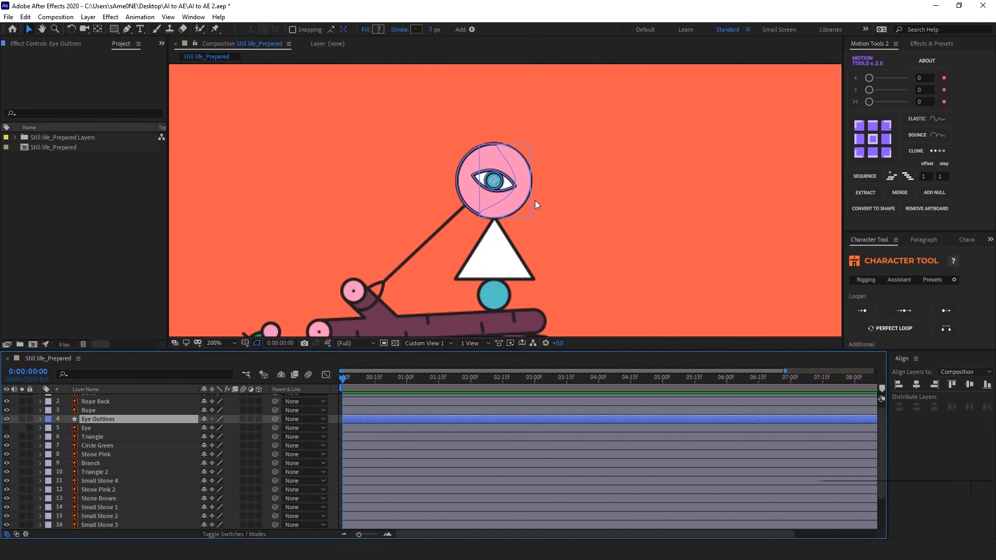
pyautogui.click(220, 343)
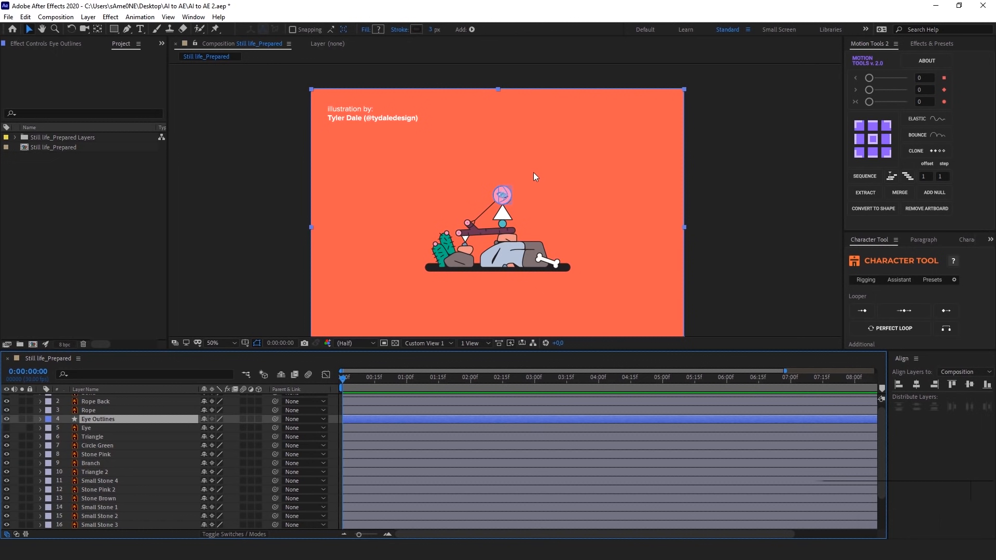
pyautogui.moveTo(552, 224)
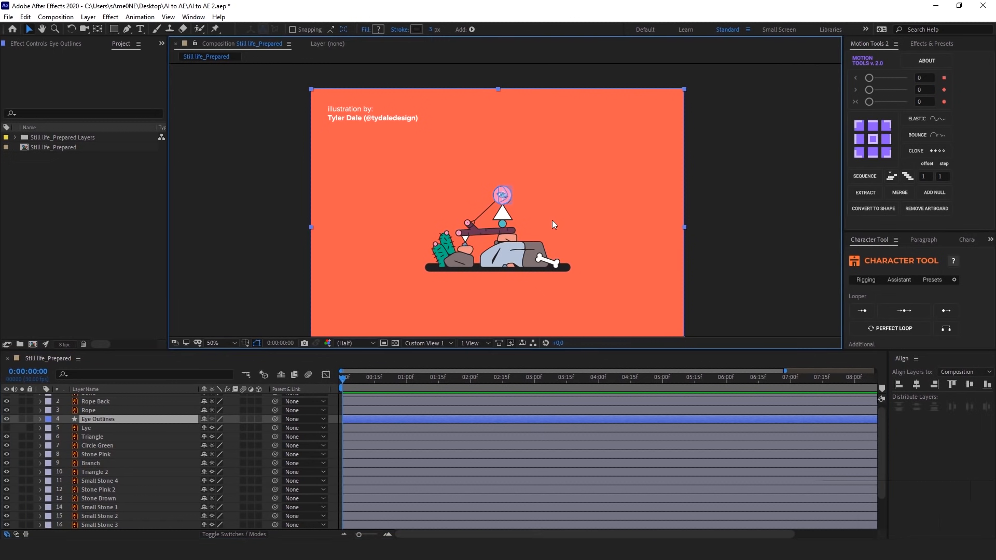
pyautogui.moveTo(537, 214)
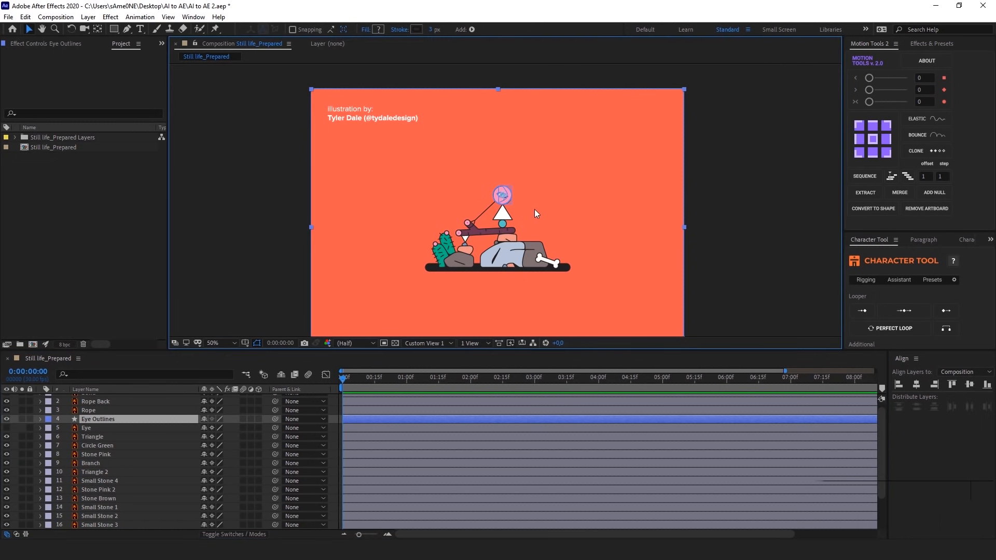
pyautogui.moveTo(502, 219)
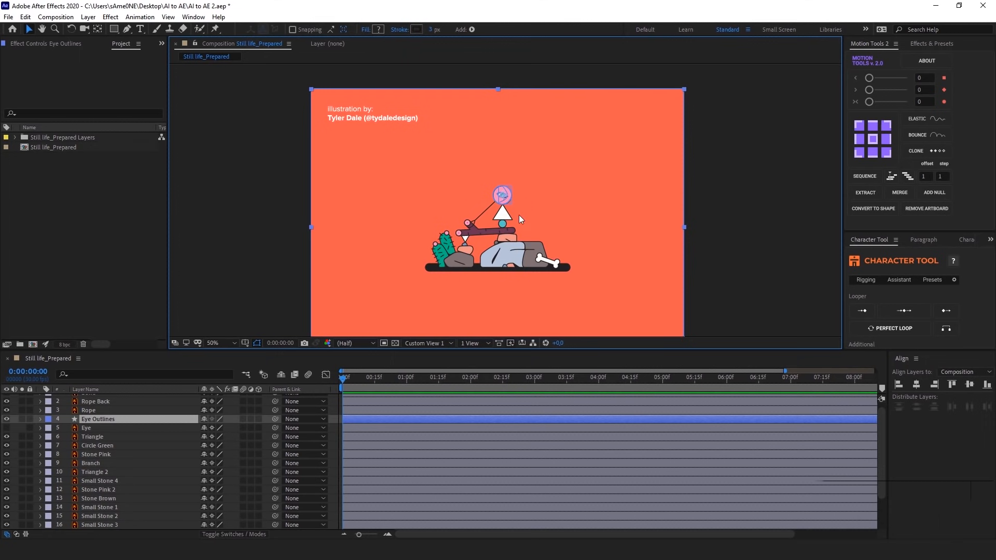
pyautogui.click(40, 418)
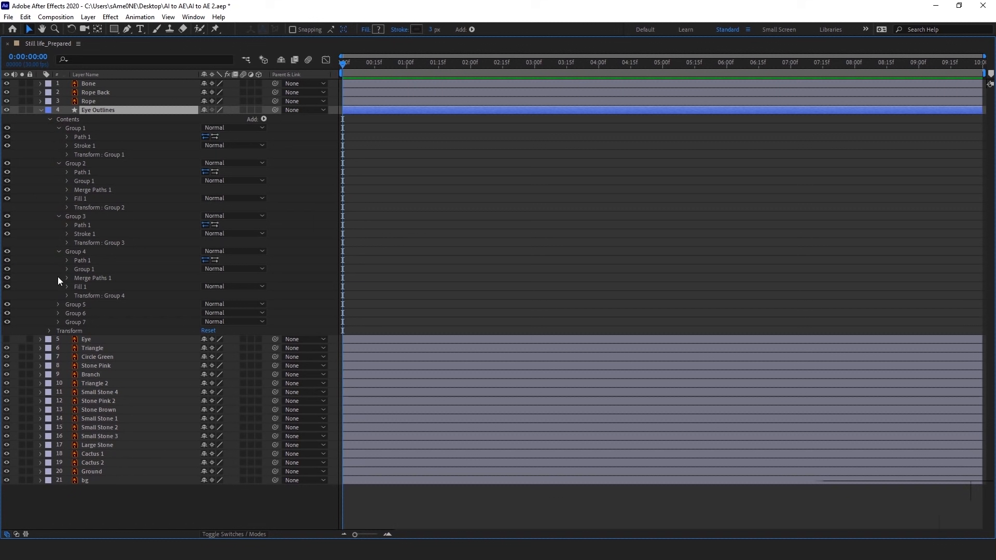
# - Unfold the remaining Eye Outlines groups to expose nested Group 1 and Merge Paths 1 items
pyautogui.click(58, 304)
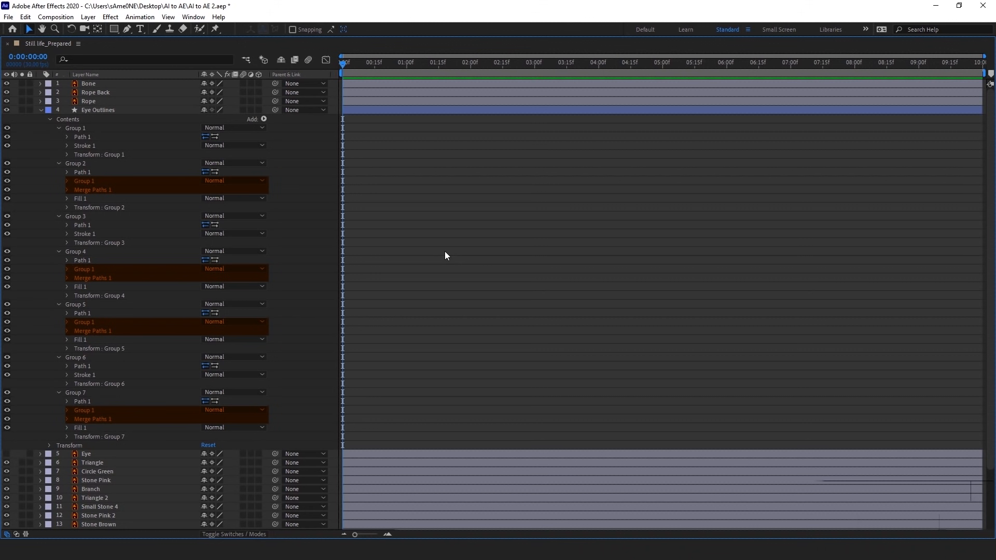
pyautogui.moveTo(423, 220)
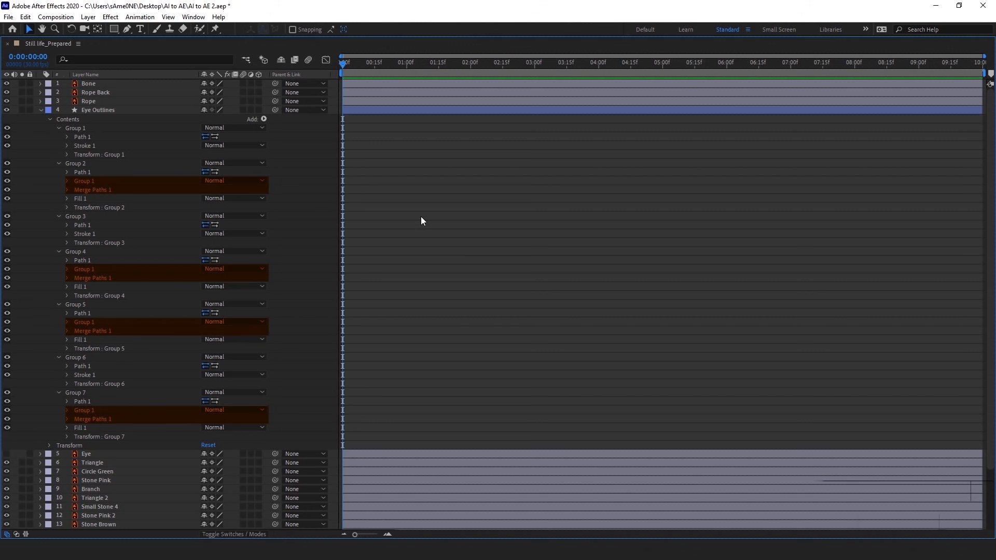
pyautogui.moveTo(409, 210)
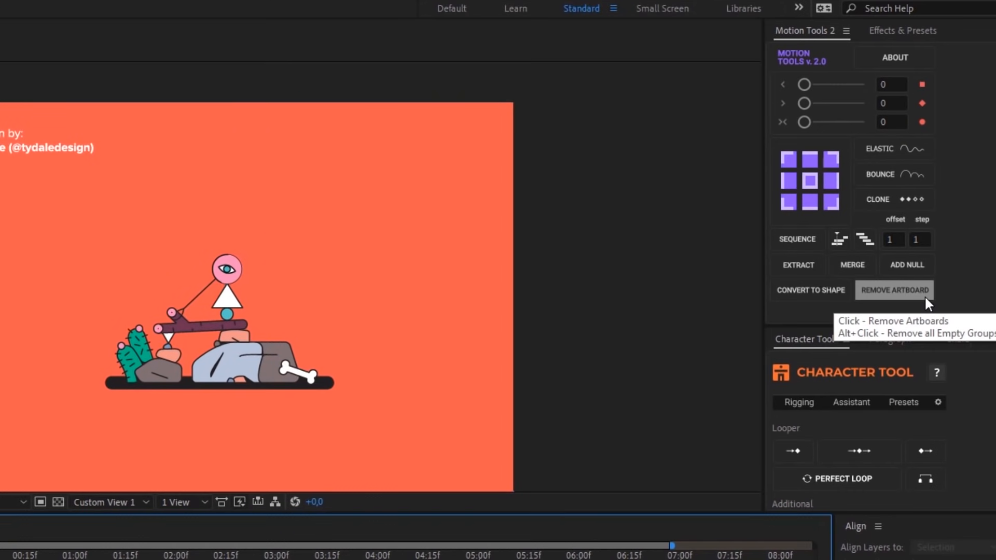
pyautogui.moveTo(715, 111)
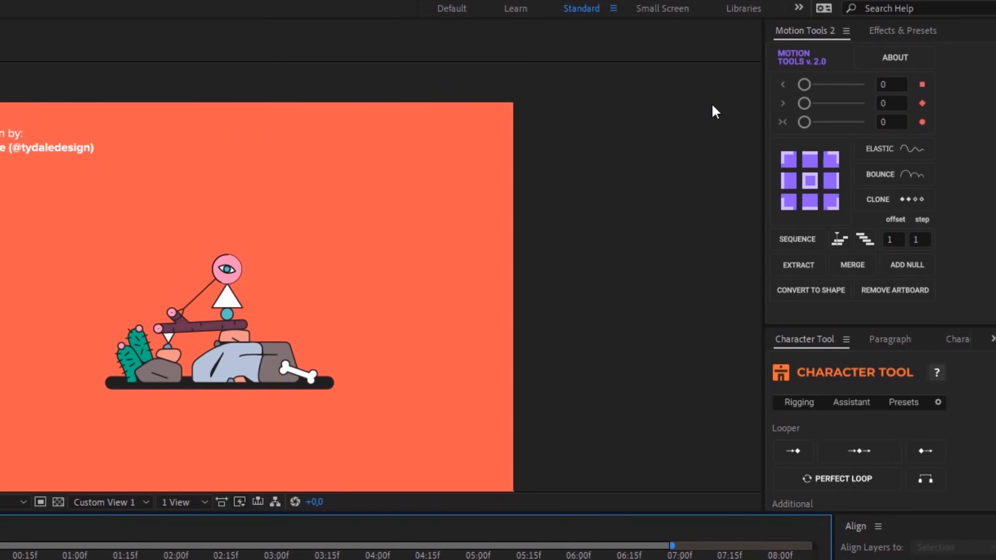
pyautogui.moveTo(944, 56)
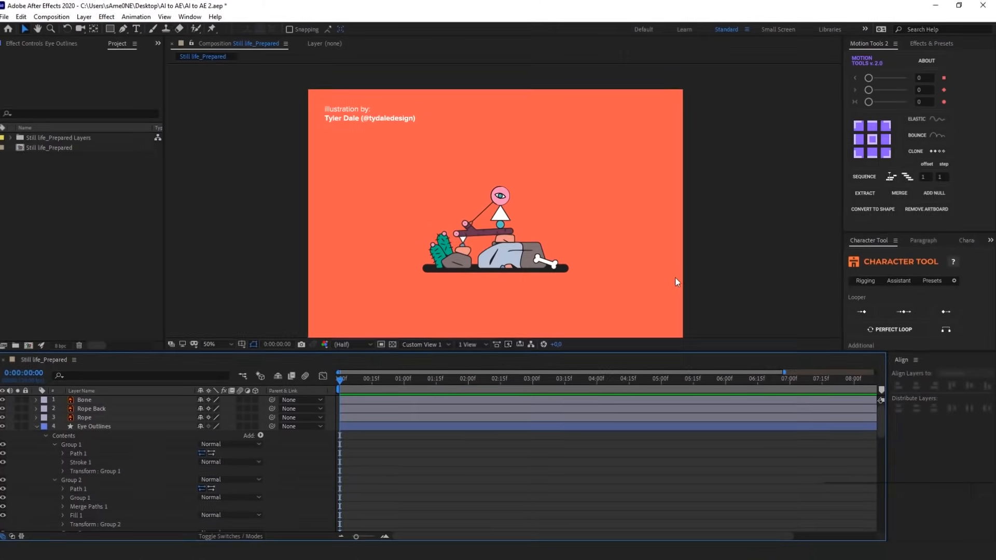
# - Extract the Eye Outlines groups into separate layers with Motion Tools 2 and reveal the remaining group's contents
pyautogui.click(98, 424)
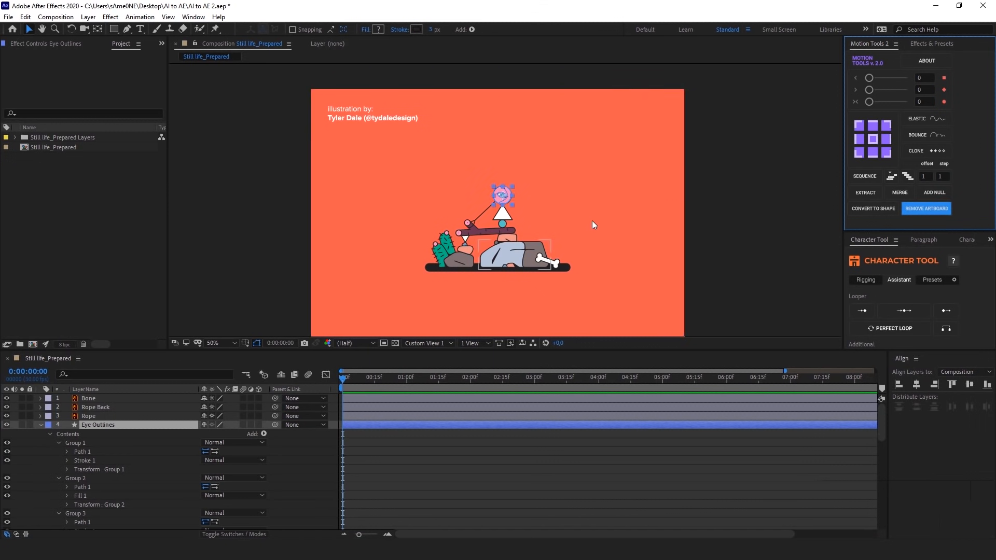
pyautogui.click(213, 343)
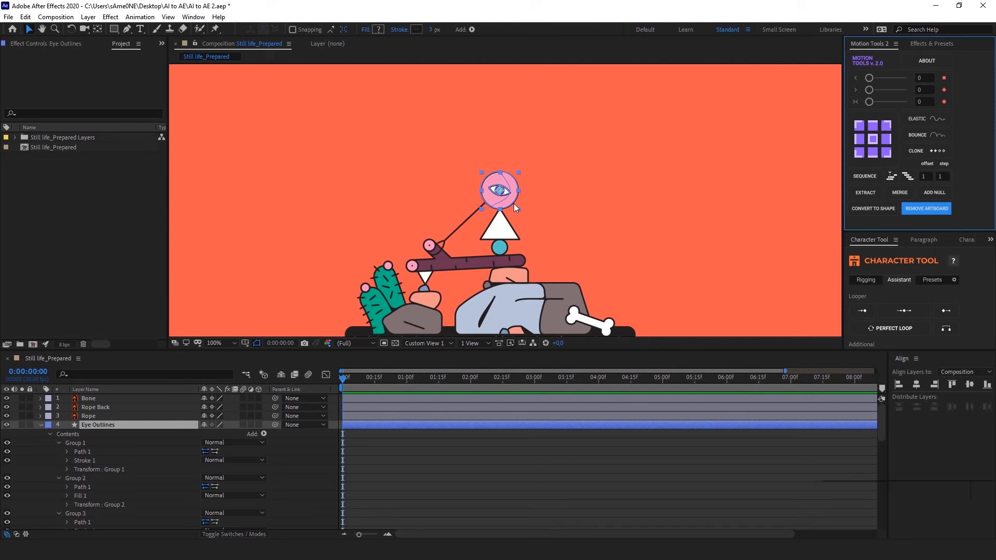
pyautogui.moveTo(520, 210)
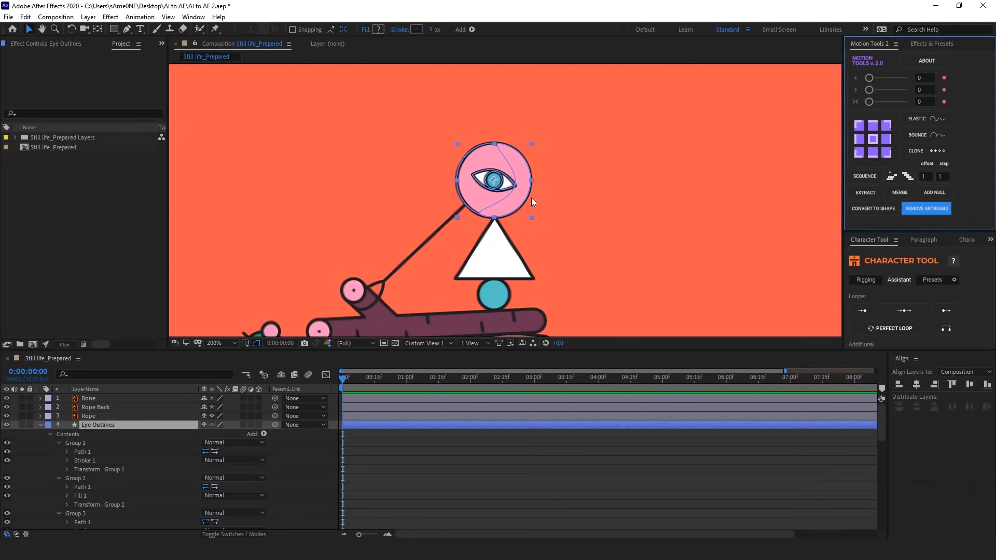
pyautogui.click(506, 177)
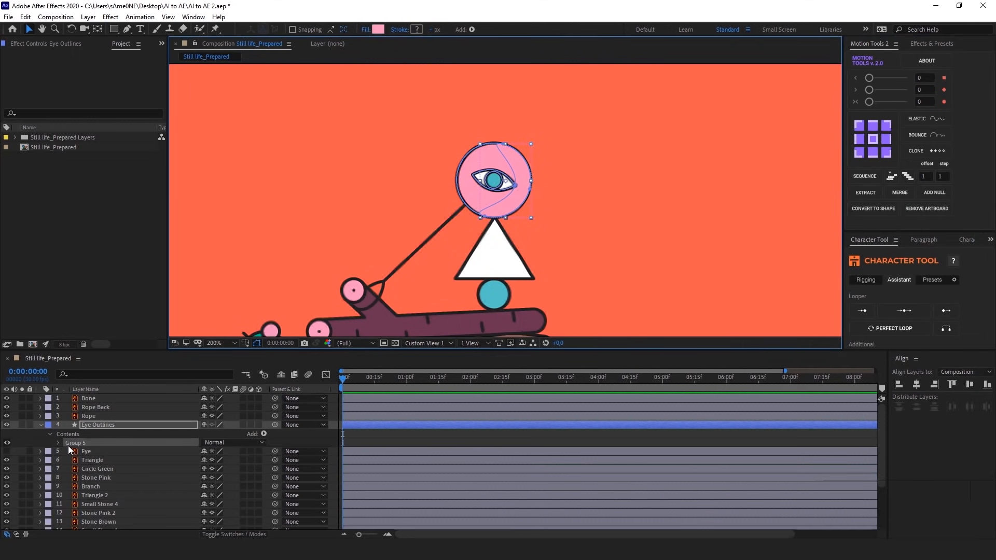
pyautogui.click(58, 443)
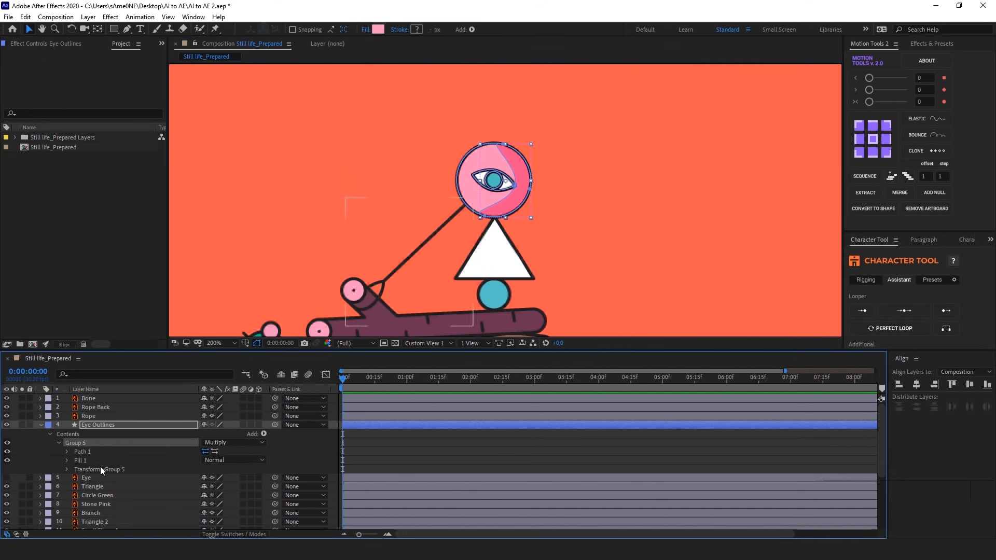
pyautogui.click(67, 469)
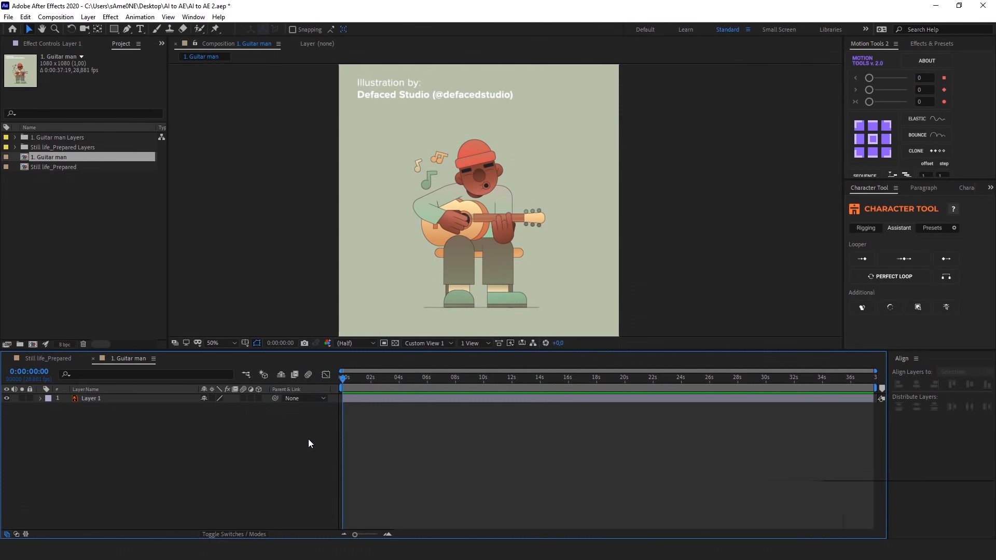
pyautogui.moveTo(521, 307)
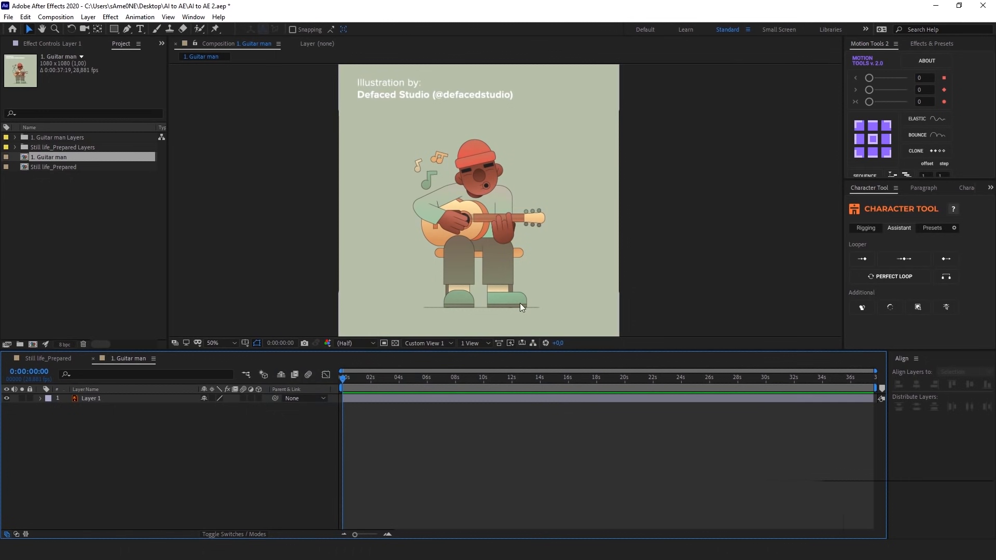
pyautogui.moveTo(567, 188)
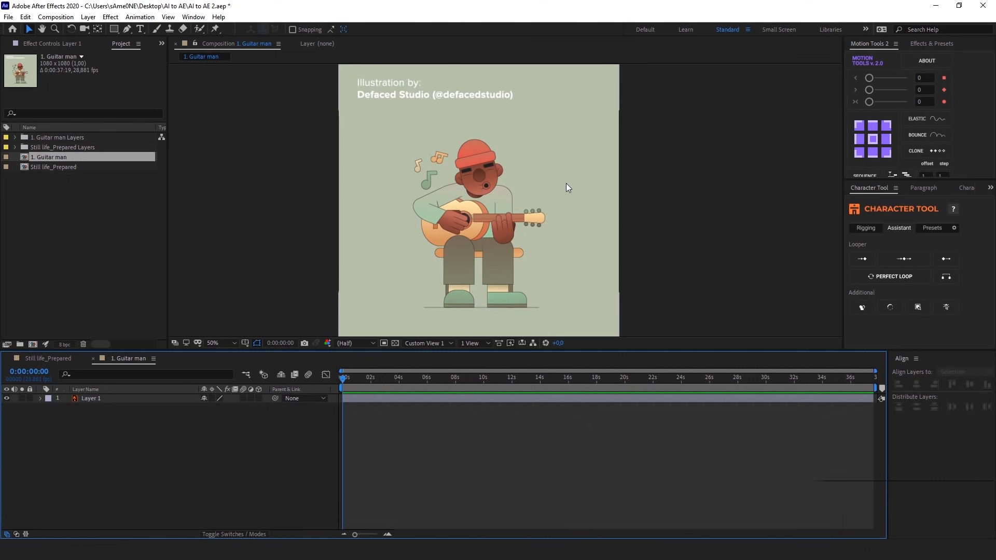
# - Create shapes from the Guitar man Layer 1 vector layer, producing Layer 1 Outlines
pyautogui.rightClick(117, 399)
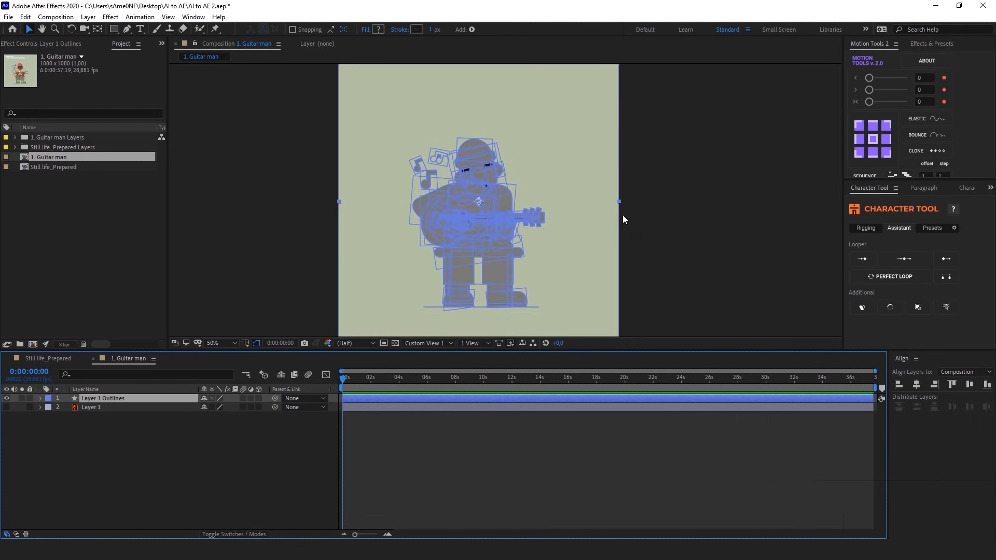
pyautogui.click(482, 191)
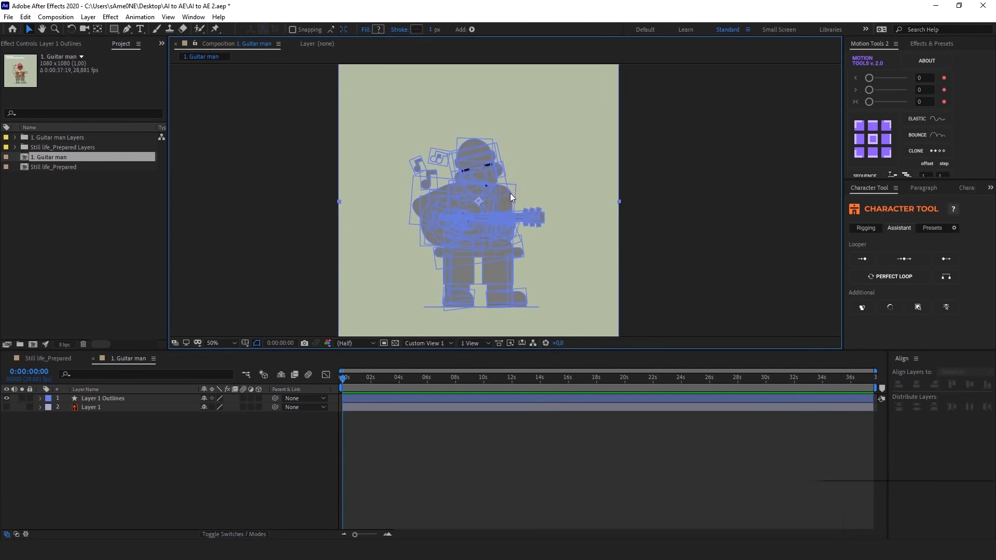
pyautogui.click(103, 399)
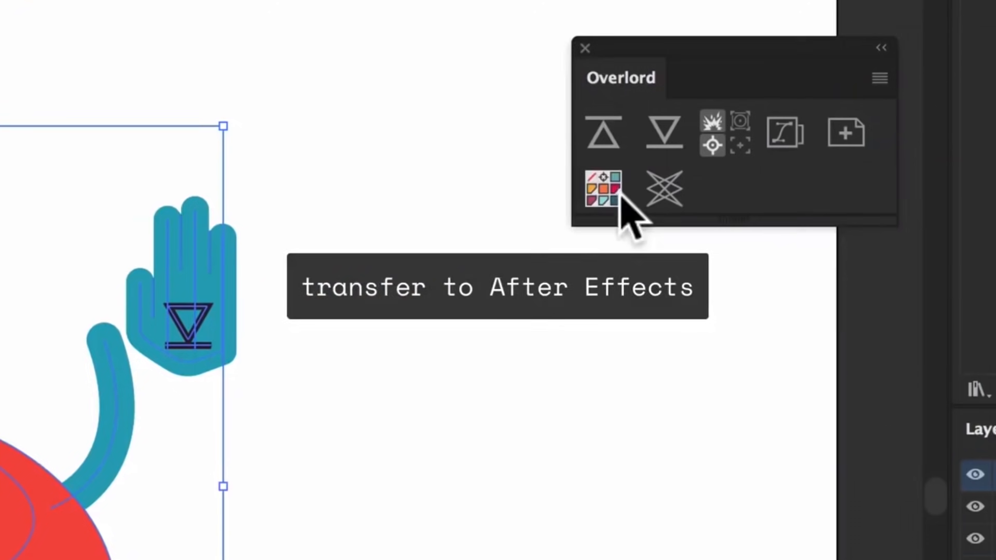
# - Scroll the Overlord page down to its Features list of shapes, gradients, text and split layers
pyautogui.click(602, 188)
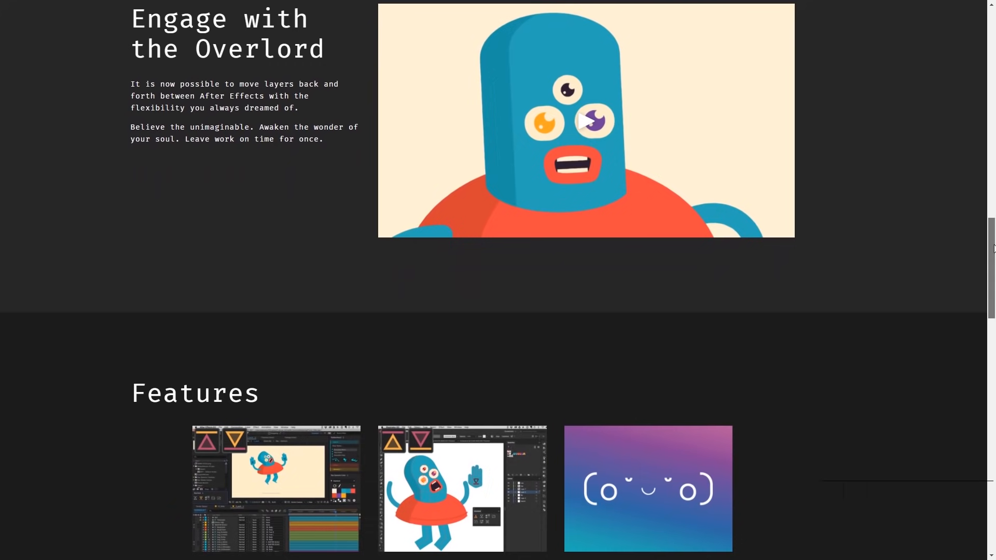
pyautogui.scroll(-3)
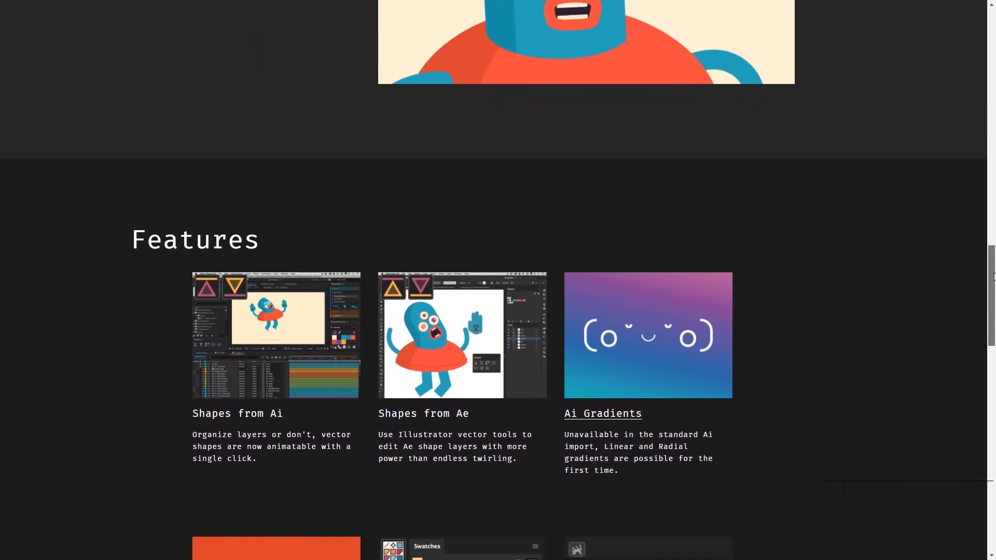
pyautogui.scroll(-3)
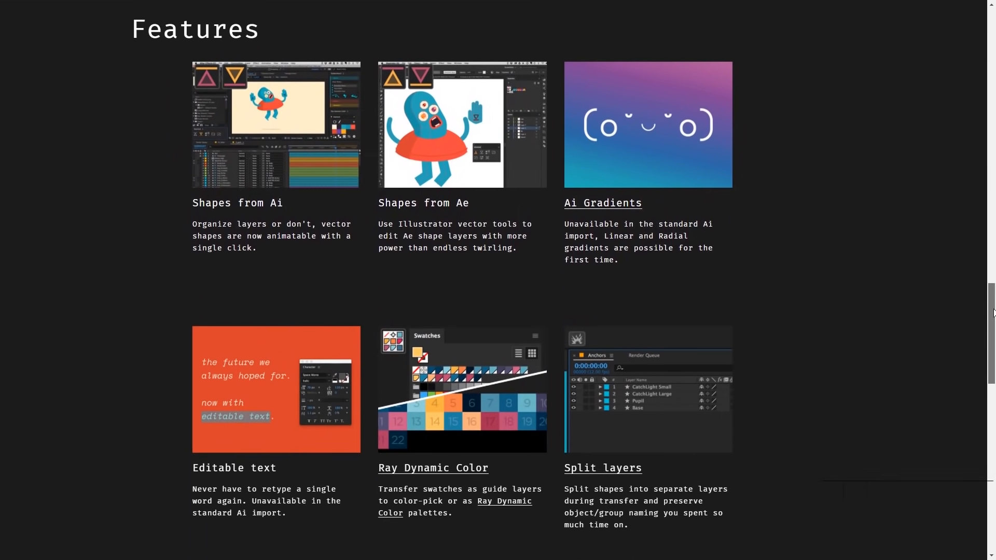
pyautogui.scroll(-3)
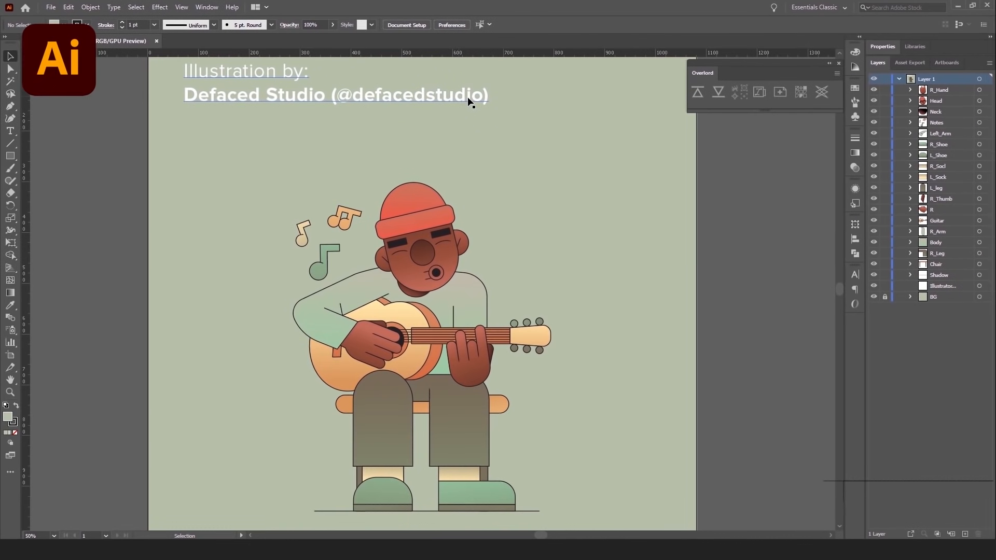
# - Push the guitar player's Head group via Overlord and zoom into the resulting Head shape layer
pyautogui.click(419, 248)
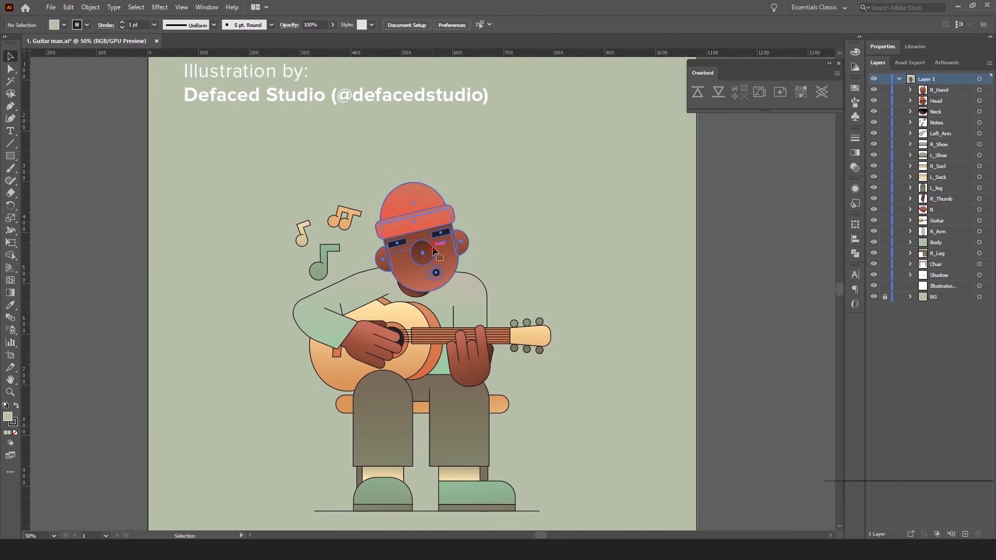
pyautogui.click(422, 248)
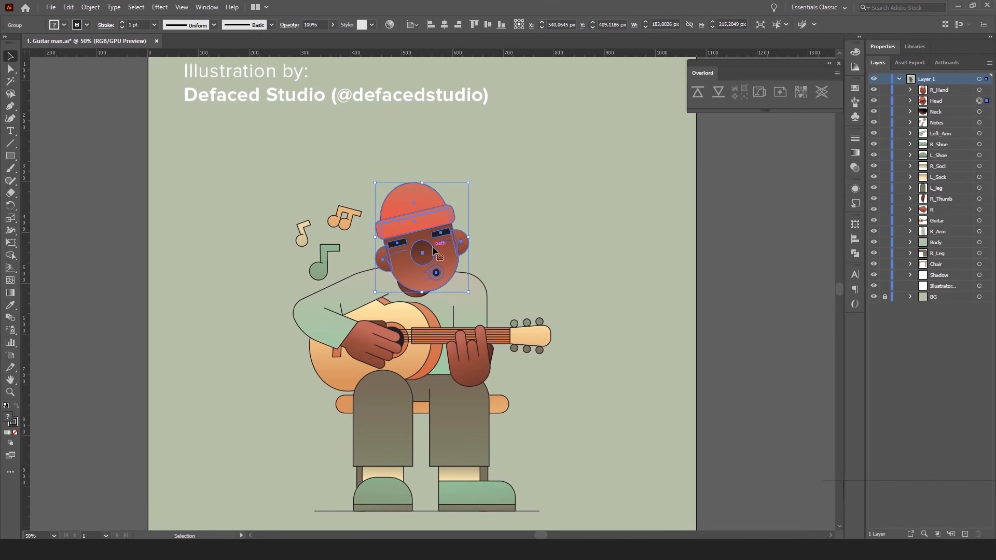
pyautogui.moveTo(697, 93)
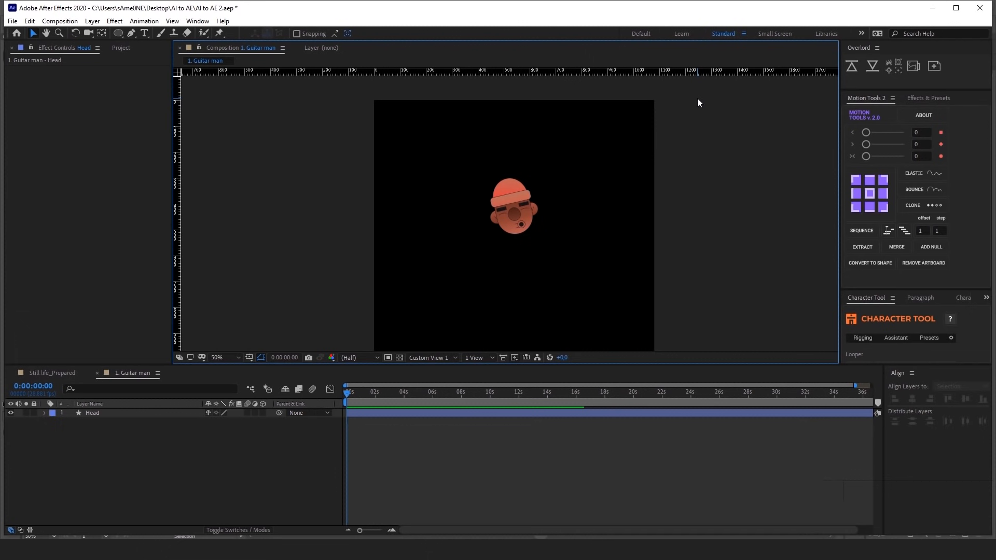
pyautogui.click(514, 206)
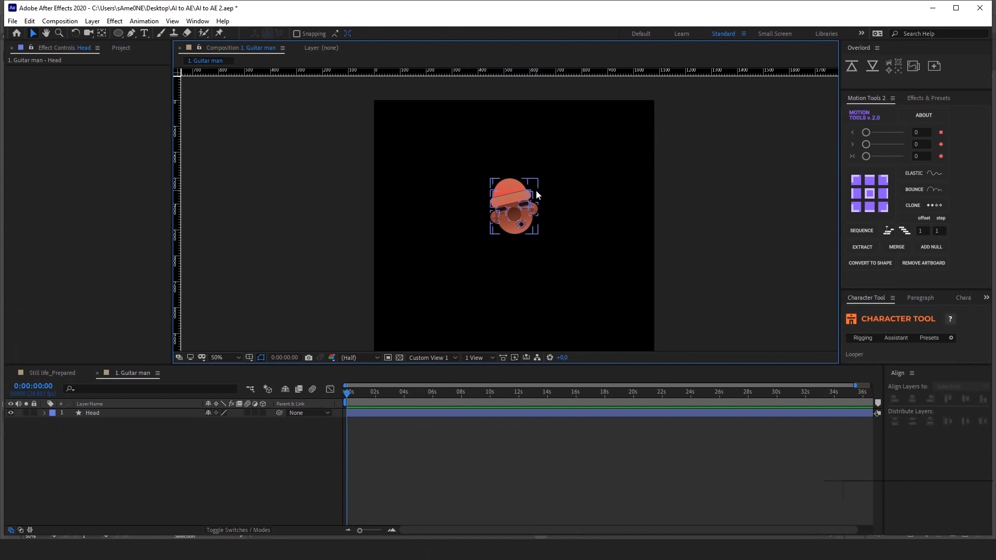
pyautogui.scroll(3)
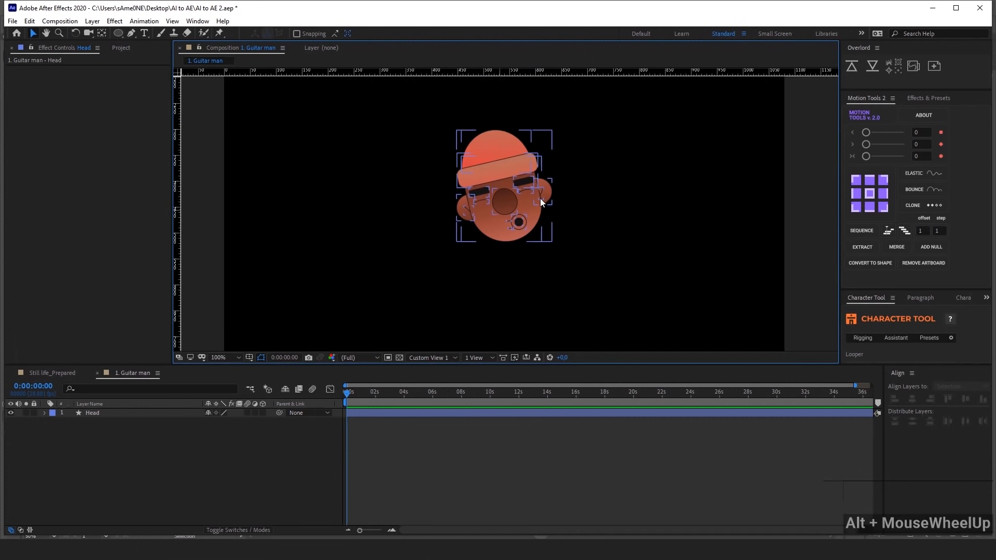
pyautogui.moveTo(512, 185)
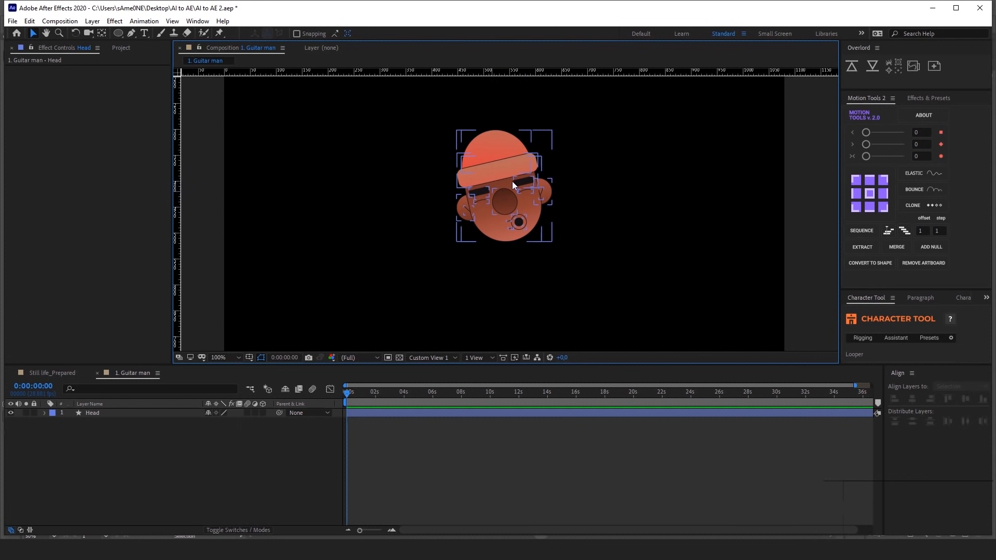
pyautogui.moveTo(527, 206)
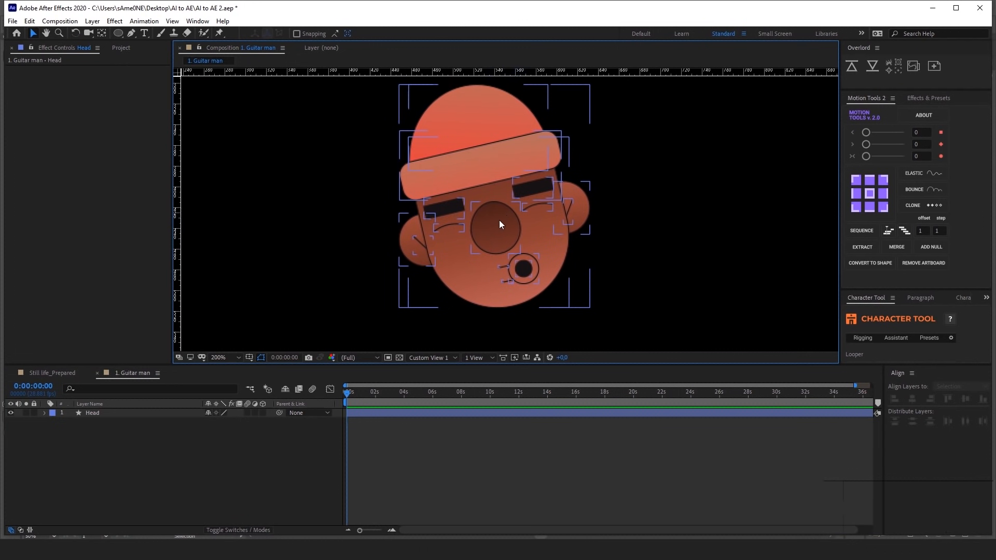
pyautogui.moveTo(518, 227)
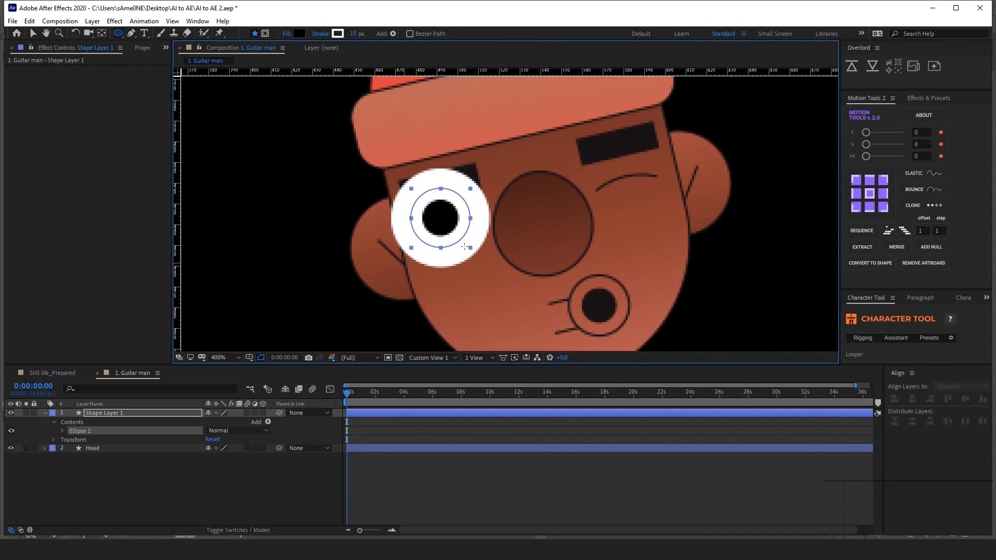
# - Duplicate the eye ellipse, name the layer Eyes Open and push it to Illustrator
pyautogui.press('ctrl+b')
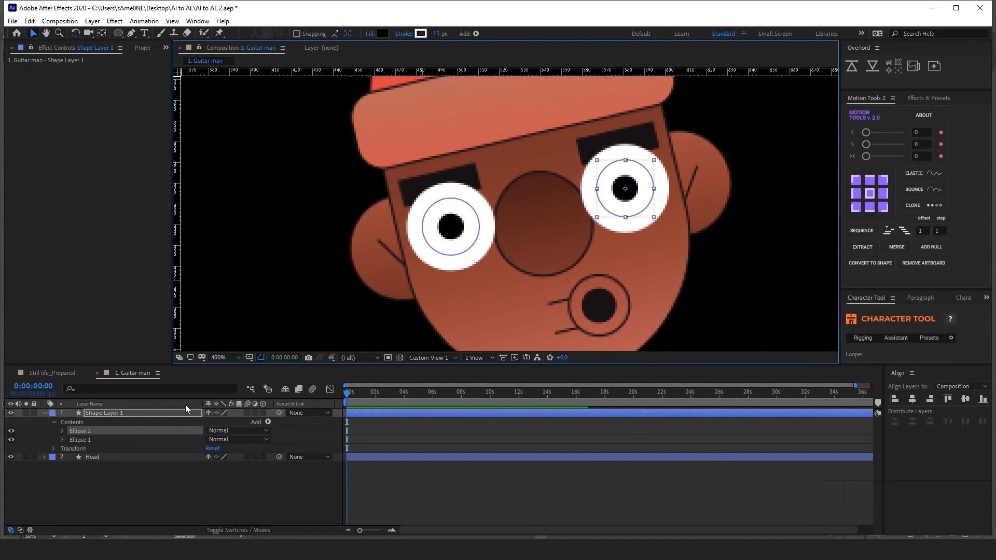
pyautogui.doubleClick(104, 412)
pyautogui.write('Eyes Open')
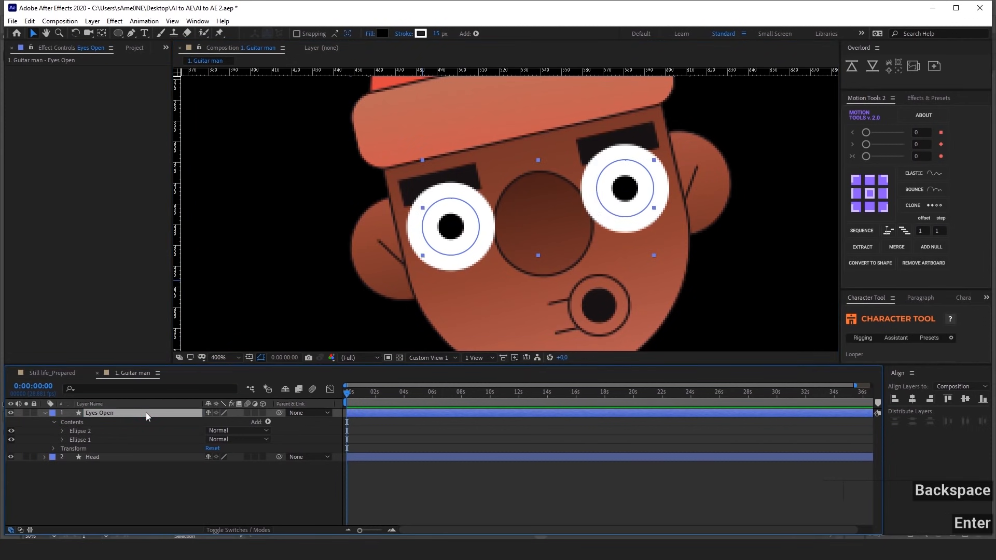
pyautogui.moveTo(852, 66)
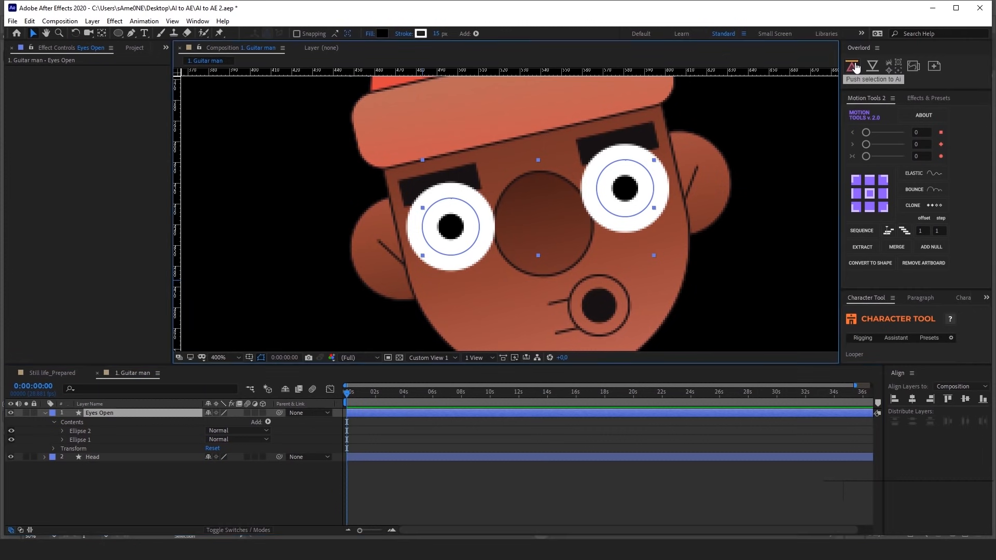
pyautogui.click(851, 65)
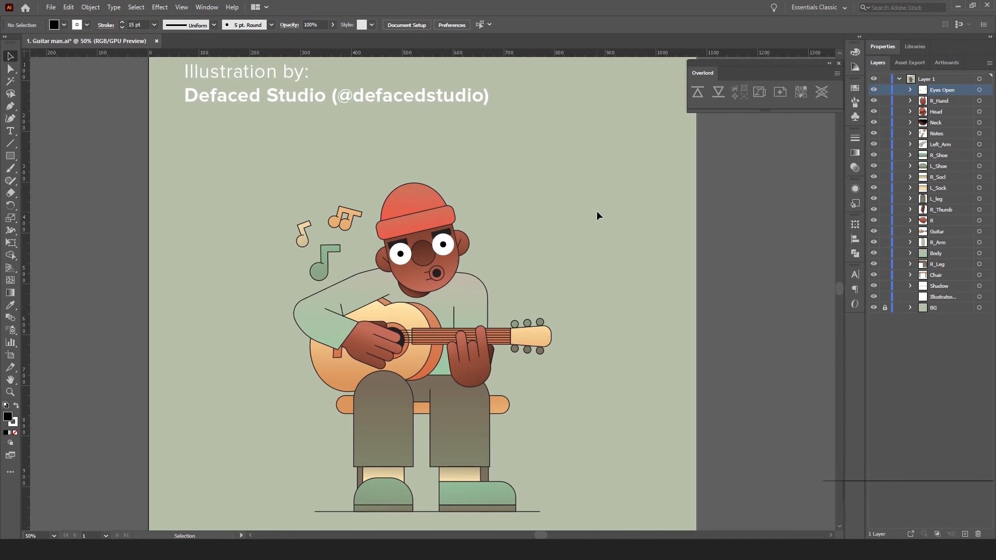
pyautogui.moveTo(577, 184)
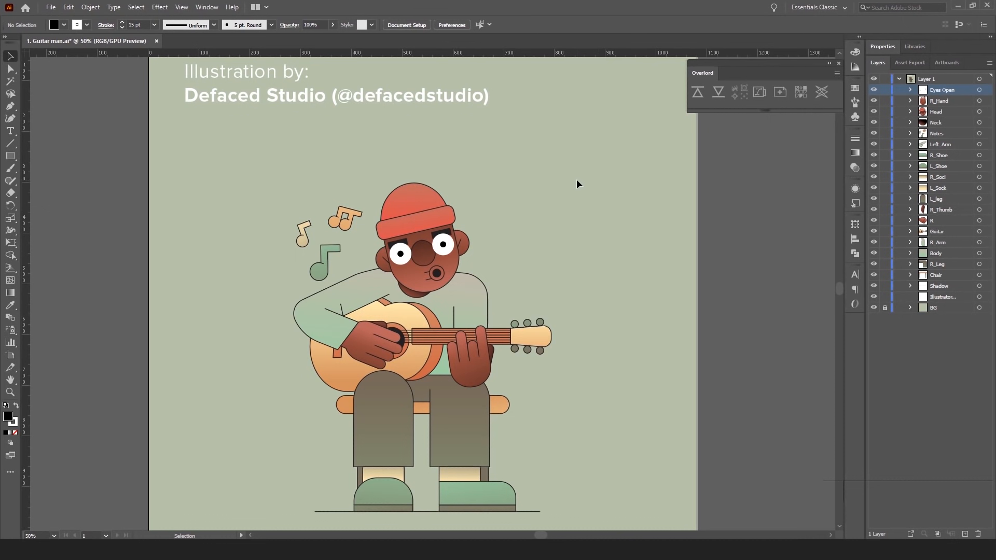
pyautogui.moveTo(743, 99)
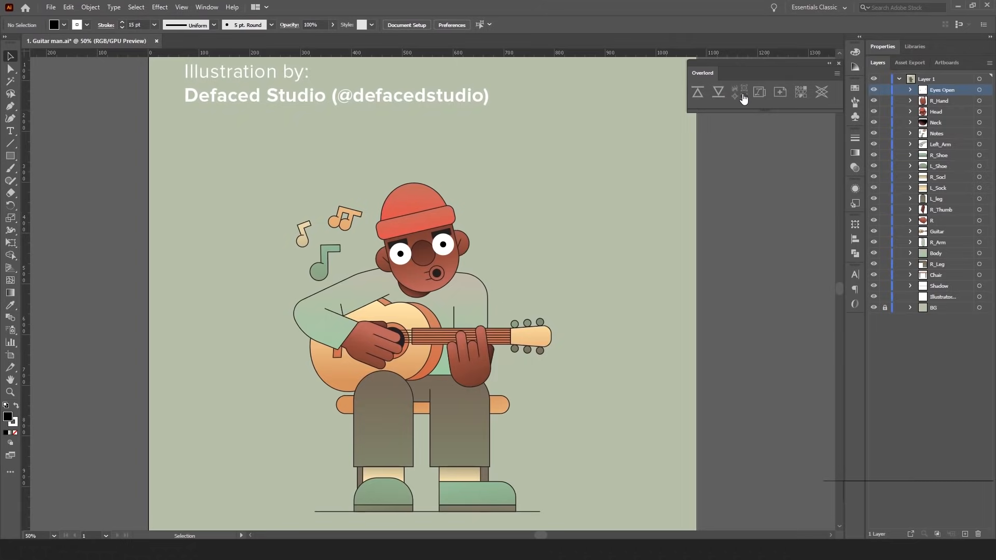
pyautogui.moveTo(554, 123)
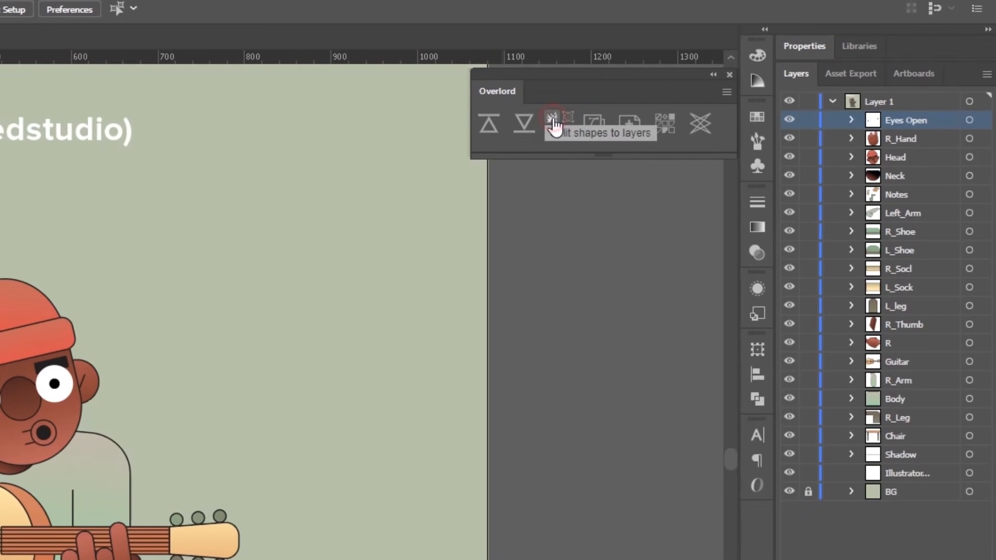
pyautogui.moveTo(902, 145)
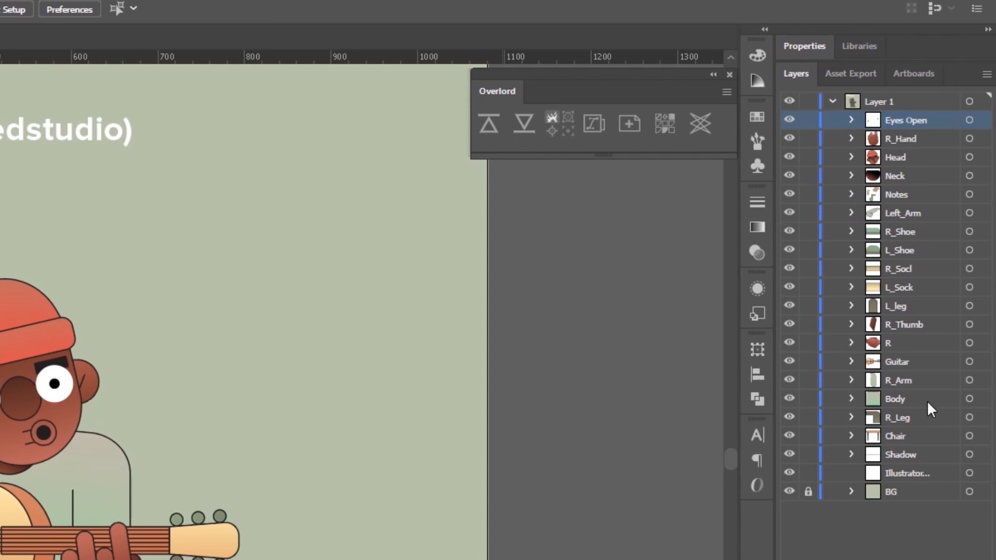
pyautogui.moveTo(916, 134)
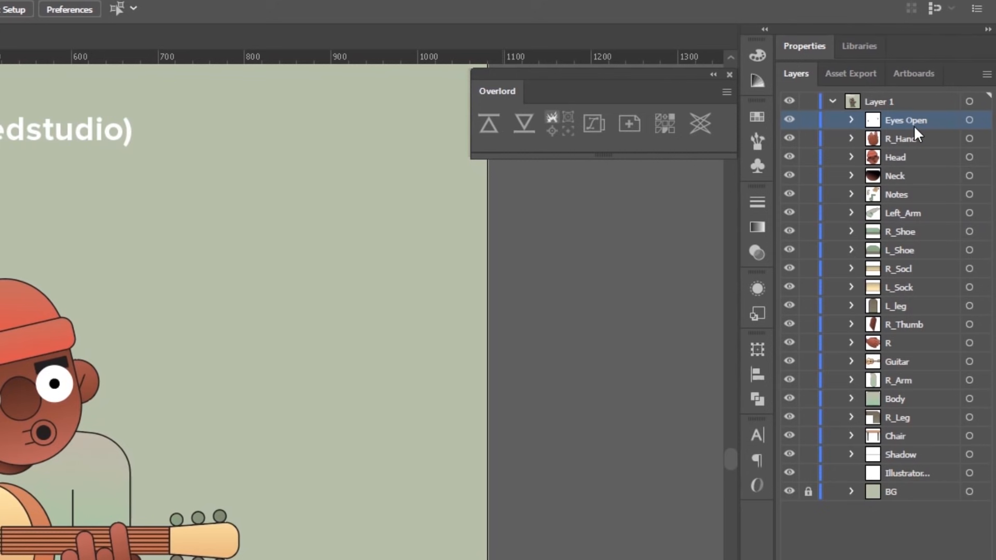
# - Push the guitar man layers to After Effects as separate shape layers and pick the Illustration by credit text
pyautogui.click(981, 101)
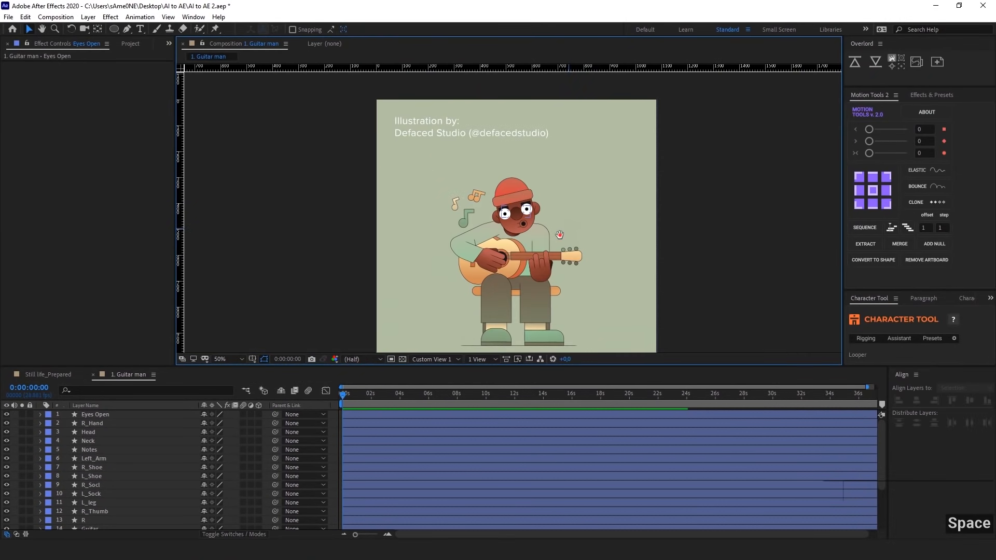
pyautogui.scroll(-3)
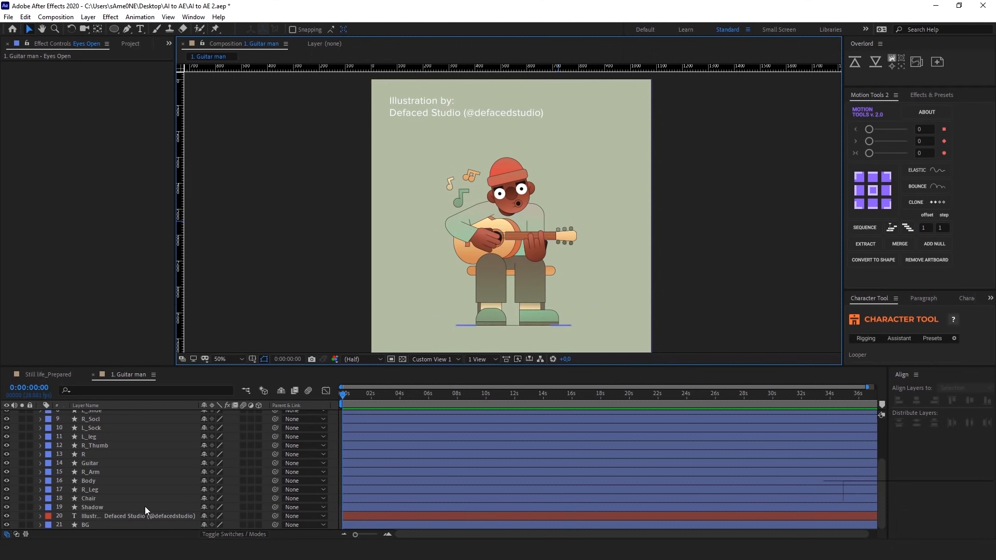
pyautogui.click(134, 516)
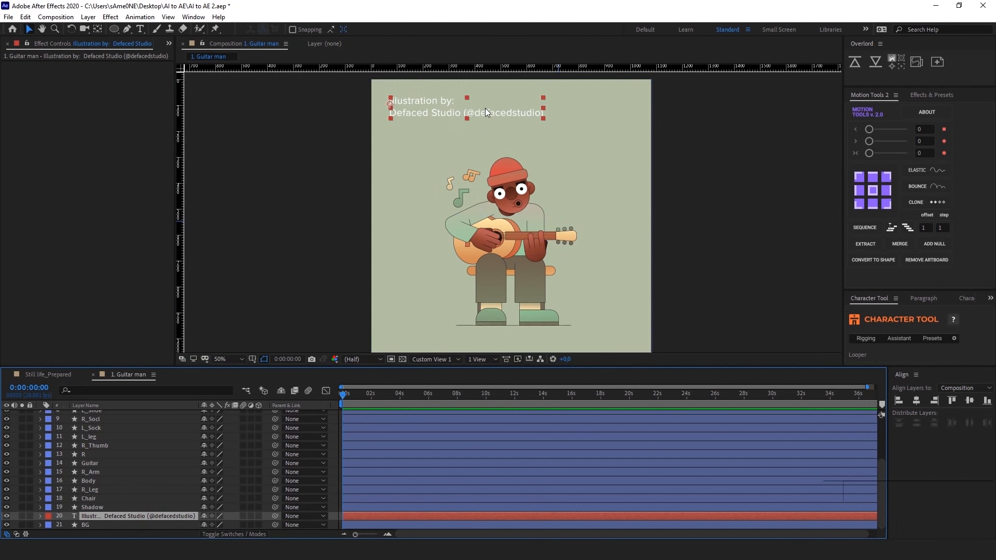
pyautogui.moveTo(468, 108)
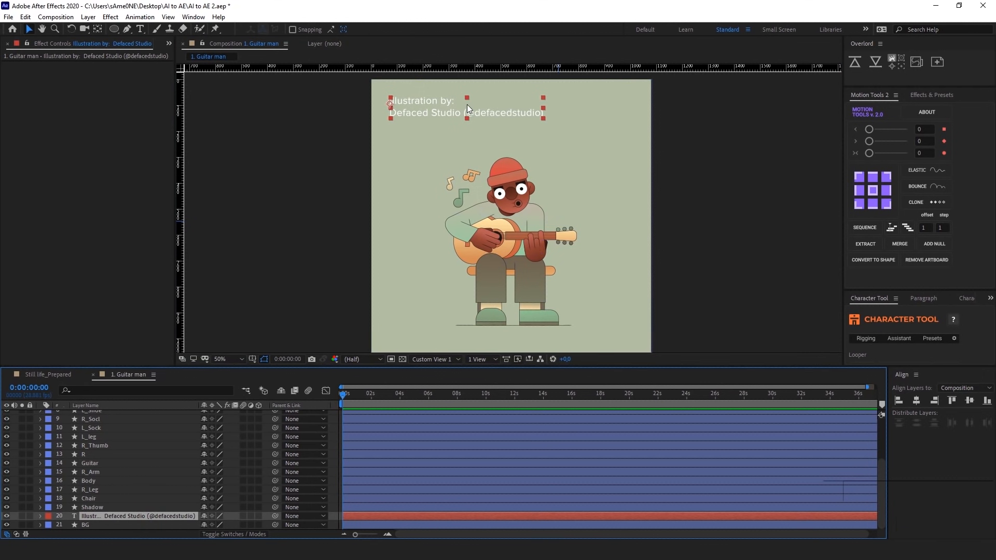
pyautogui.moveTo(449, 108)
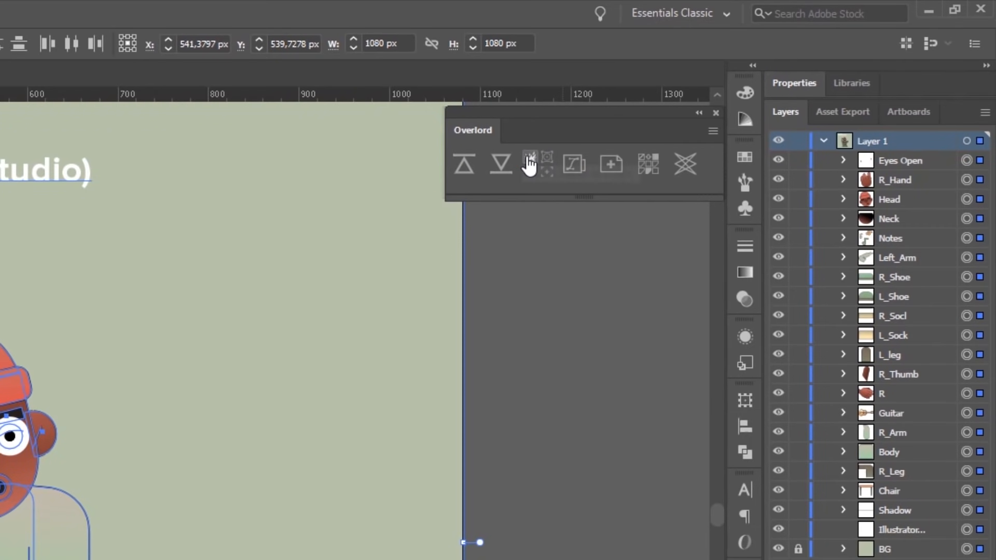
pyautogui.moveTo(548, 161)
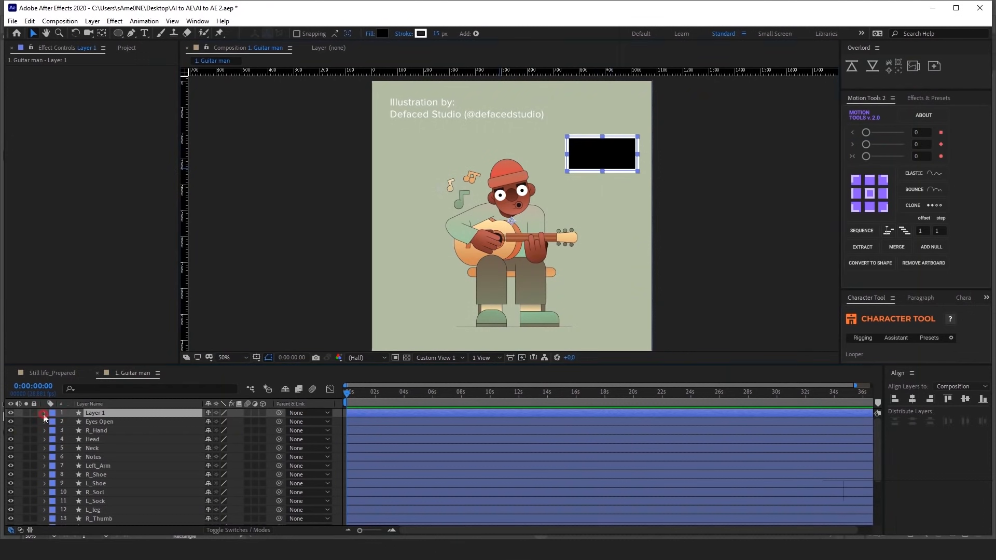
# - Reveal the new rectangle shape layer's contents inside Layer 1 in After Effects
pyautogui.click(43, 413)
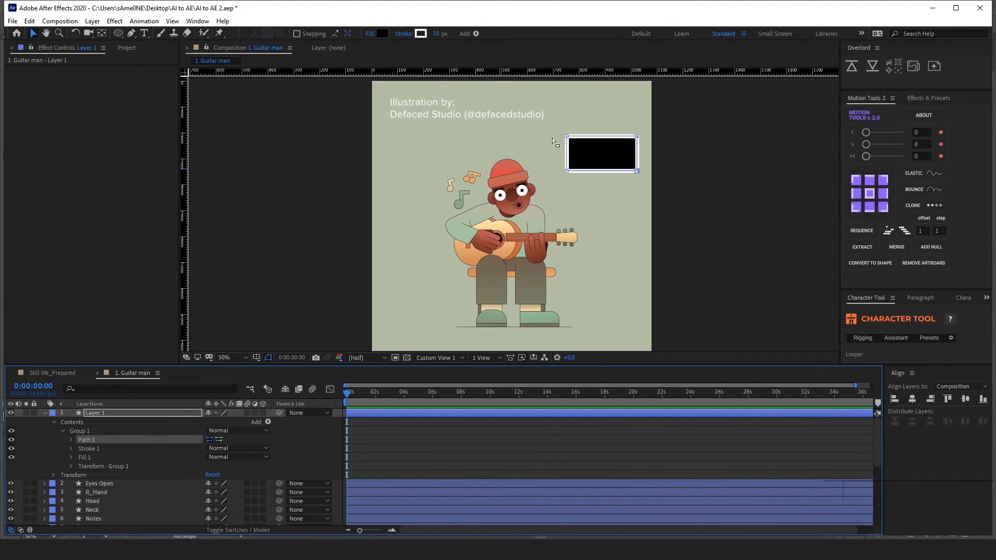
pyautogui.click(98, 413)
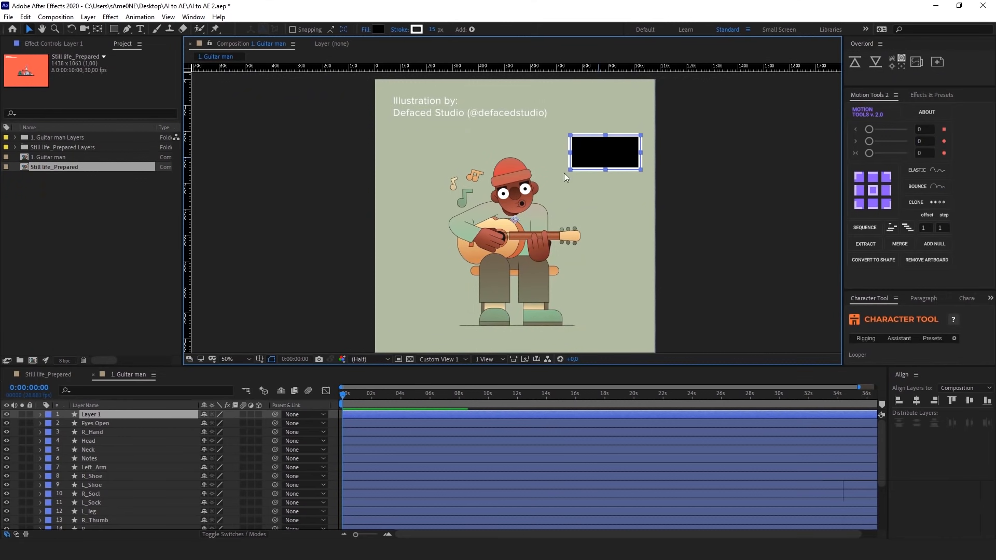
pyautogui.click(40, 414)
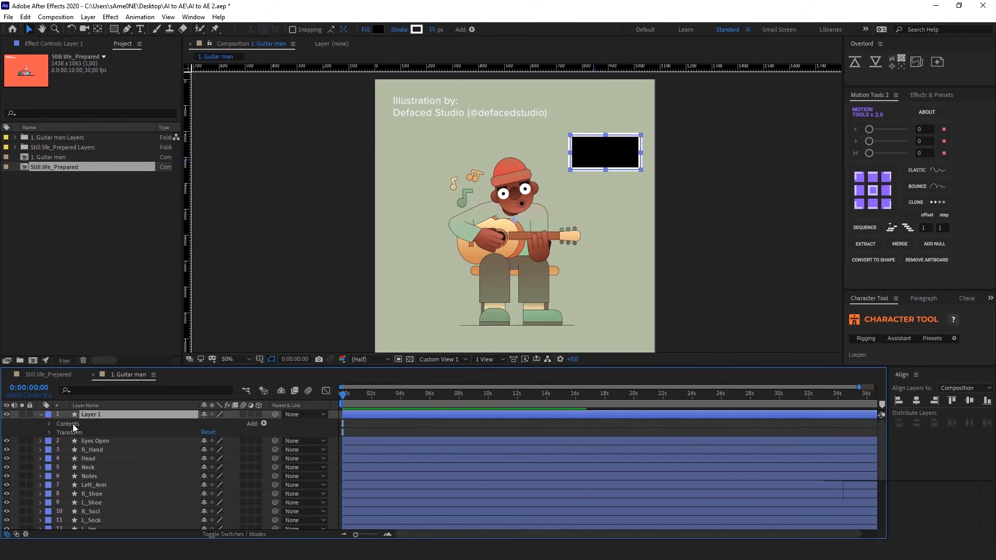
pyautogui.click(49, 424)
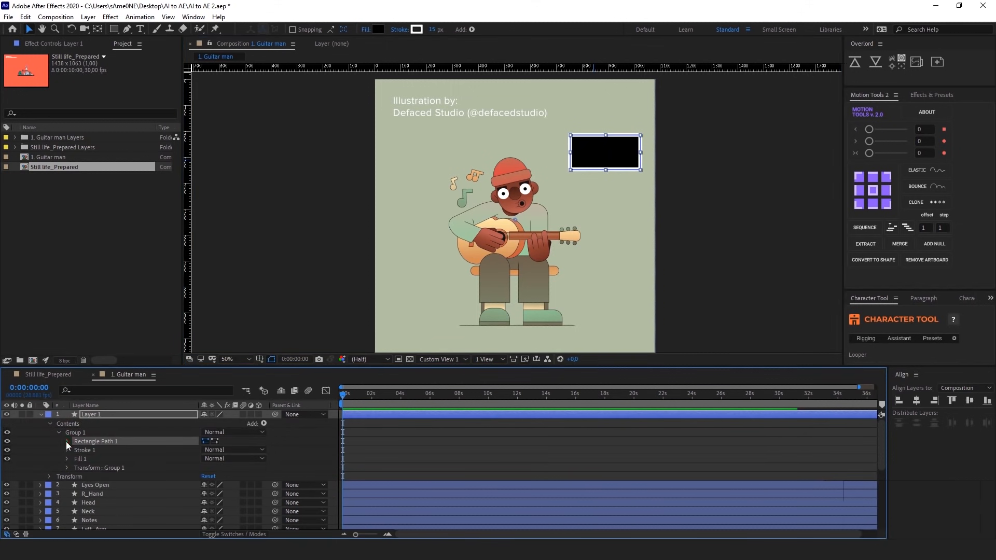
pyautogui.click(66, 441)
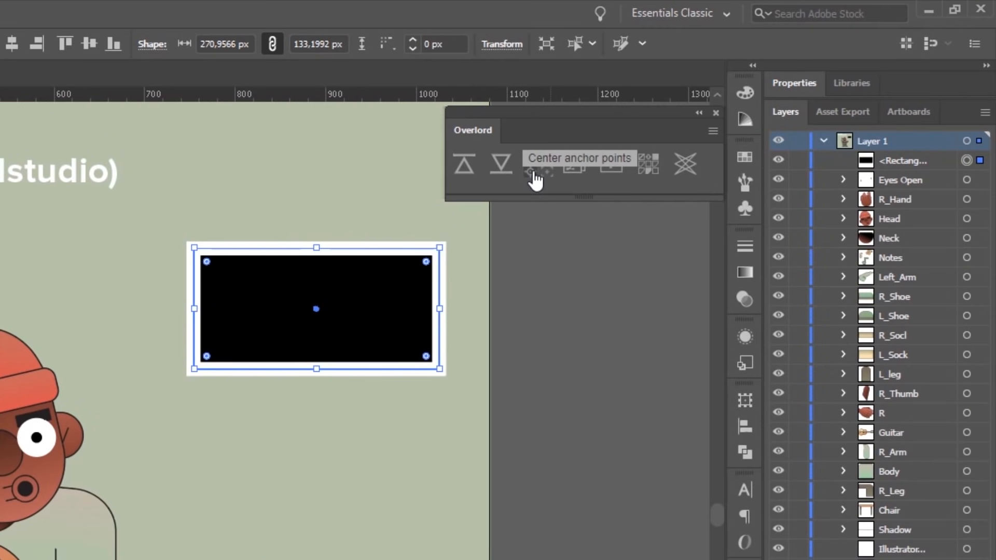
# - Centre the rectangle's anchor point with Overlord and jump over to After Effects
pyautogui.click(534, 171)
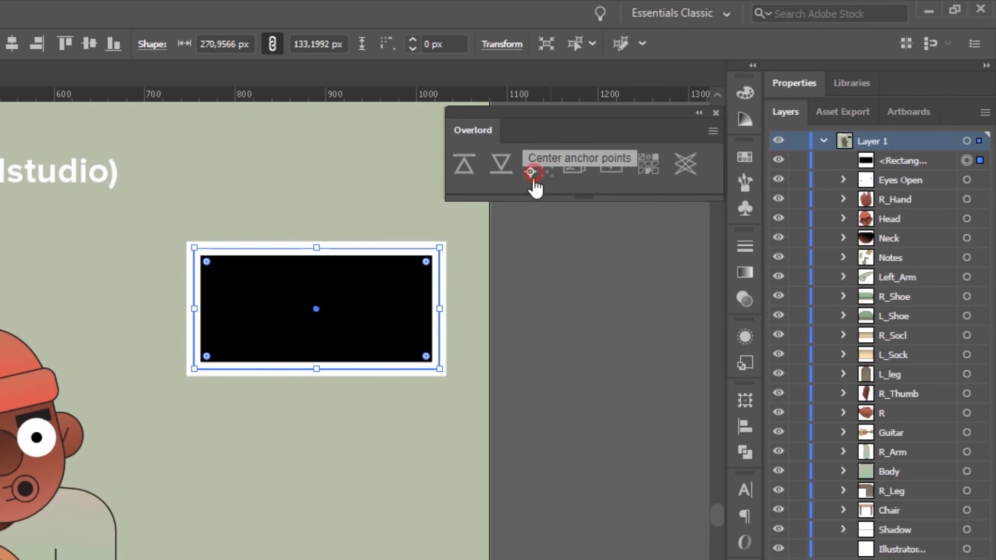
pyautogui.moveTo(380, 302)
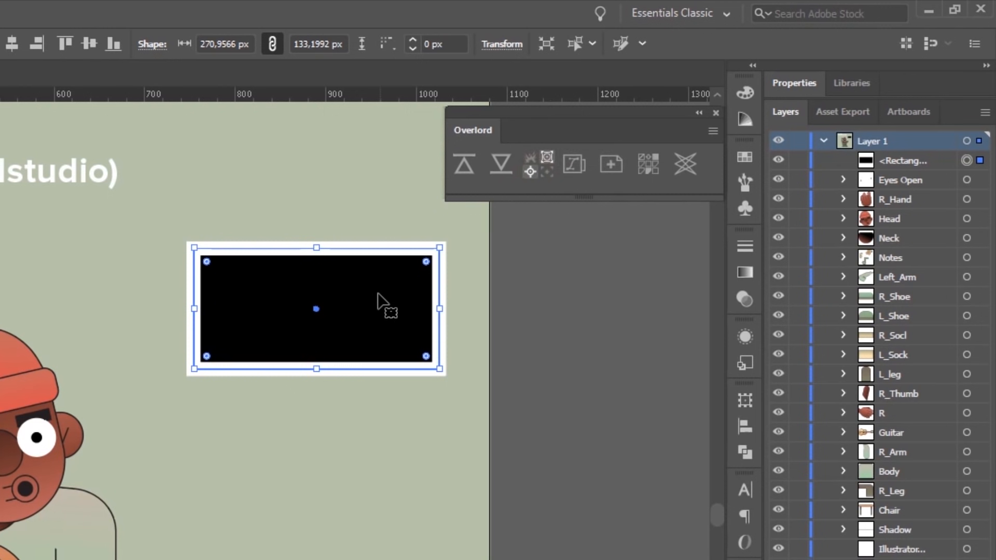
pyautogui.moveTo(374, 307)
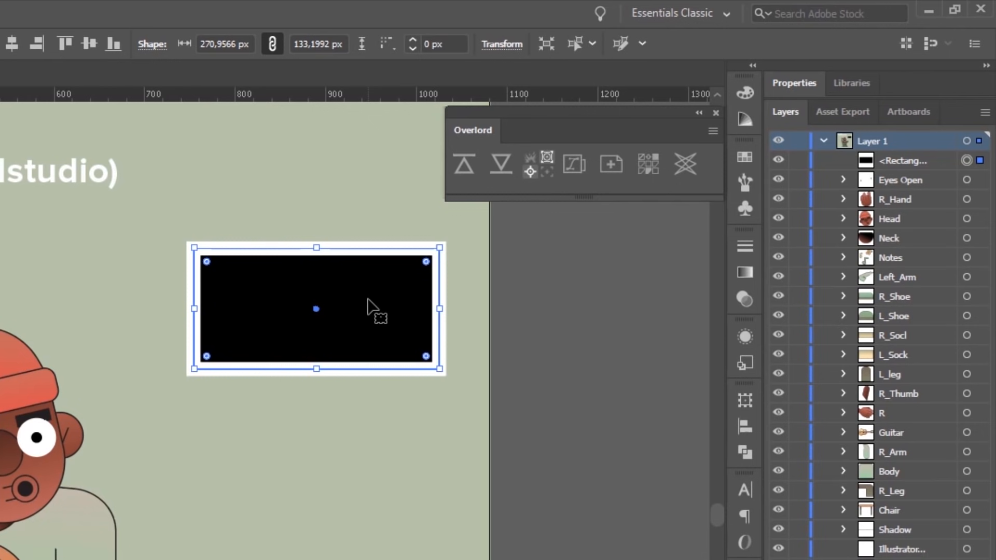
pyautogui.moveTo(530, 172)
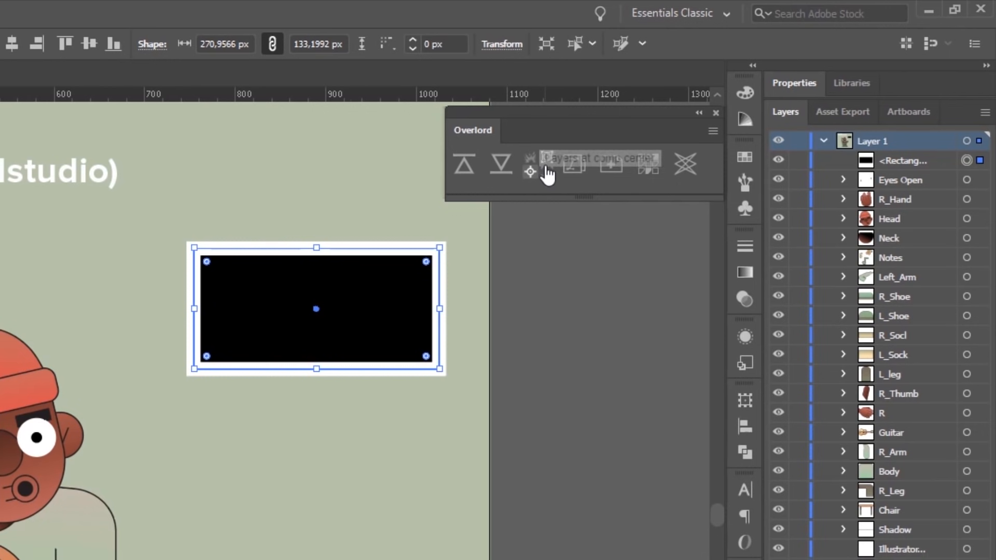
pyautogui.moveTo(547, 180)
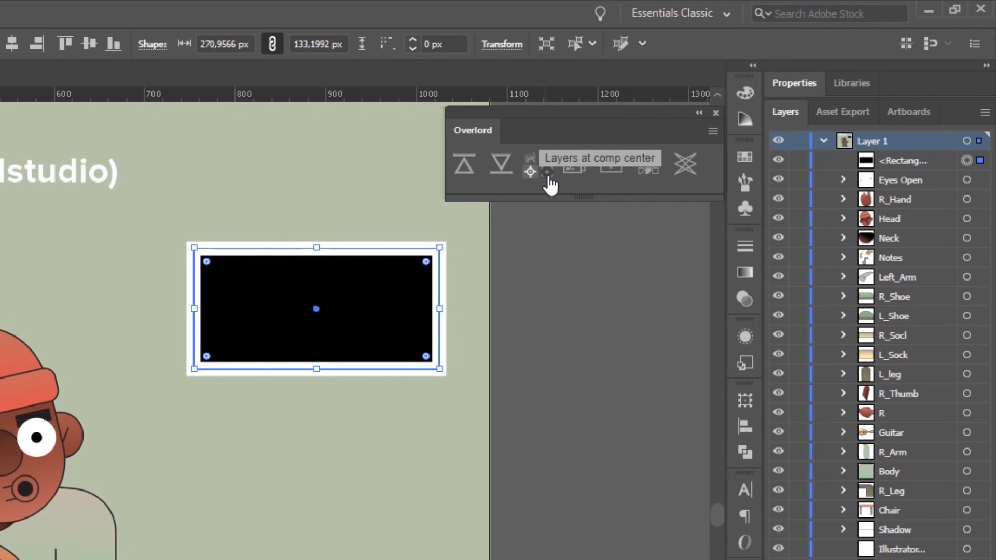
pyautogui.moveTo(574, 171)
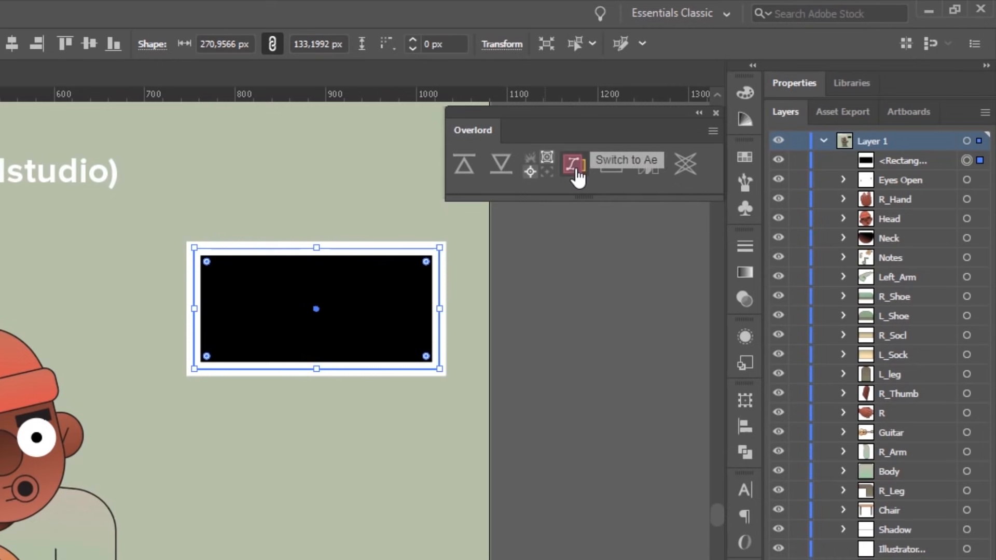
pyautogui.click(573, 166)
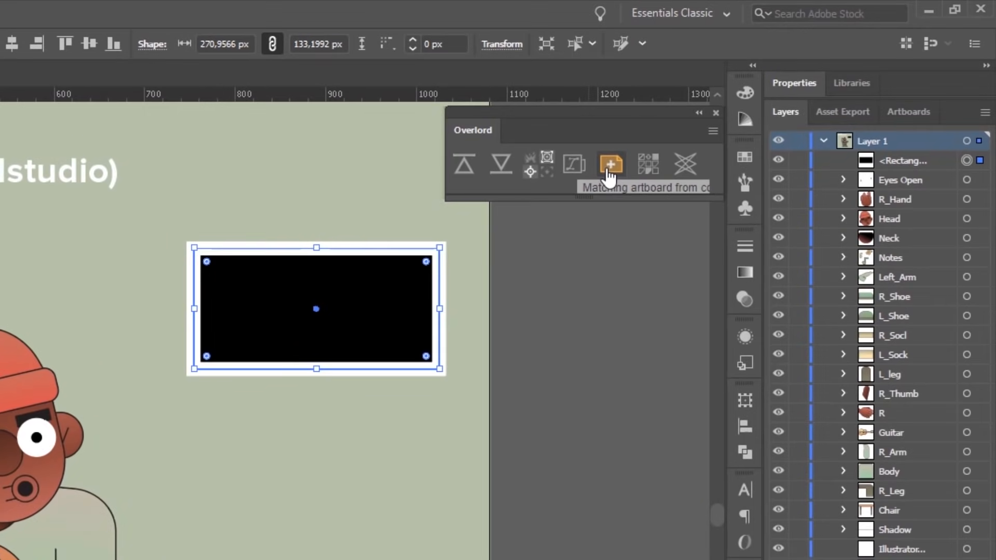
# - Create a new Illustrator document with an artboard sized to the After Effects comp
pyautogui.click(610, 164)
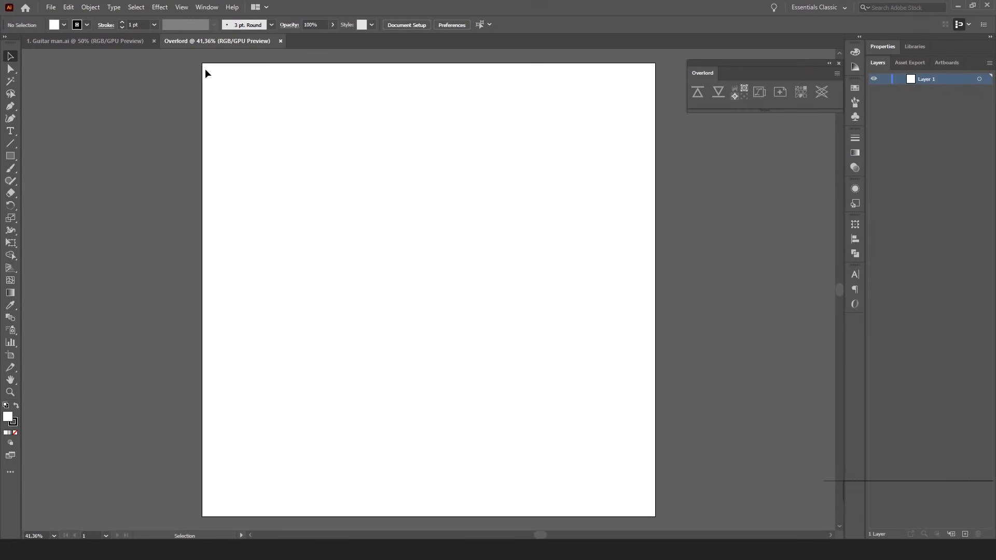
pyautogui.moveTo(670, 518)
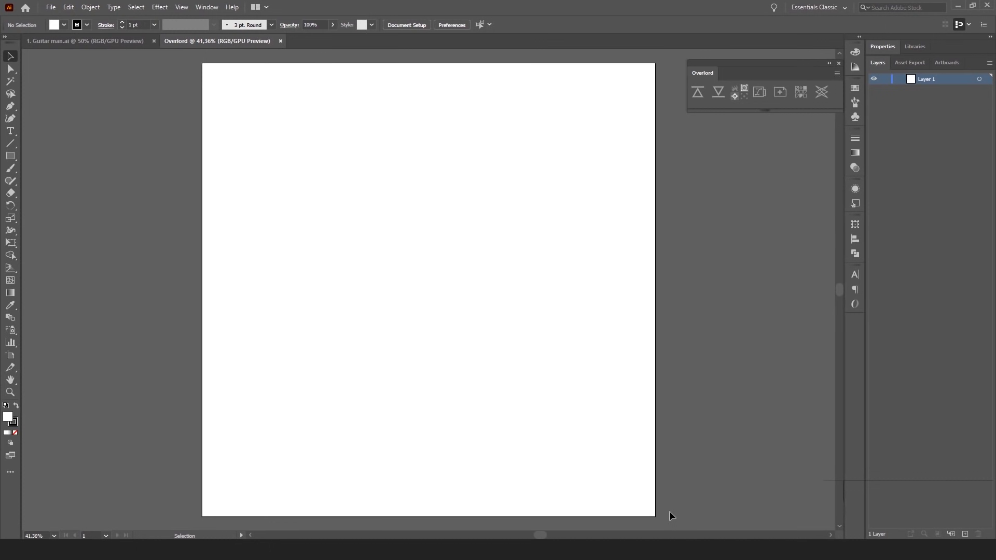
pyautogui.moveTo(308, 141)
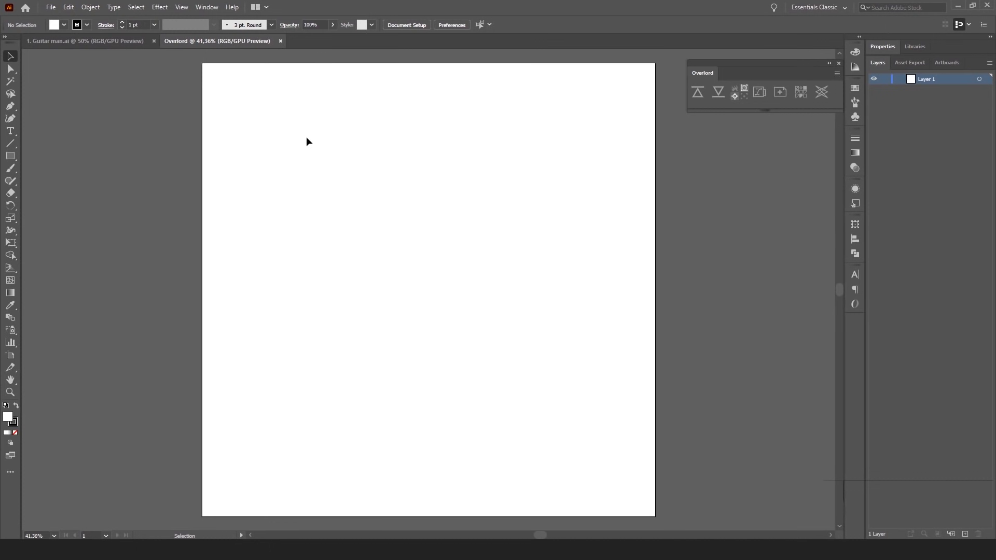
pyautogui.moveTo(514, 87)
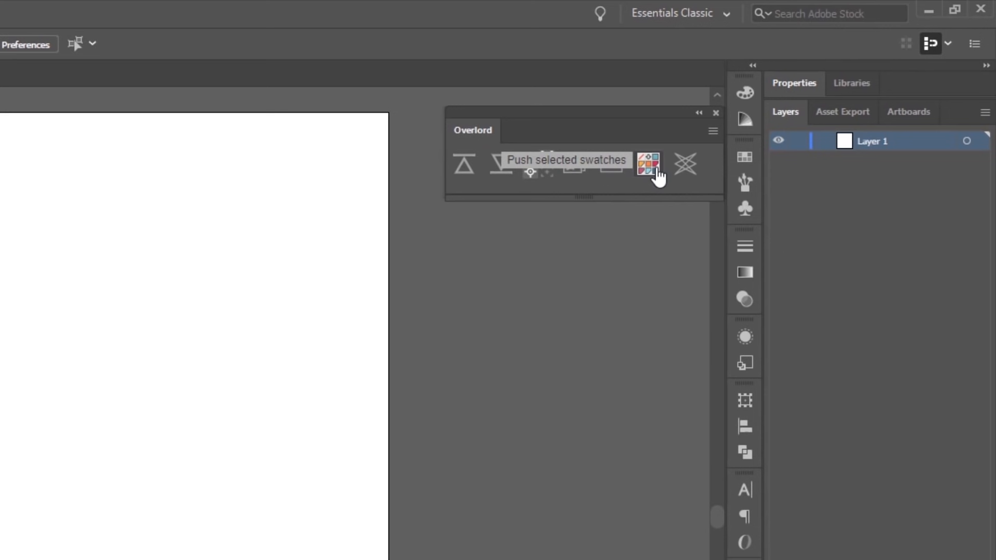
# - Send the selected swatch colours to After Effects and show the document guides
pyautogui.click(649, 163)
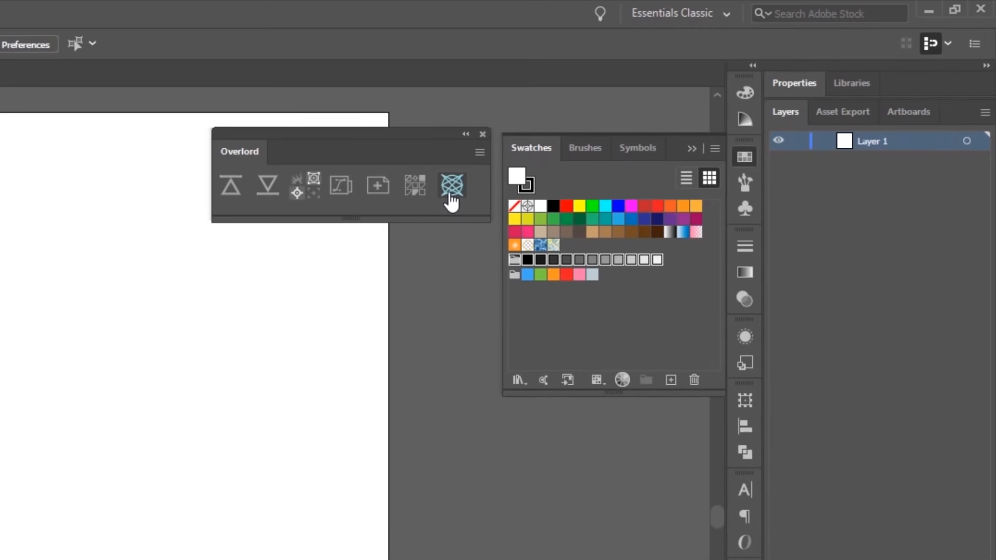
pyautogui.moveTo(453, 186)
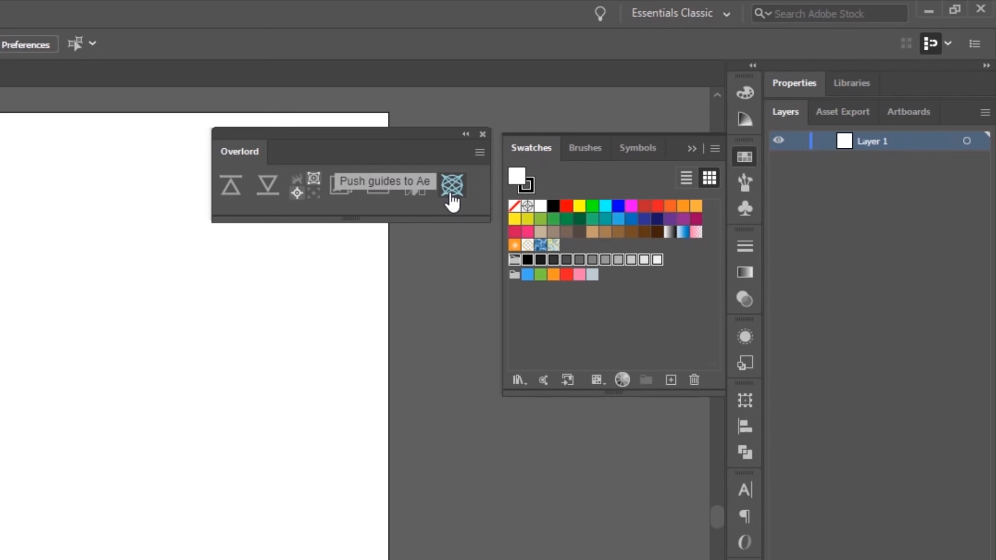
pyautogui.press('ctrl+r')
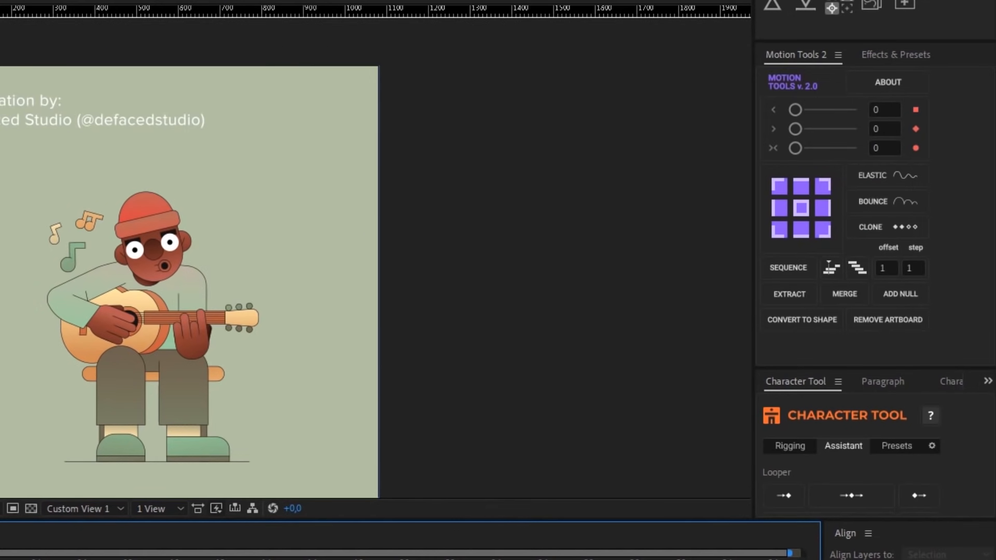
# - Switch to the Still life_Prepared composition with its imported Illustrator layers
pyautogui.click(857, 267)
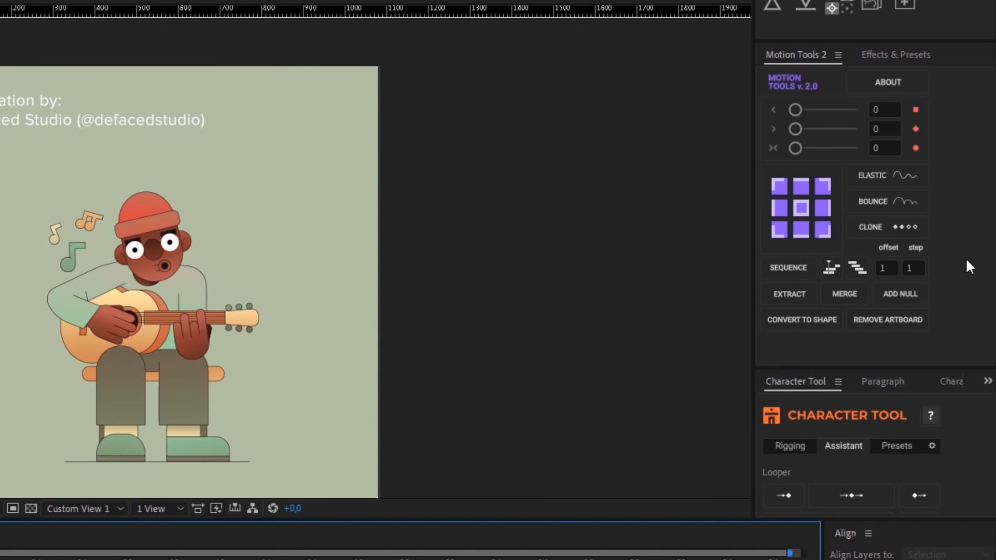
pyautogui.moveTo(989, 234)
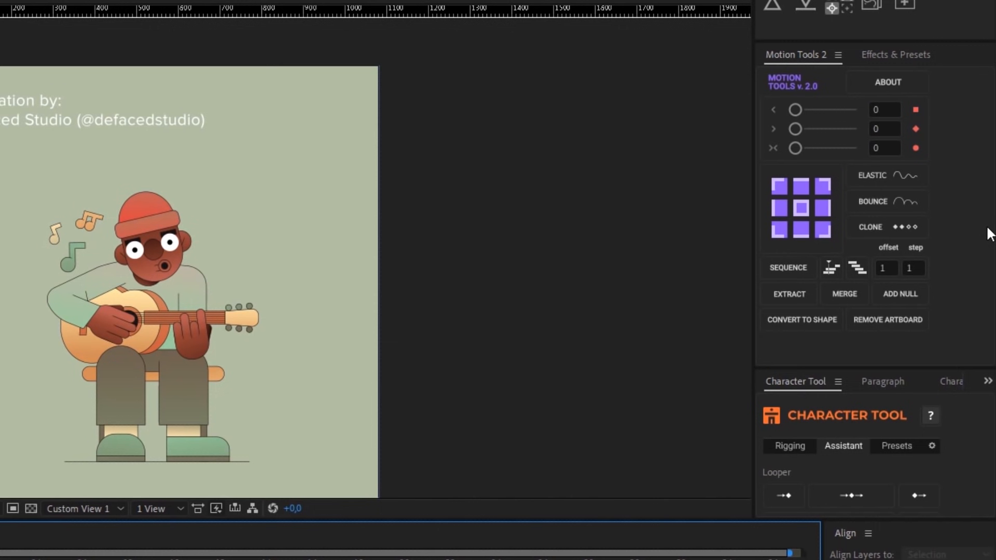
pyautogui.moveTo(897, 93)
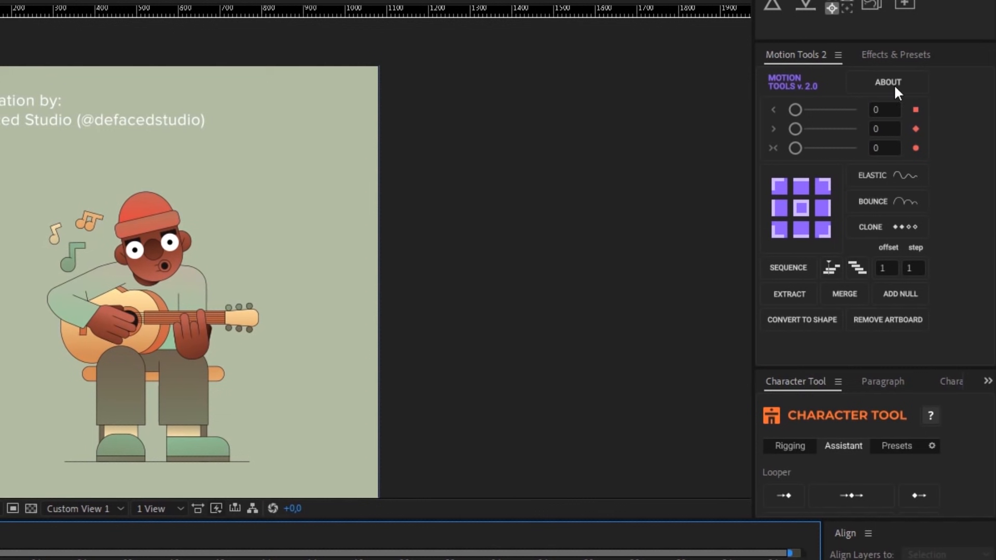
pyautogui.moveTo(928, 249)
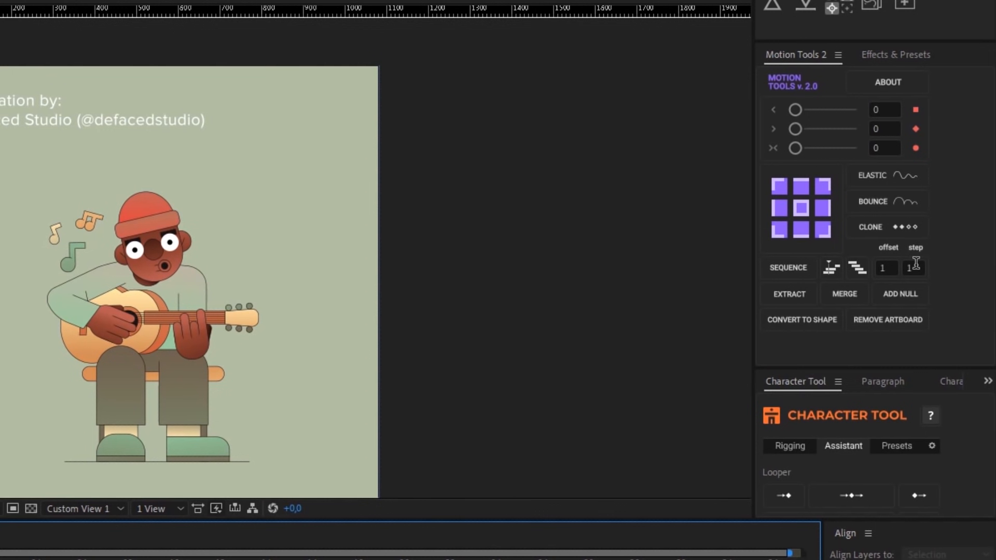
pyautogui.moveTo(978, 325)
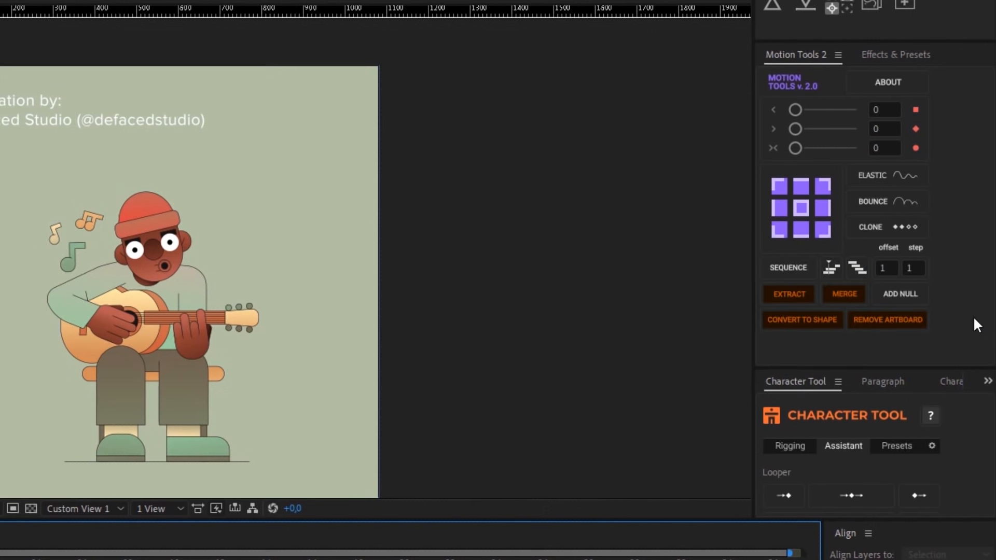
pyautogui.moveTo(929, 354)
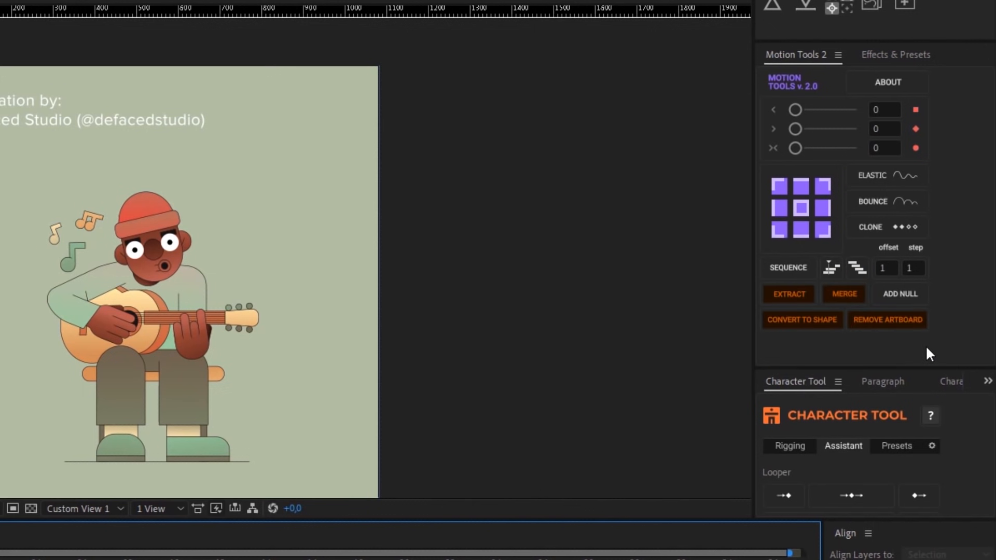
pyautogui.moveTo(802, 319)
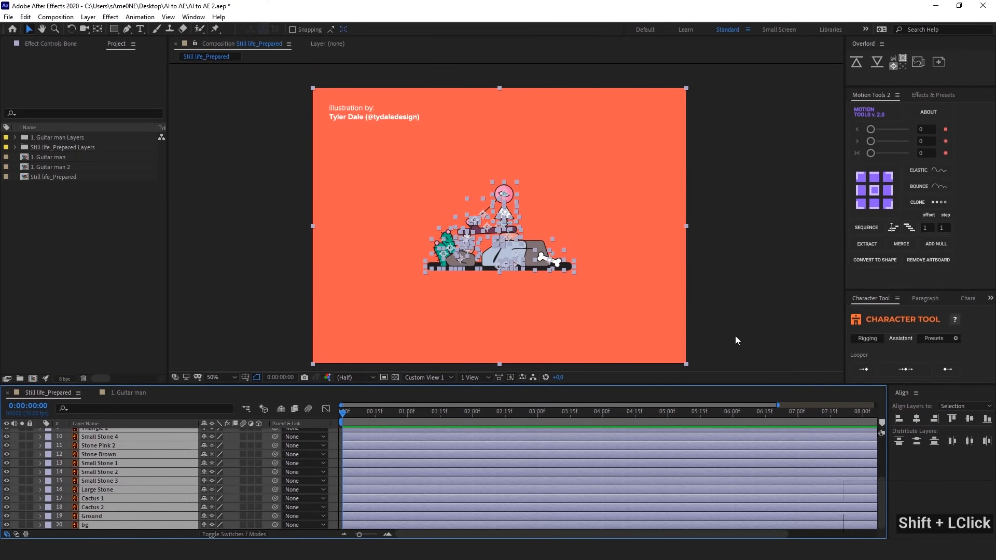
# - Convert the Still life Illustrator layers to shape layers with Motion Tools, removing artboards
pyautogui.click(874, 260)
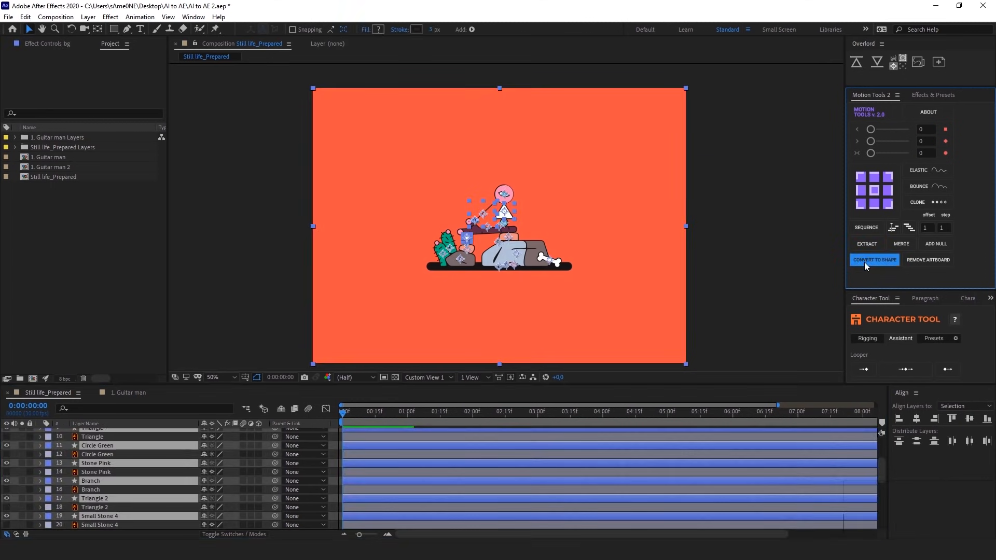
pyautogui.scroll(3)
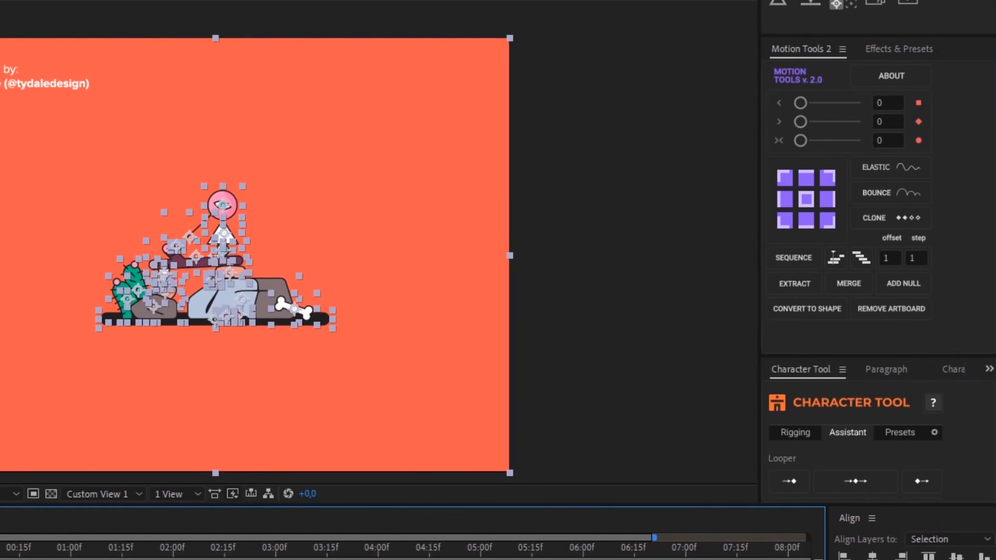
pyautogui.moveTo(807, 309)
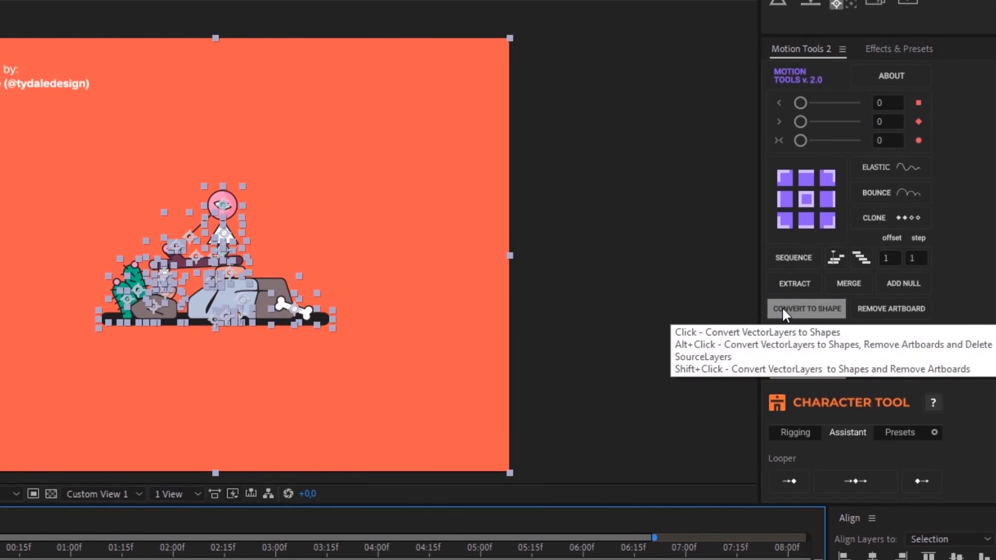
pyautogui.click(805, 308)
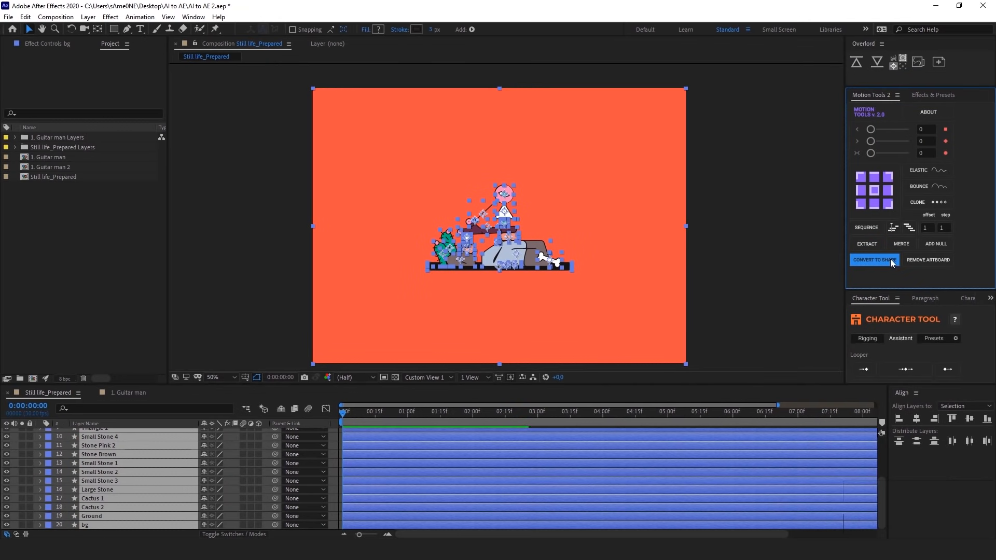
pyautogui.moveTo(230, 436)
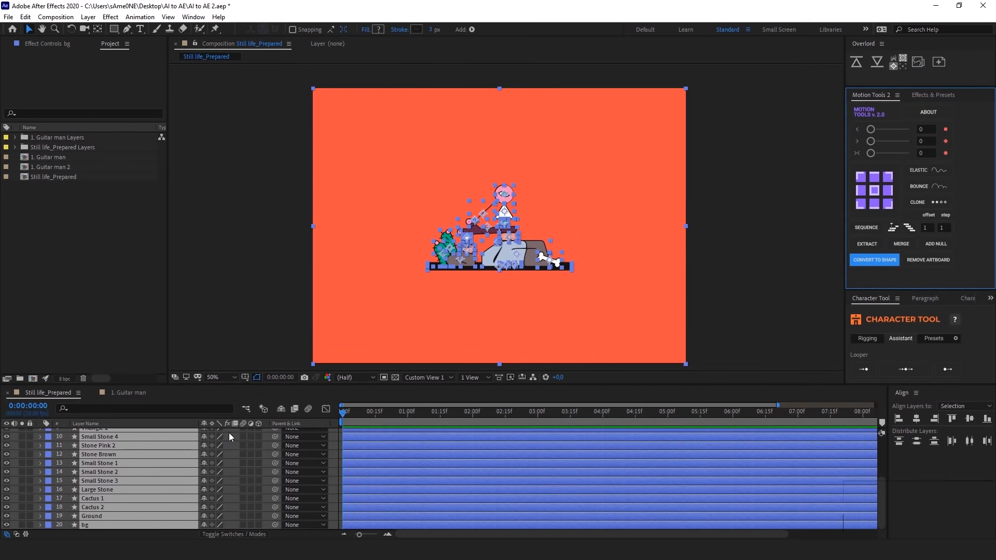
pyautogui.moveTo(216, 489)
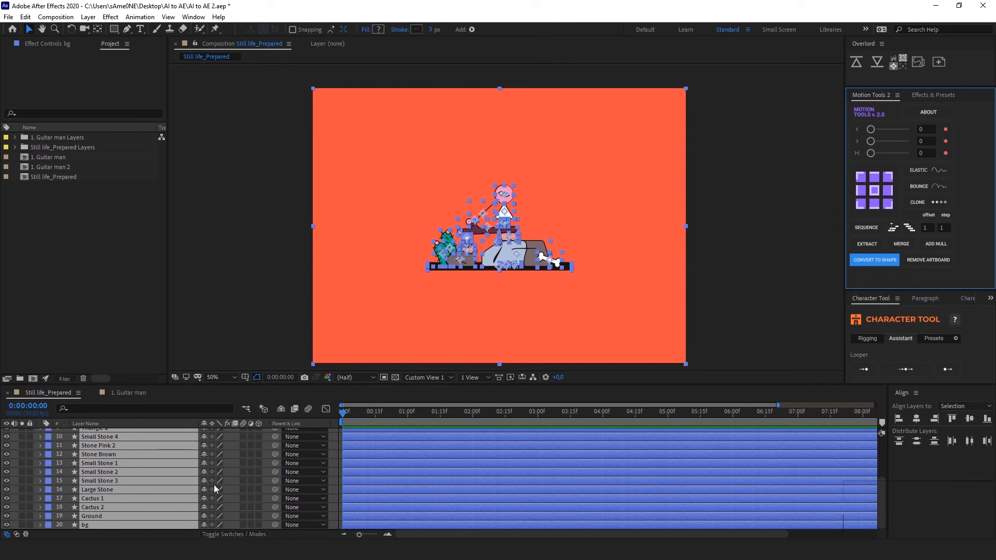
pyautogui.scroll(3)
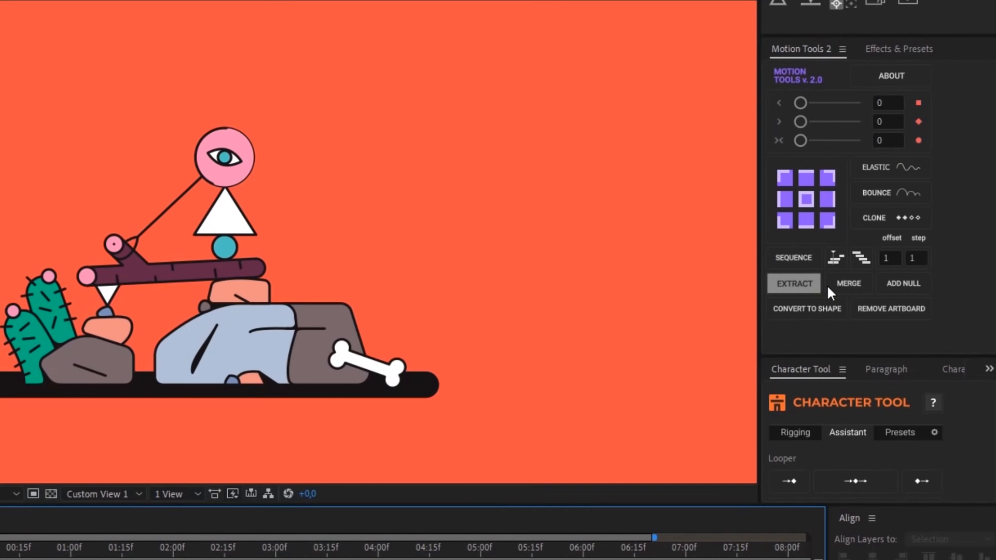
pyautogui.moveTo(851, 330)
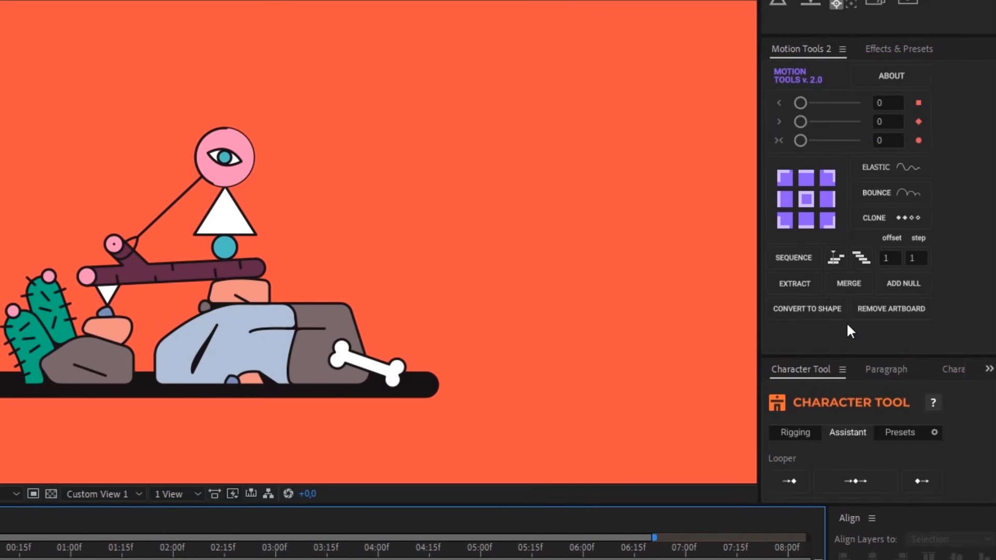
pyautogui.moveTo(851, 341)
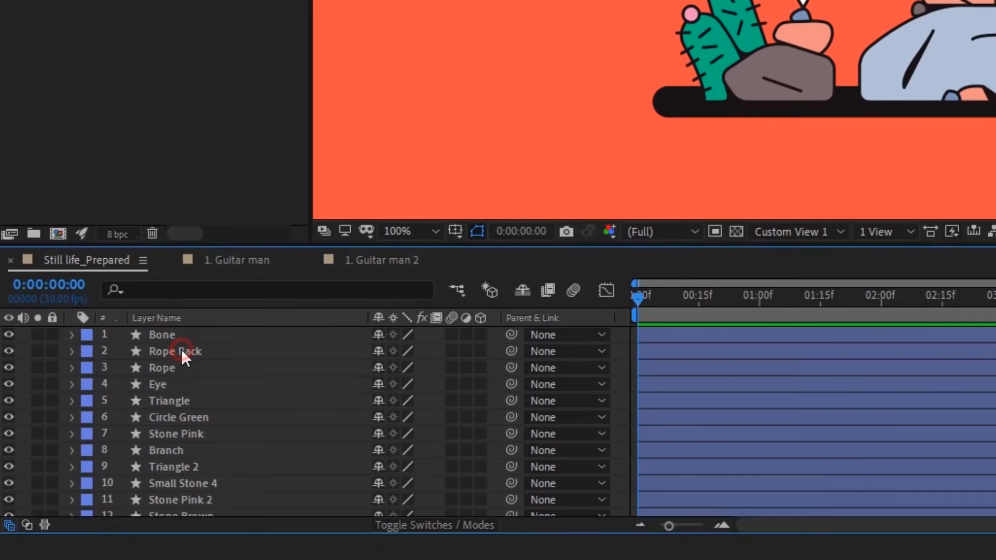
# - Merge Rope into Rope Back and confirm the Rope layer's contents are now empty
pyautogui.click(160, 367)
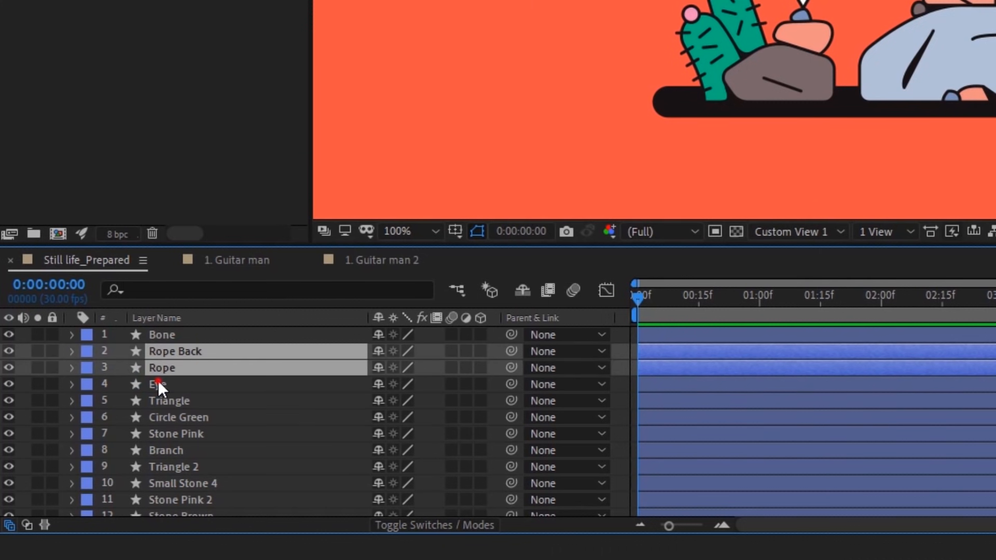
pyautogui.click(185, 367)
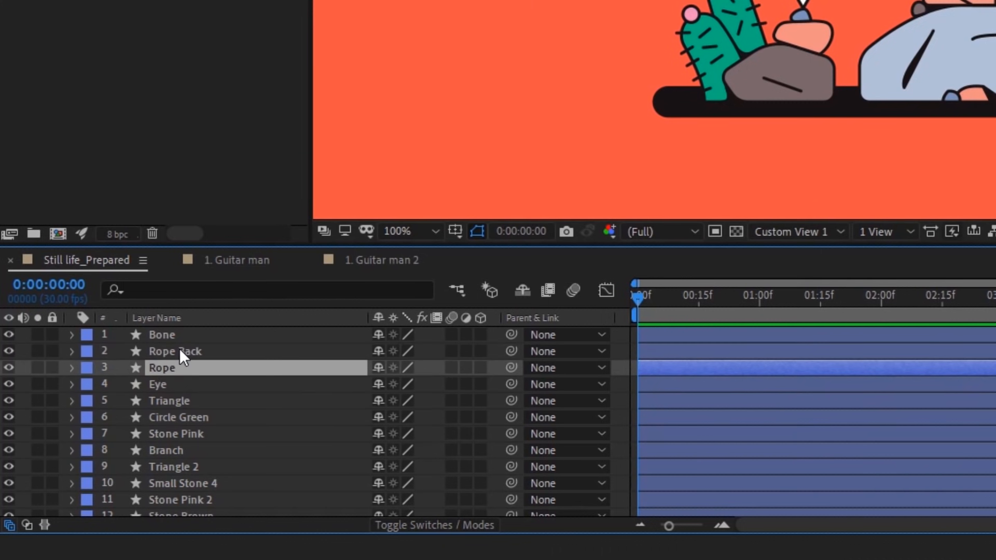
pyautogui.click(71, 368)
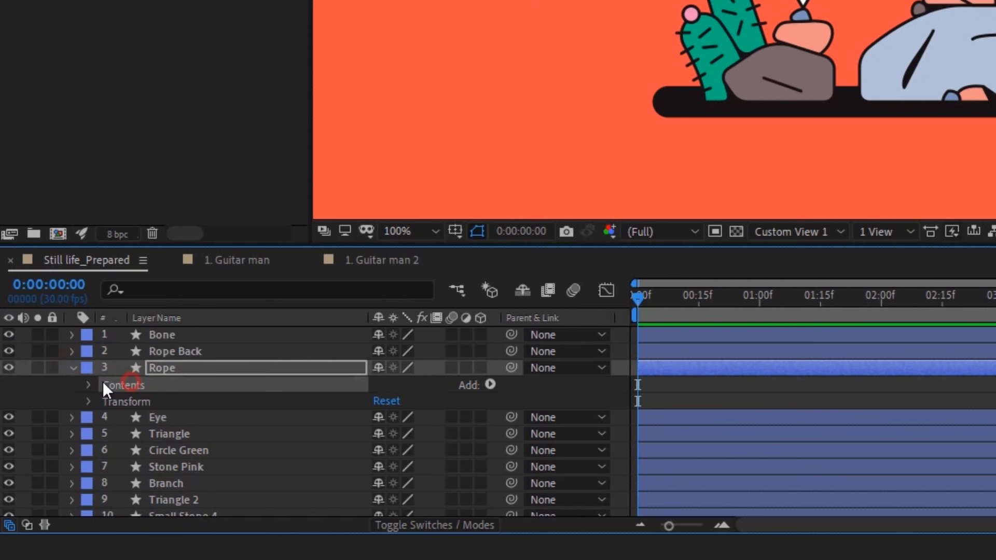
pyautogui.click(104, 385)
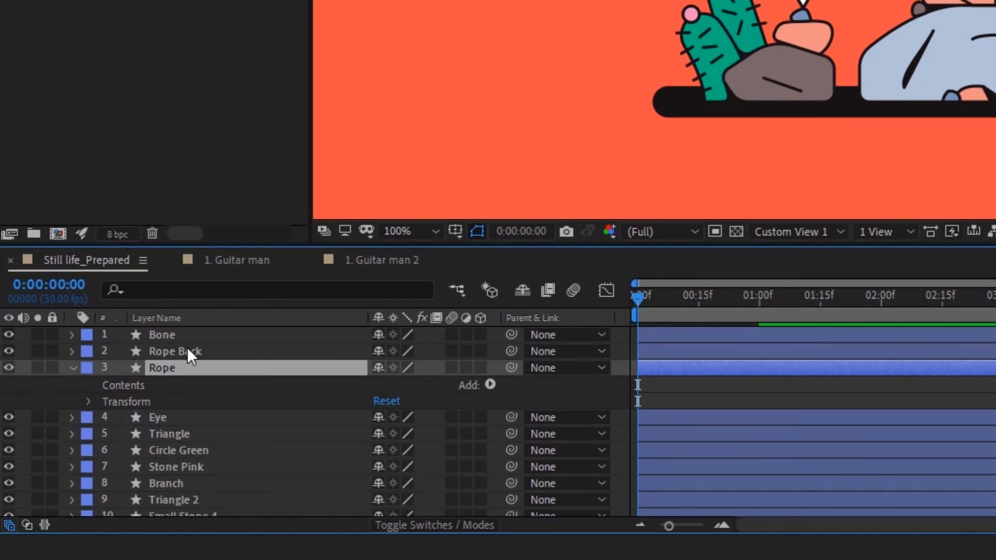
# - Expand Rope Back to show its Group 1 and Group 2 contents
pyautogui.click(174, 352)
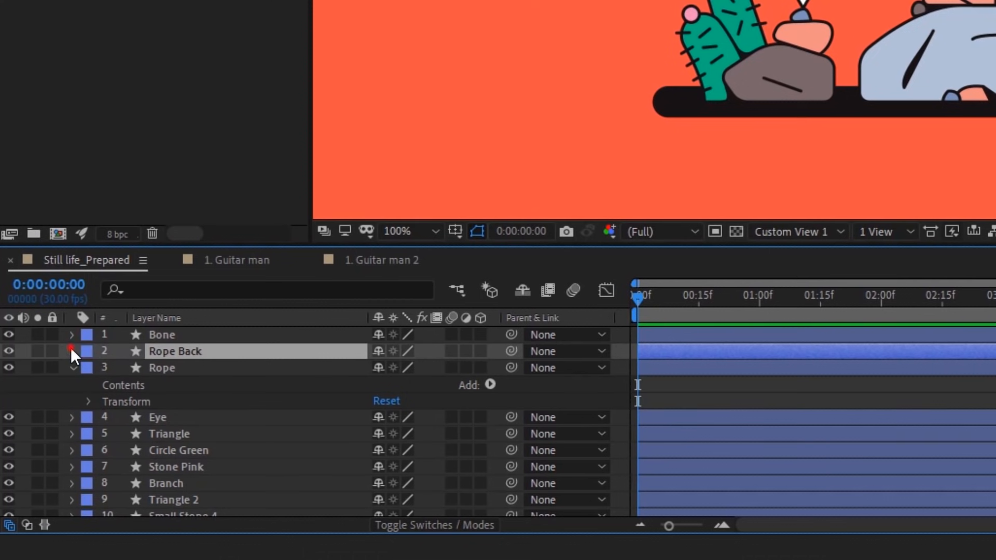
pyautogui.click(73, 351)
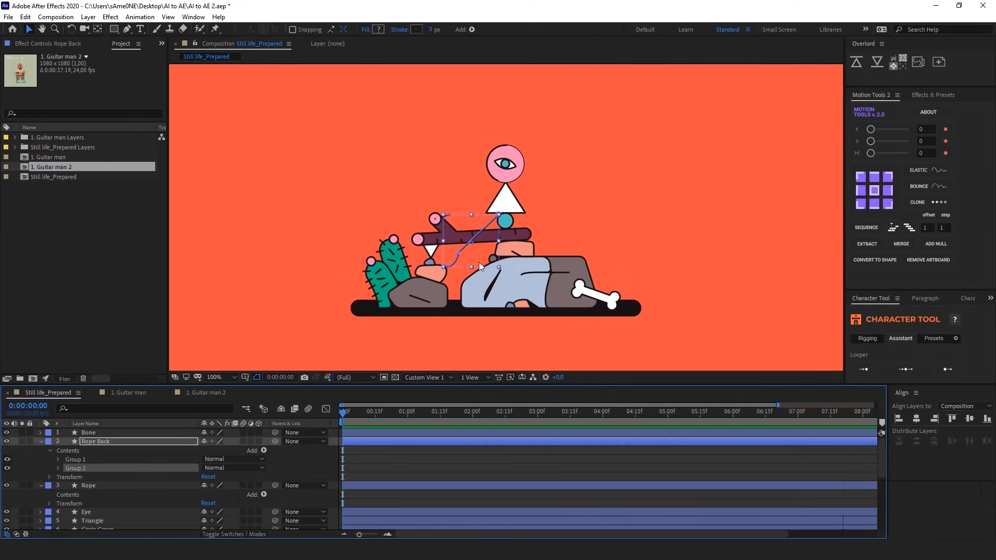
# - Undo the rope merge so Rope and Rope Back each keep their own group
pyautogui.press('ctrl+z')
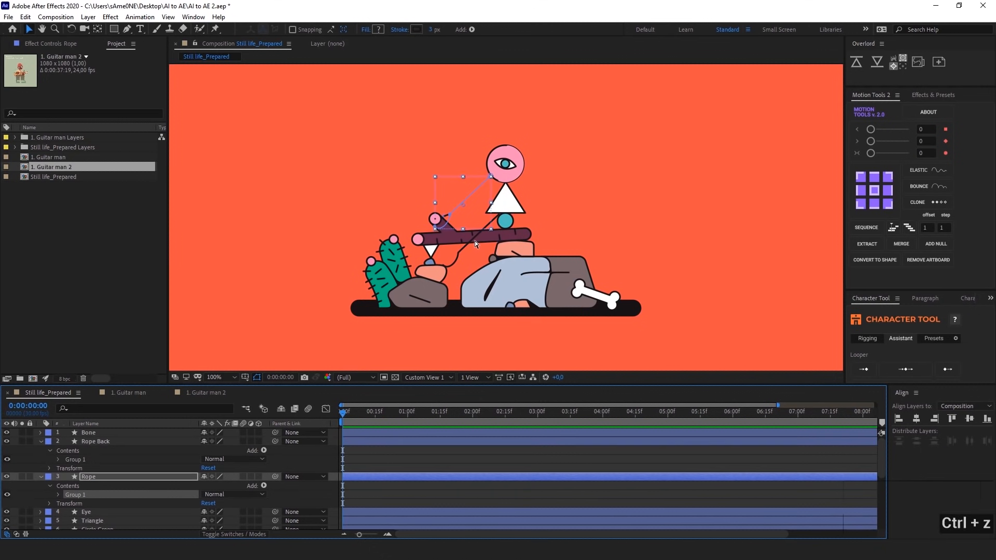
pyautogui.press('ctrl+z')
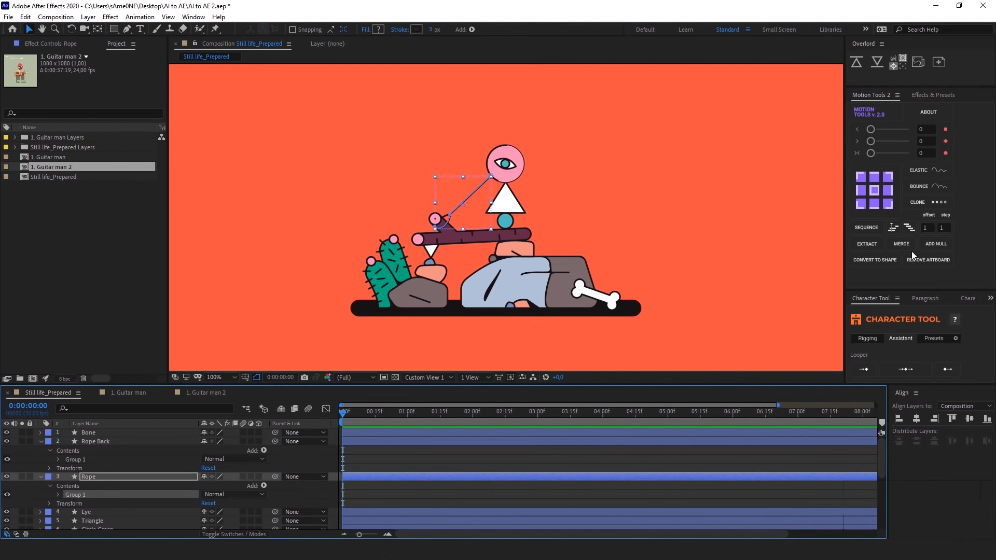
pyautogui.moveTo(866, 243)
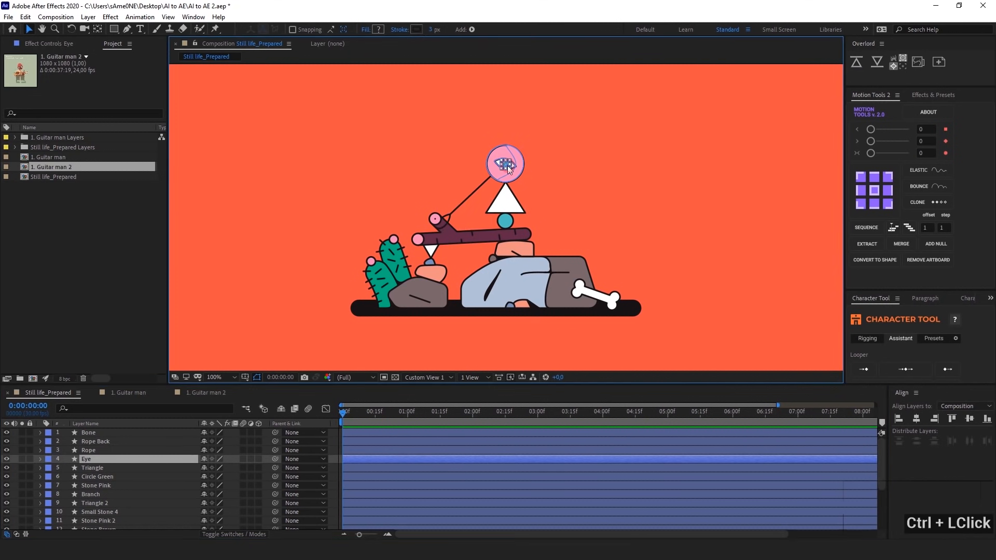
# - Extract the Eye layer's Groups 4–7 into a new Group 8 layer and inspect it
pyautogui.click(40, 459)
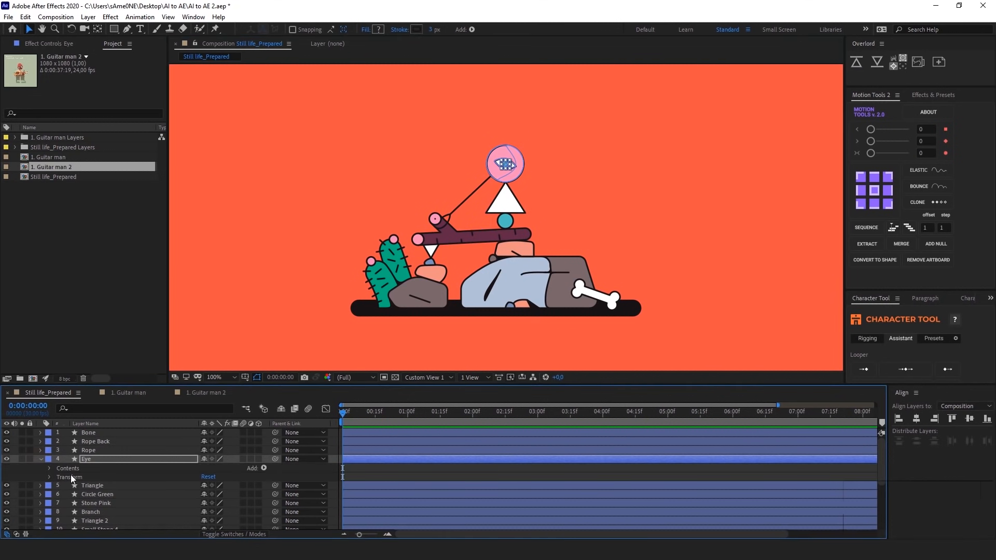
pyautogui.click(50, 468)
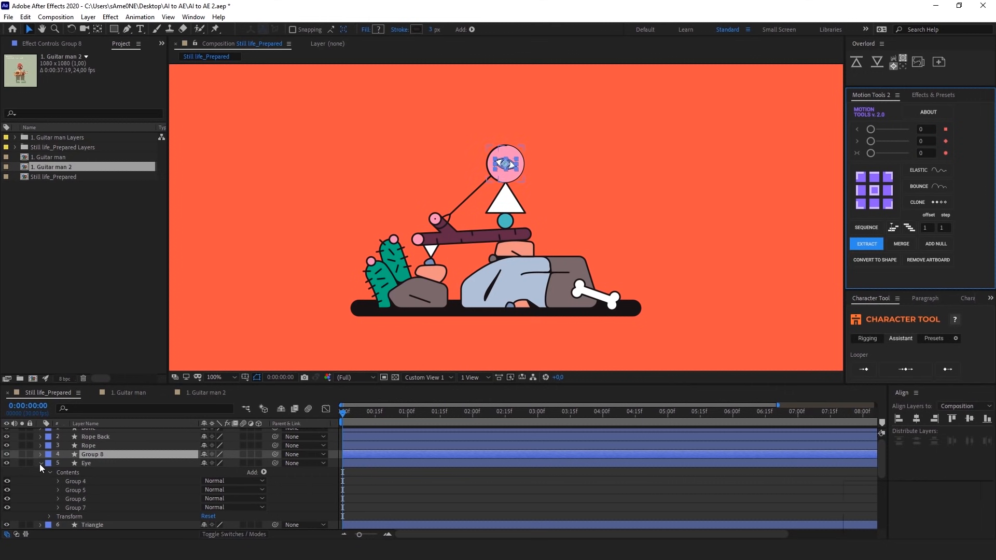
pyautogui.click(94, 454)
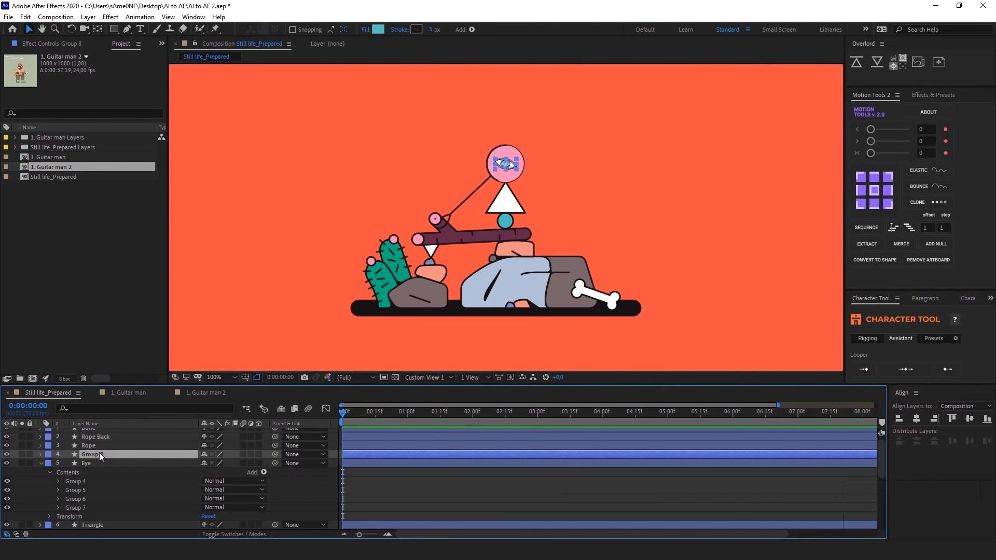
pyautogui.moveTo(901, 243)
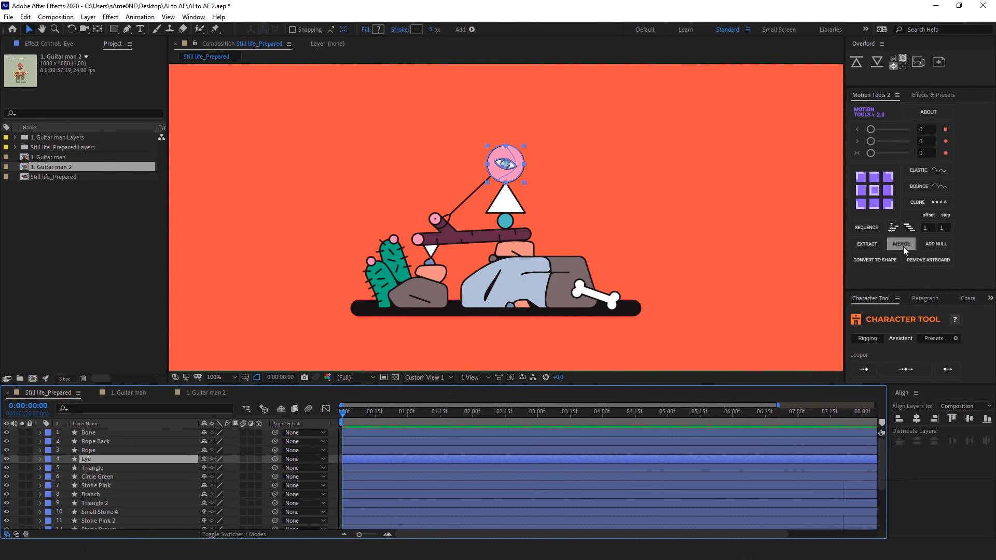
pyautogui.moveTo(865, 248)
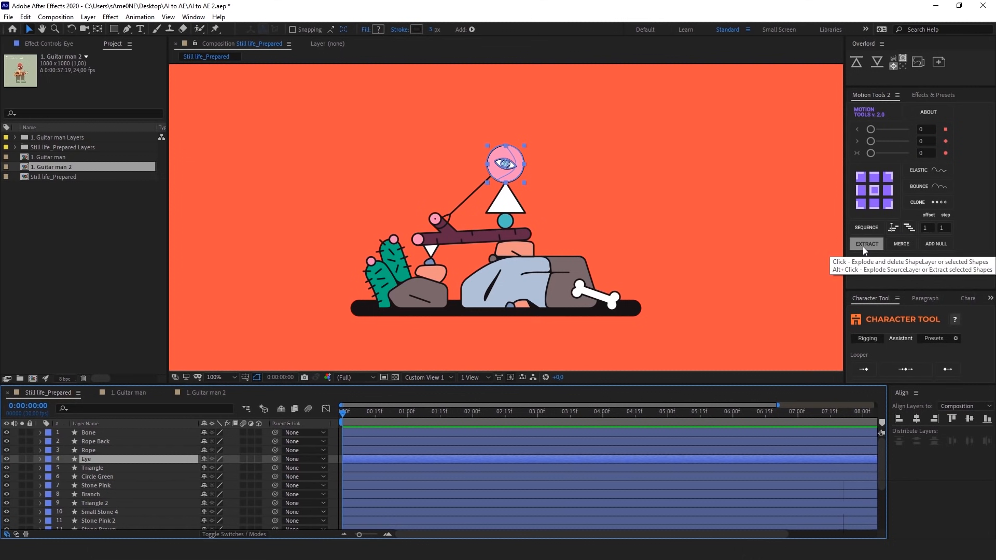